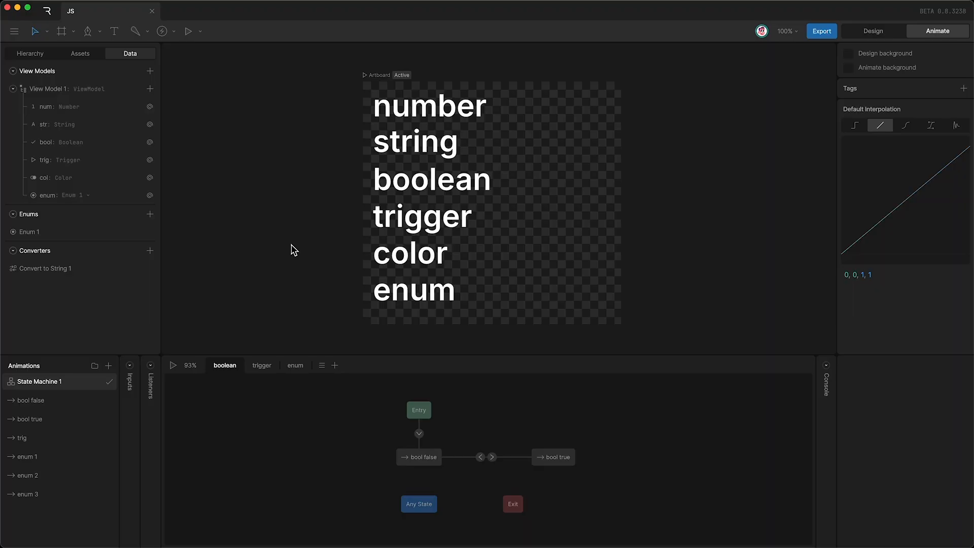
Show View Model 1's instance values and start previewing the state machine.
click(415, 141)
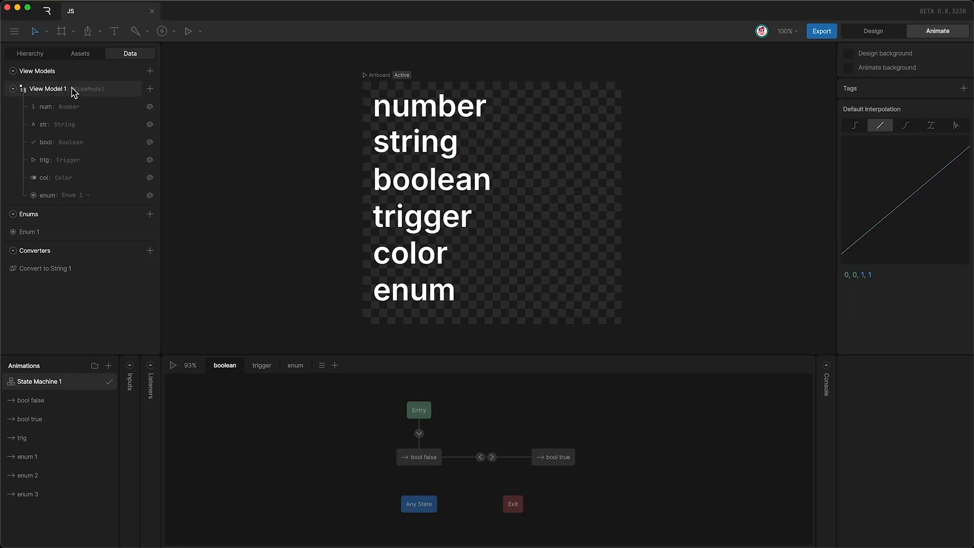
mouse_move(323, 268)
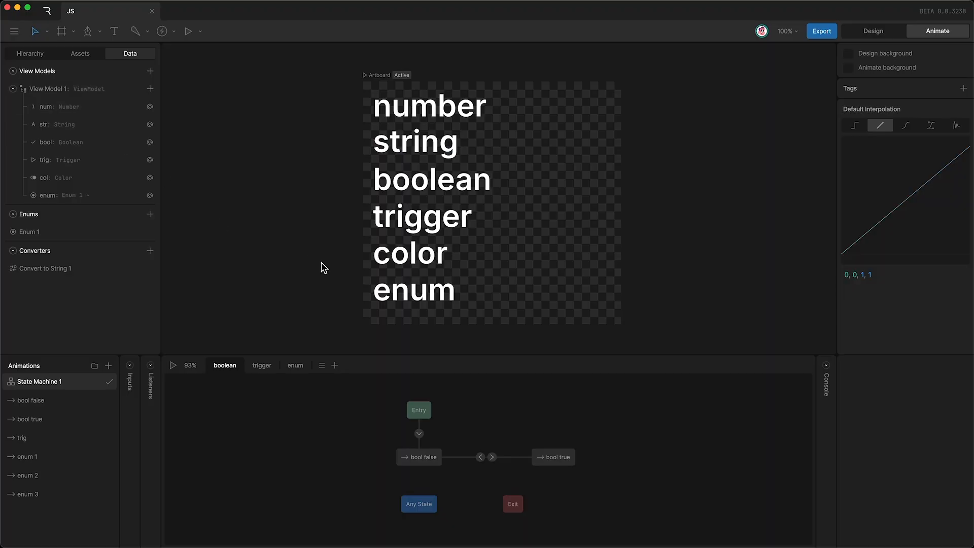
mouse_move(304, 221)
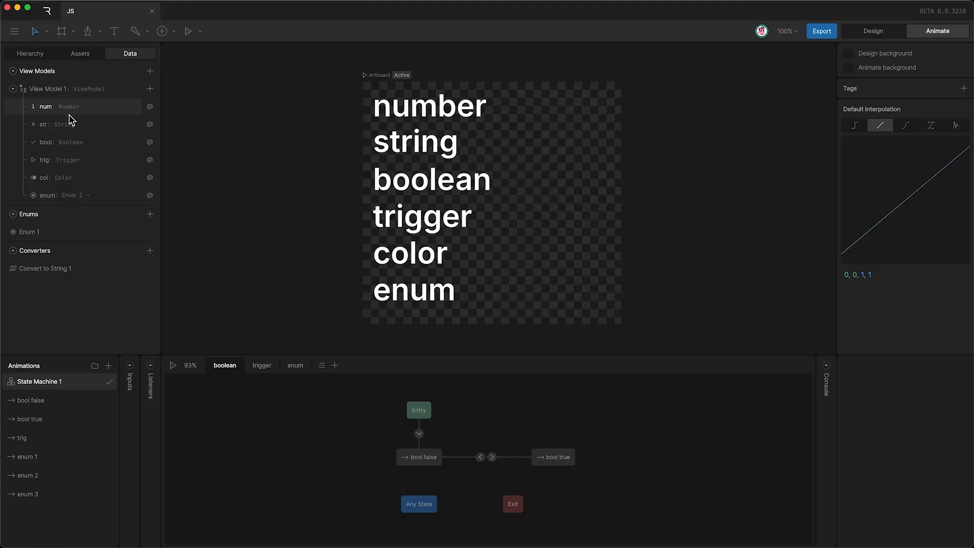
mouse_move(69, 142)
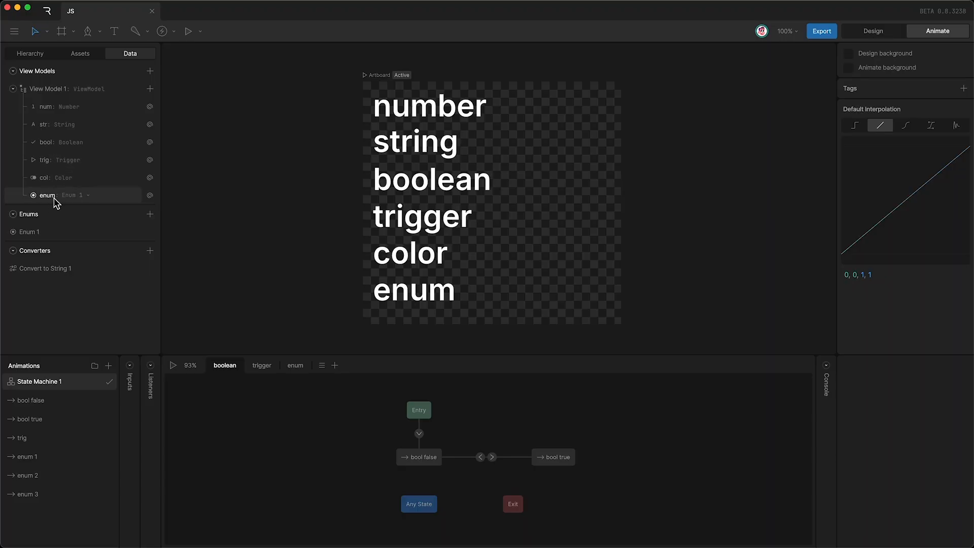
mouse_move(56, 160)
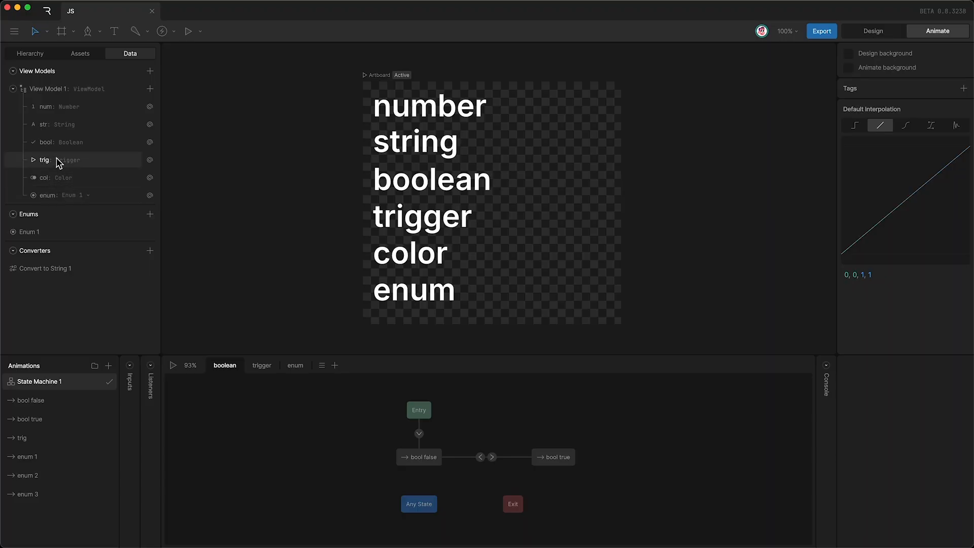
click(74, 88)
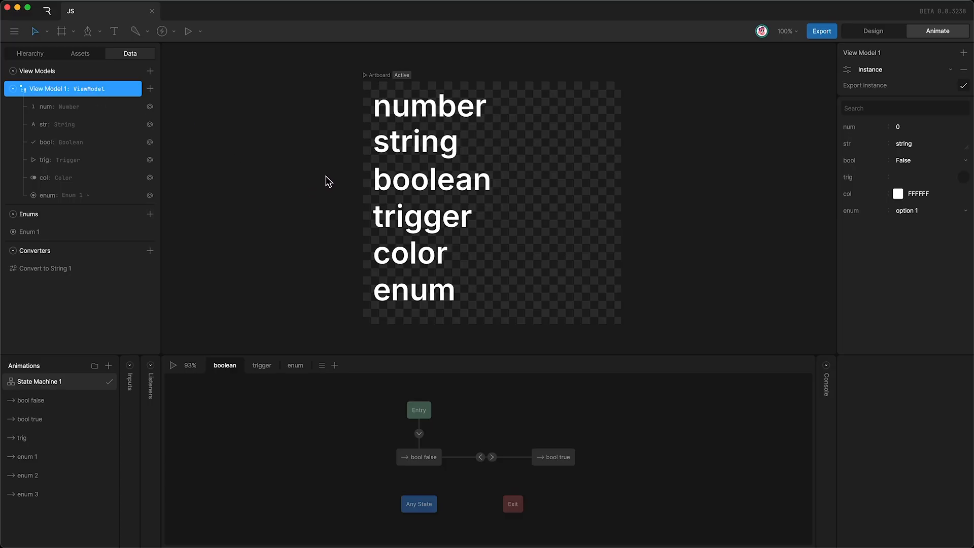
click(189, 31)
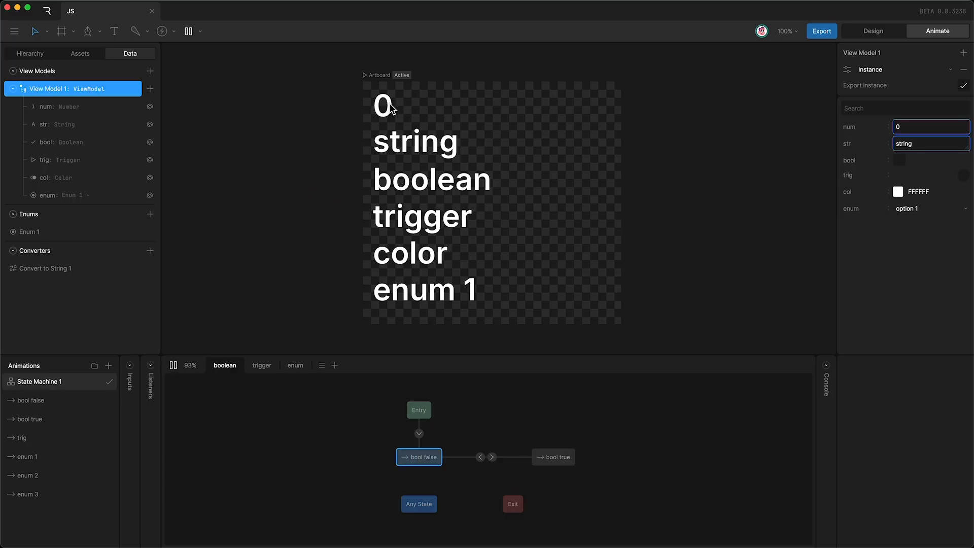
Enter 113 for num and hello for str, then toggle bool on and off.
text(155)
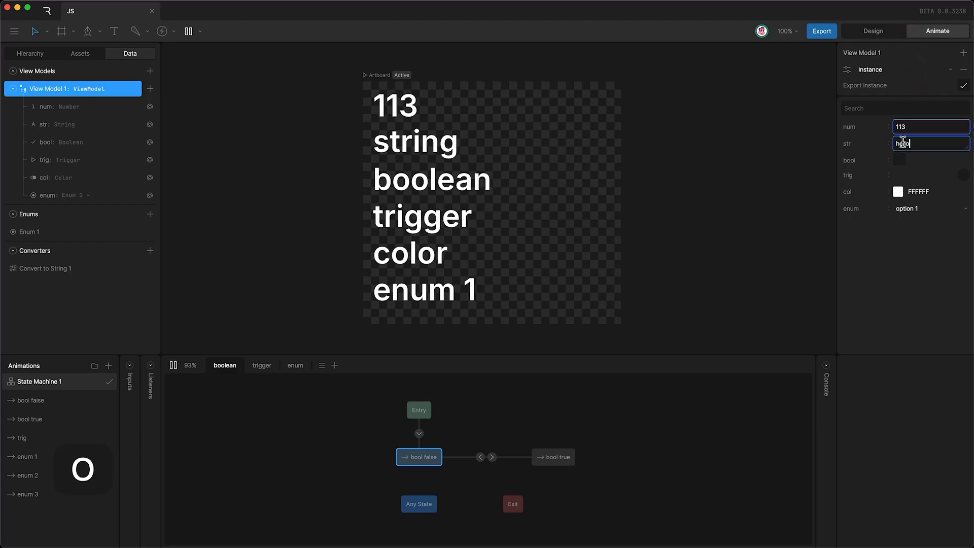
text(hello)
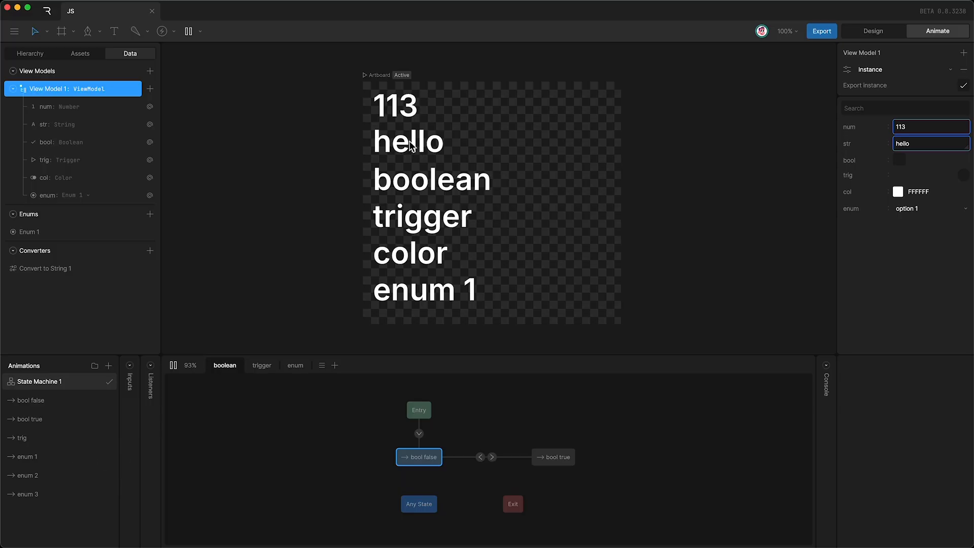
mouse_move(440, 467)
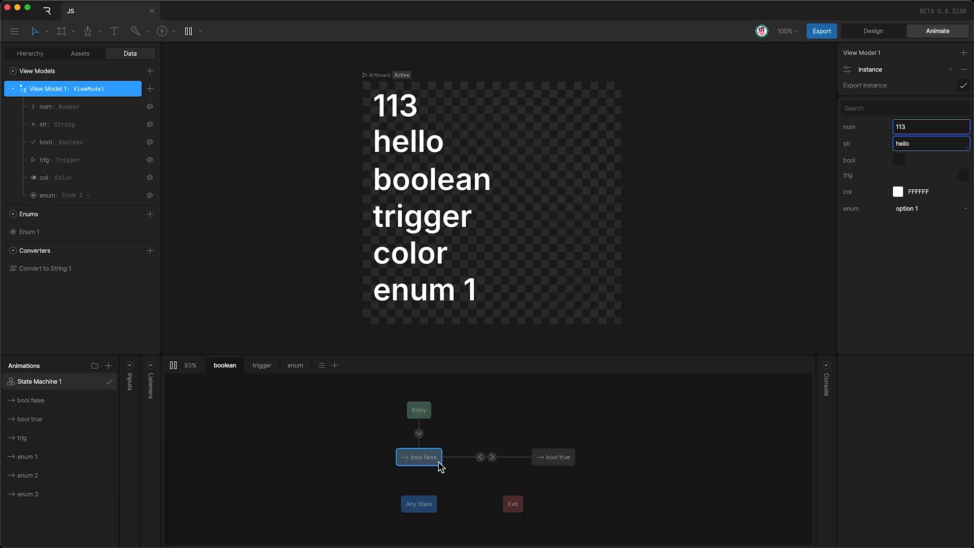
mouse_move(440, 461)
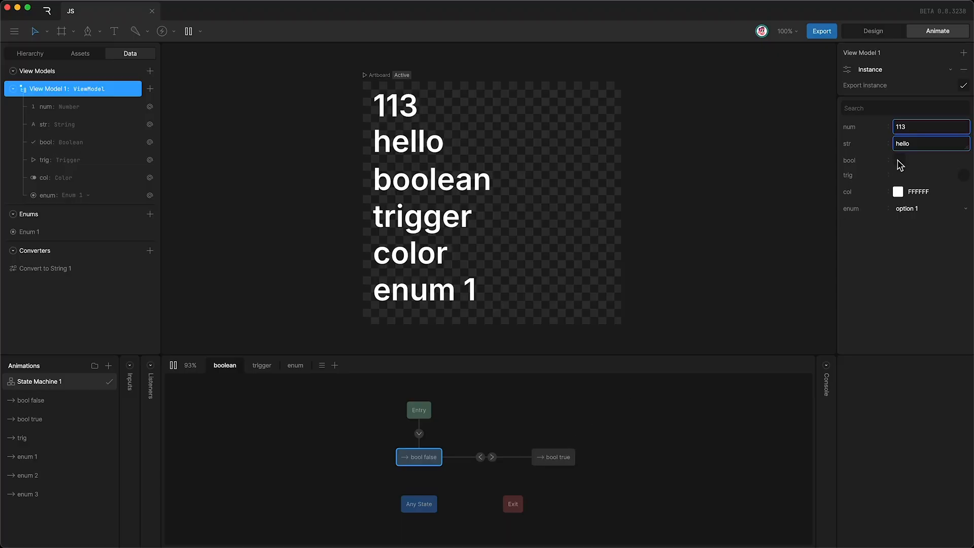
click(899, 163)
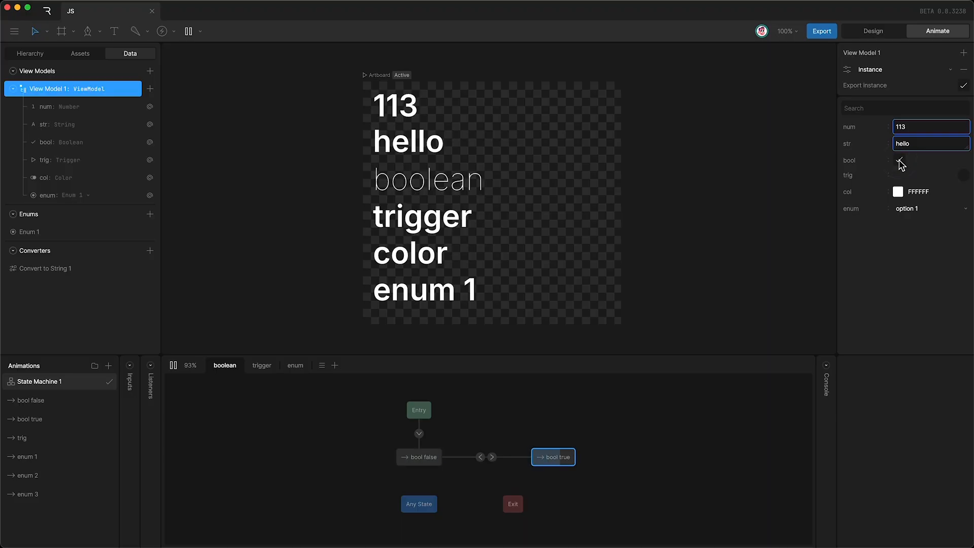
click(897, 161)
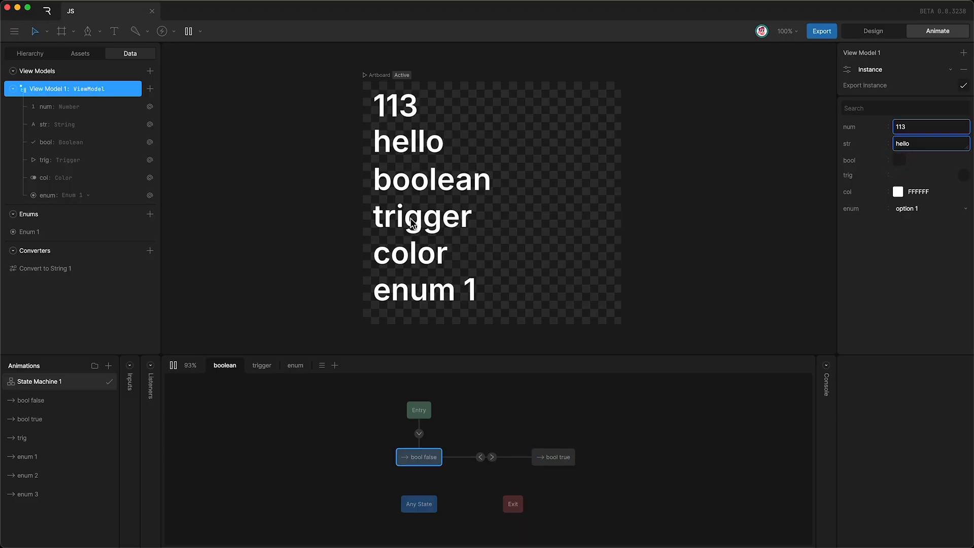
Fire the trig trigger on the trigger layer and set col to red.
click(260, 365)
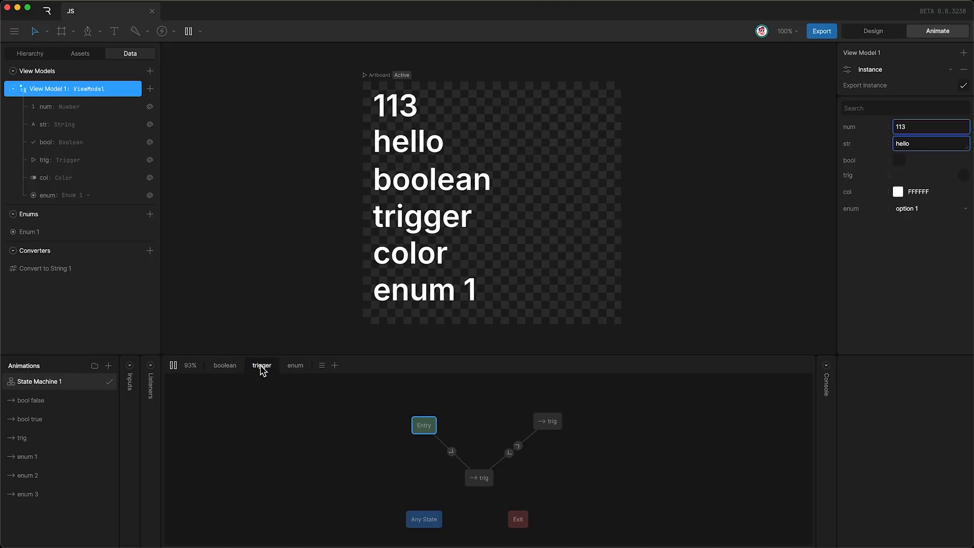
mouse_move(766, 295)
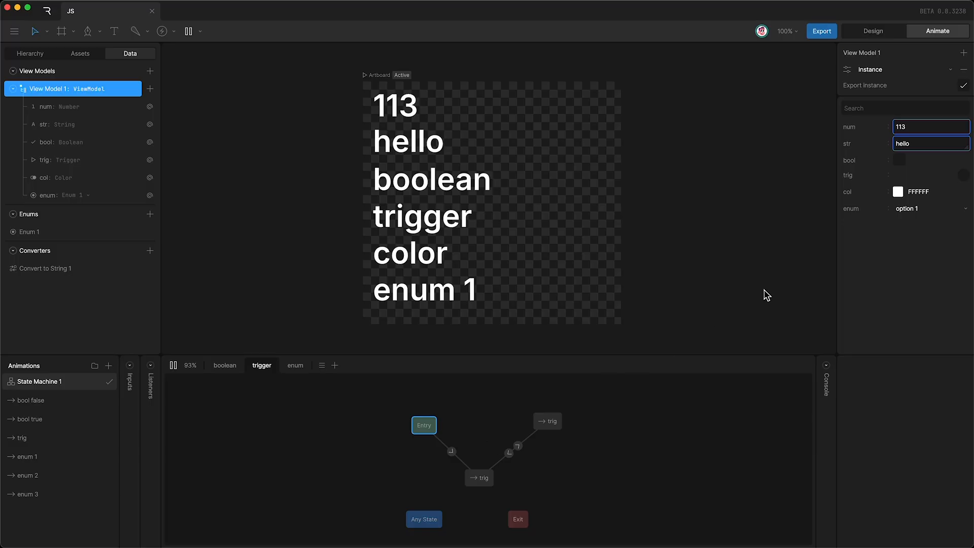
click(478, 477)
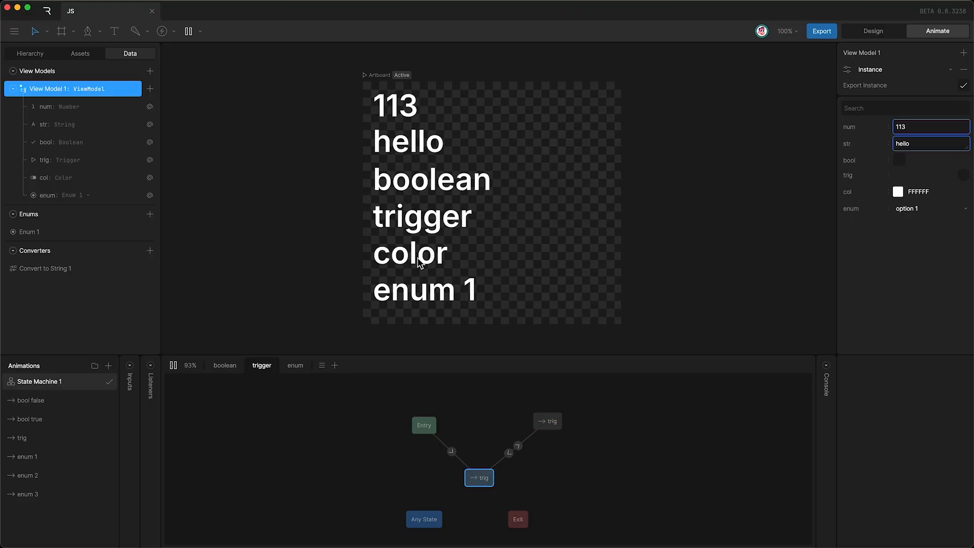
click(898, 191)
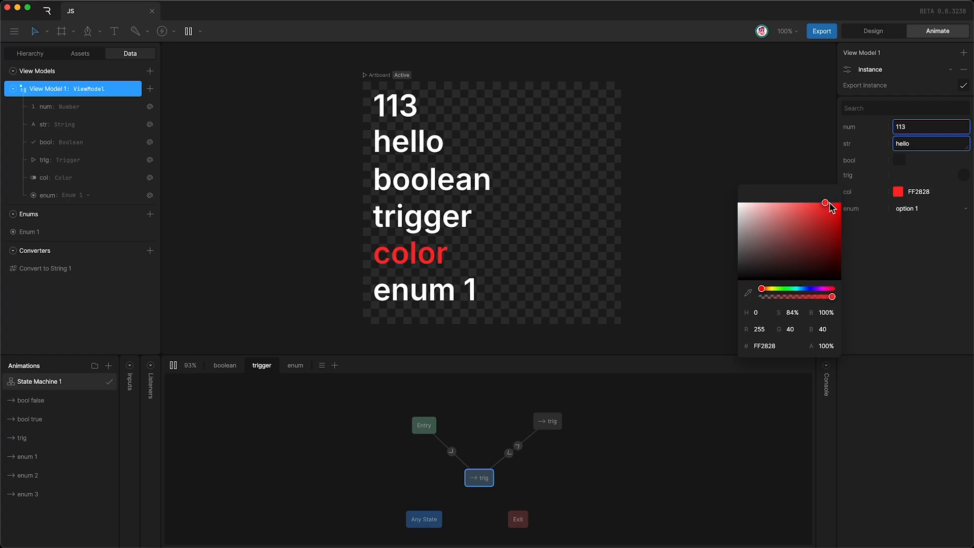
click(452, 297)
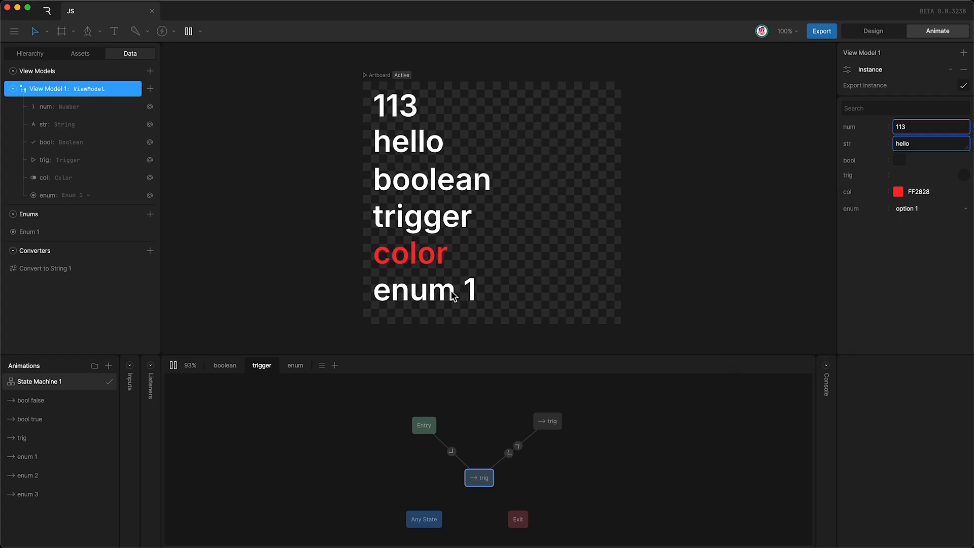
Inspect the enum layer's Any State to enum 2 transition and the enum 1 animation.
click(295, 365)
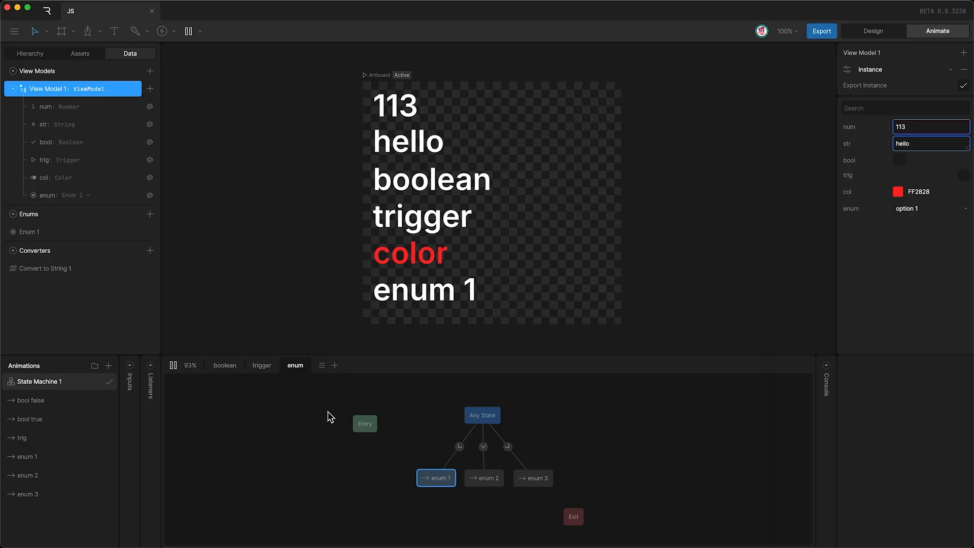
click(483, 446)
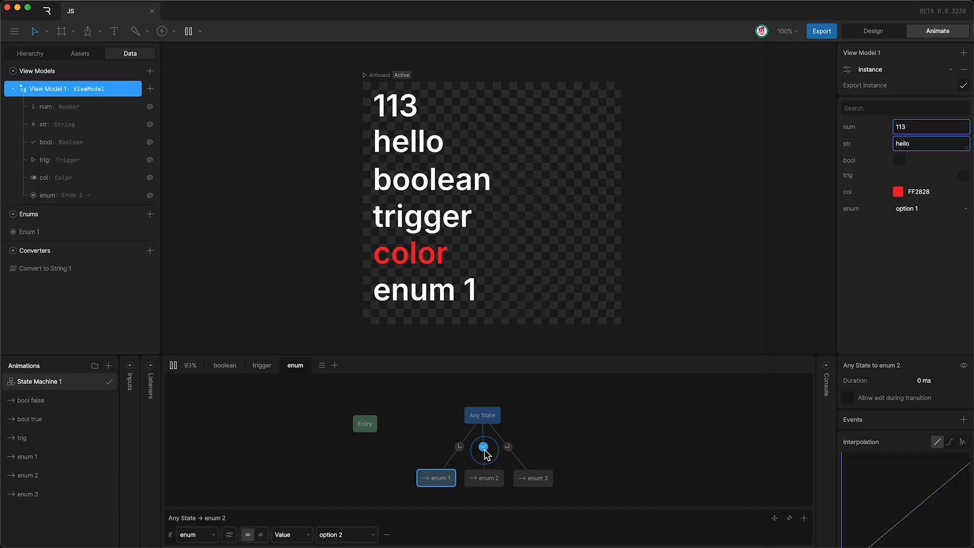
click(436, 477)
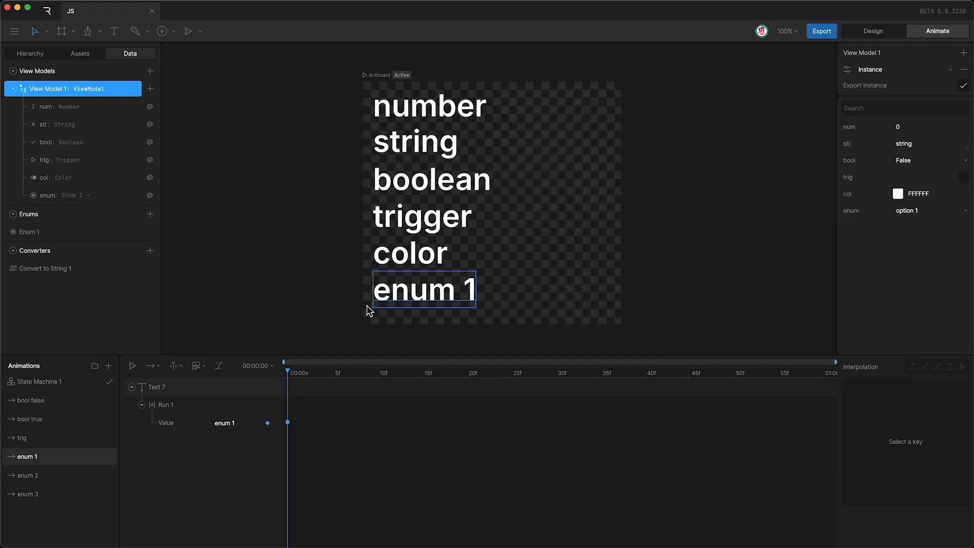
click(27, 494)
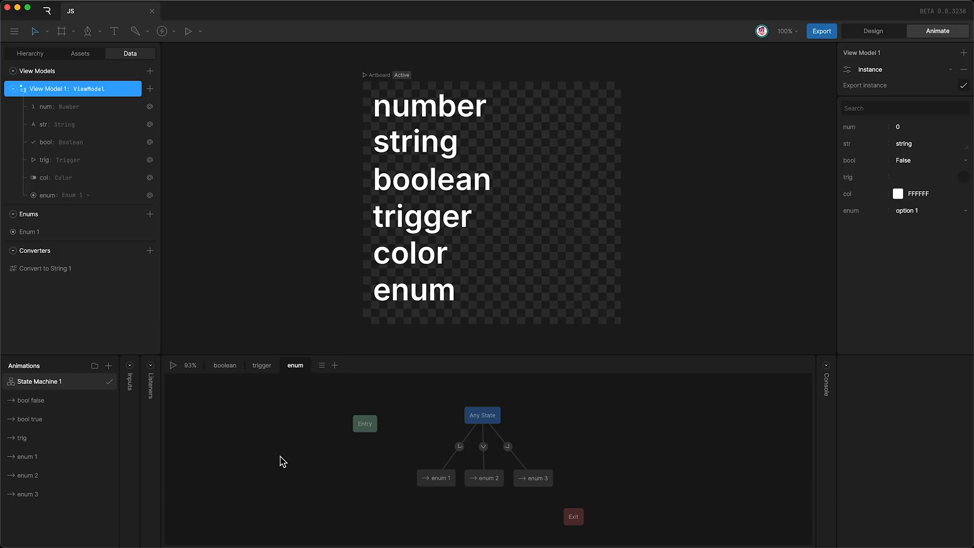
mouse_move(873, 84)
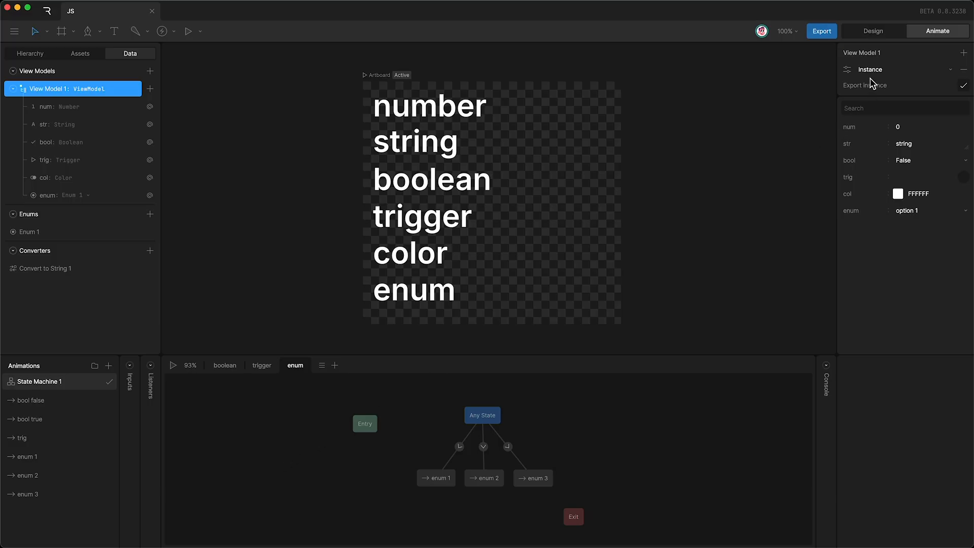
mouse_move(961, 91)
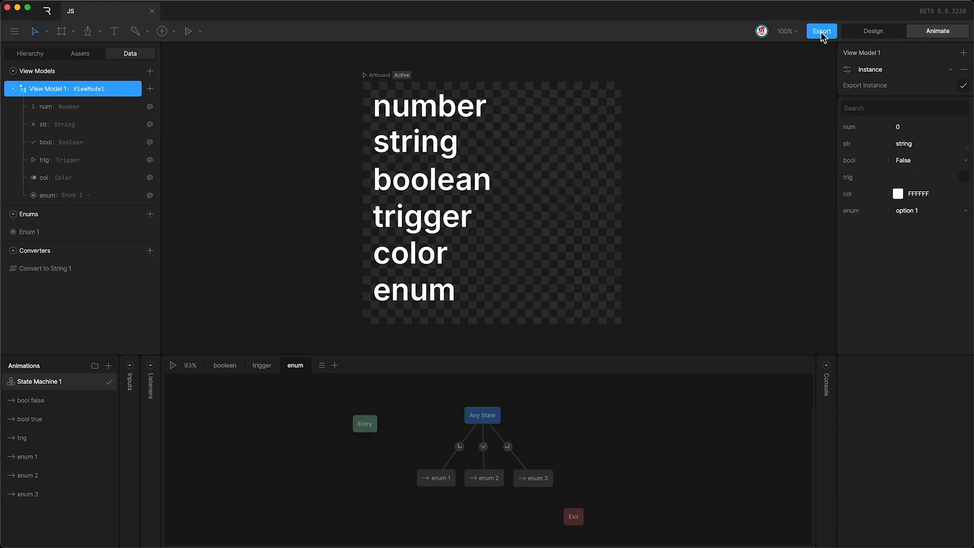
Start the runtime export of js.riv to the JS_properties folder.
click(821, 31)
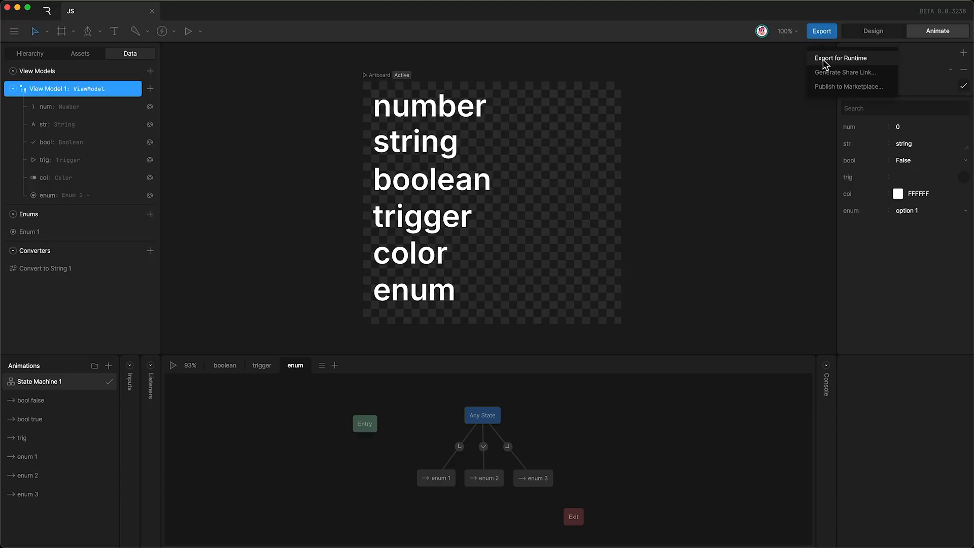
click(840, 58)
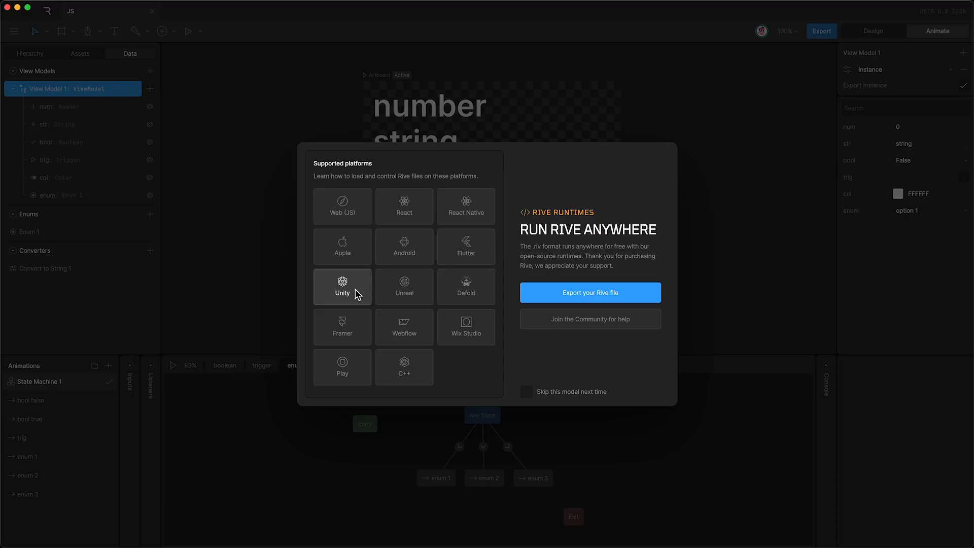
mouse_move(404, 327)
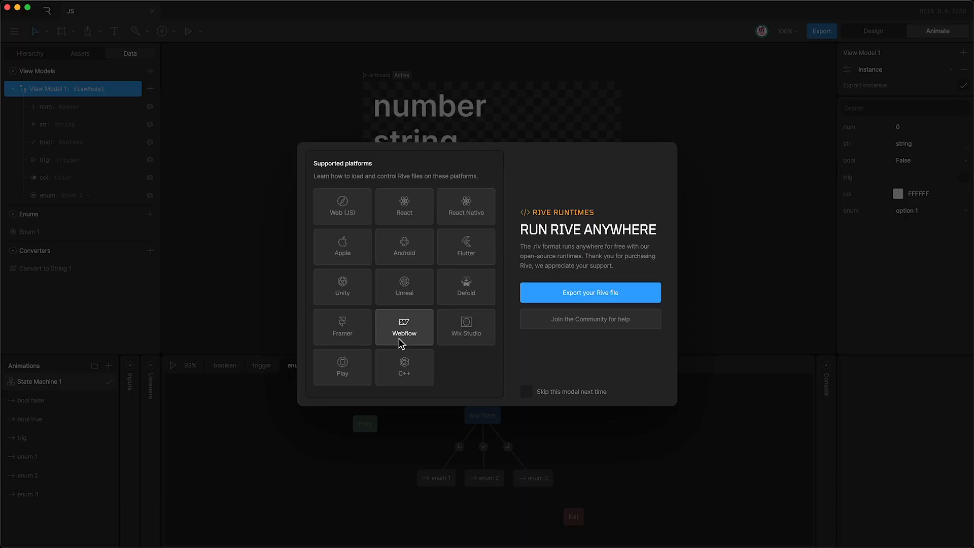
mouse_move(341, 205)
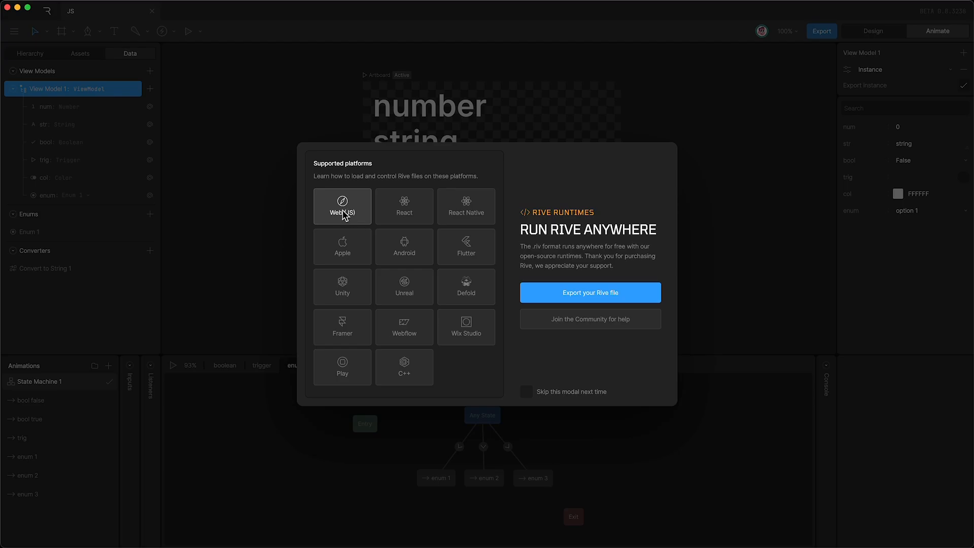
mouse_move(581, 298)
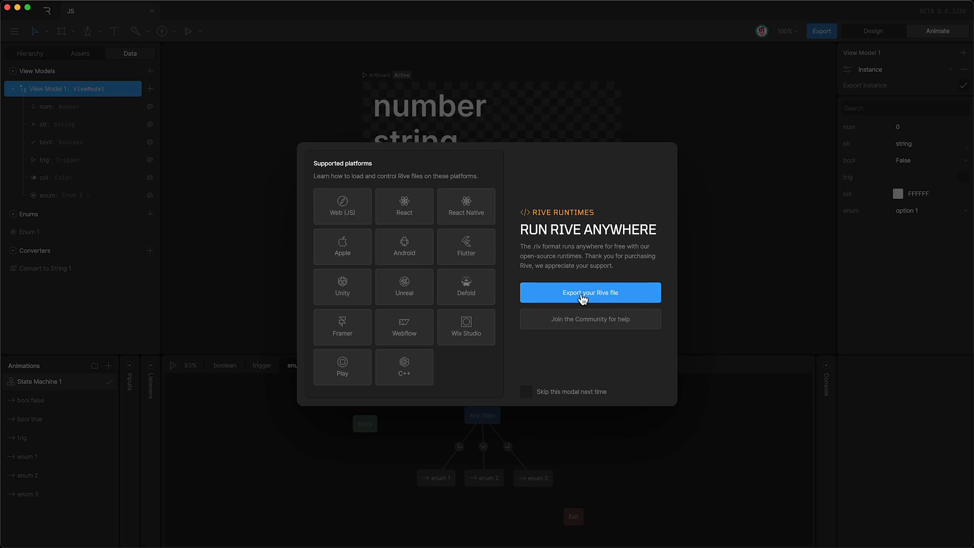
click(589, 293)
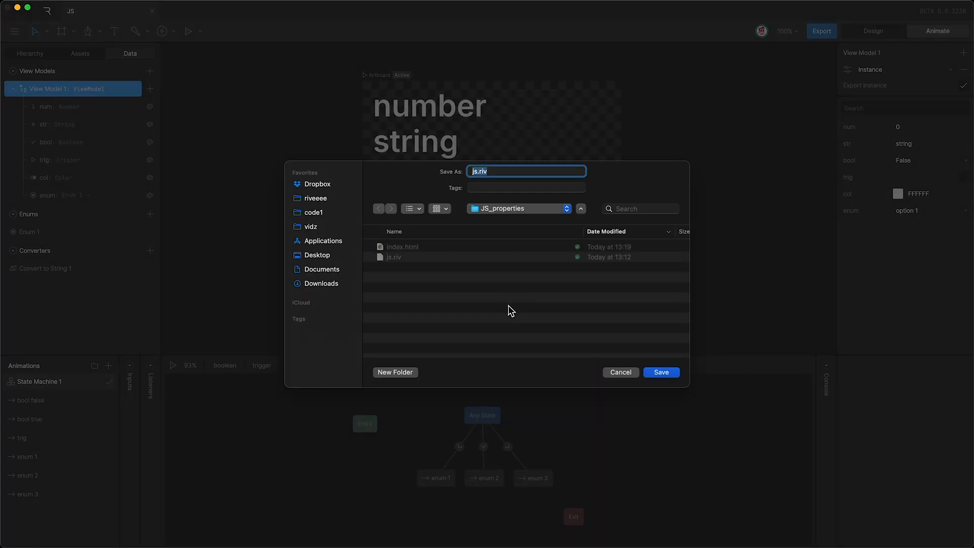
mouse_move(400, 269)
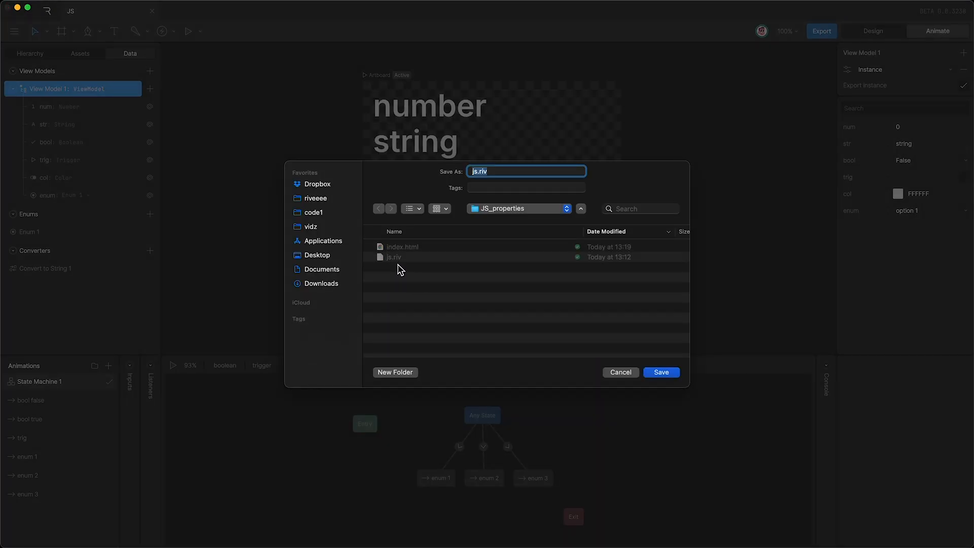
mouse_move(403, 252)
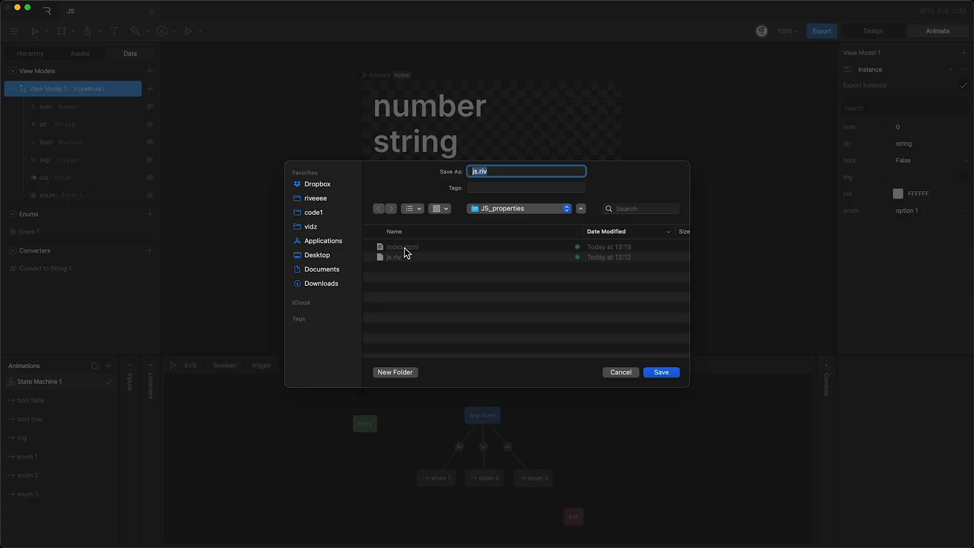
mouse_move(408, 254)
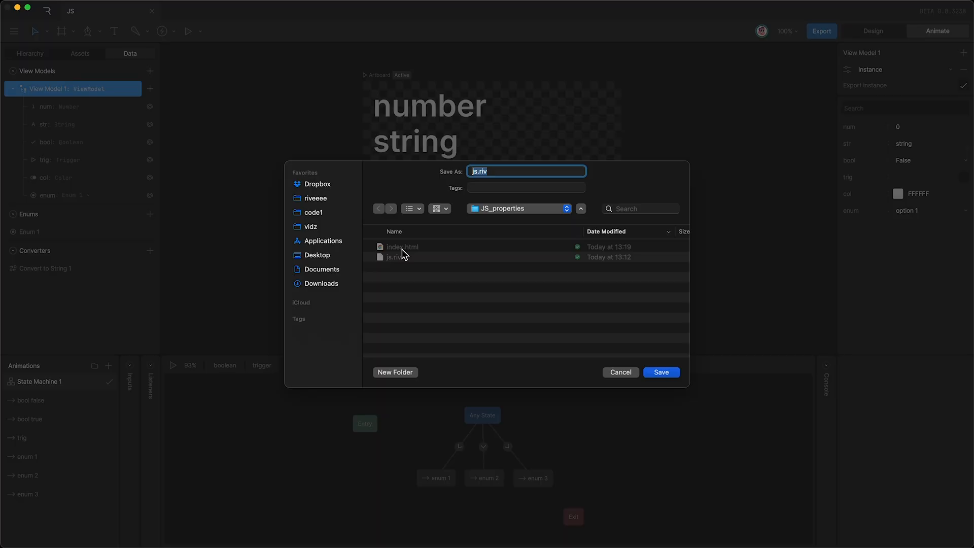
mouse_move(624, 354)
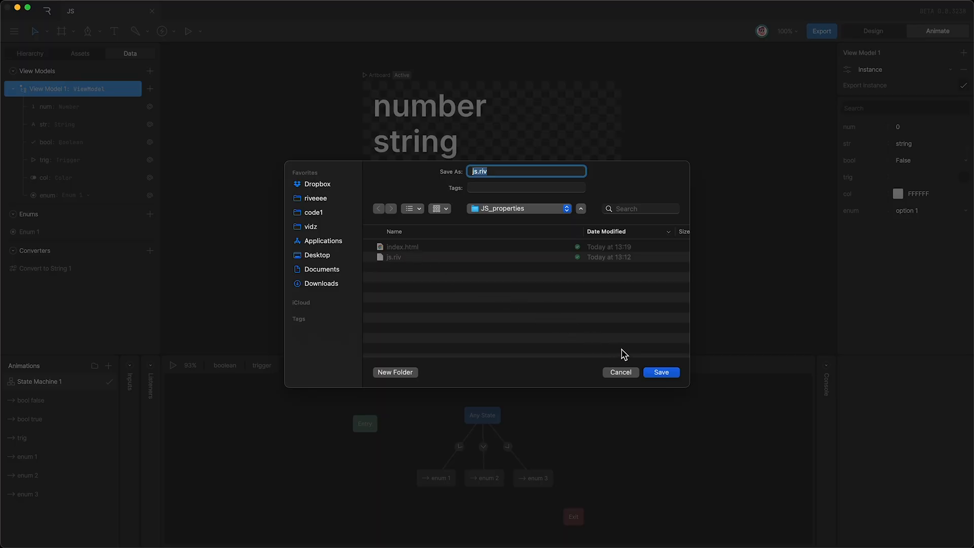
Focus index.html in VS Code and locate the Rive instance variable r.
click(660, 371)
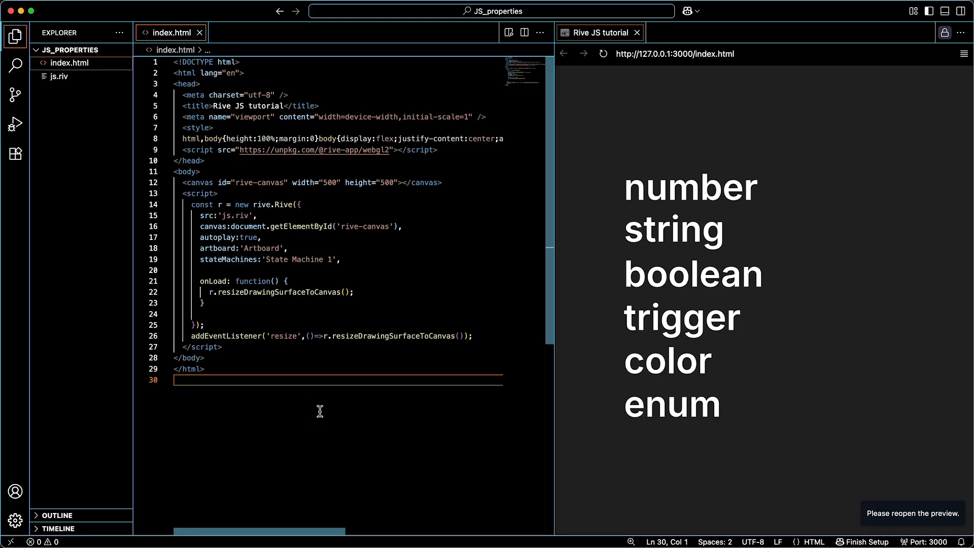
mouse_move(321, 403)
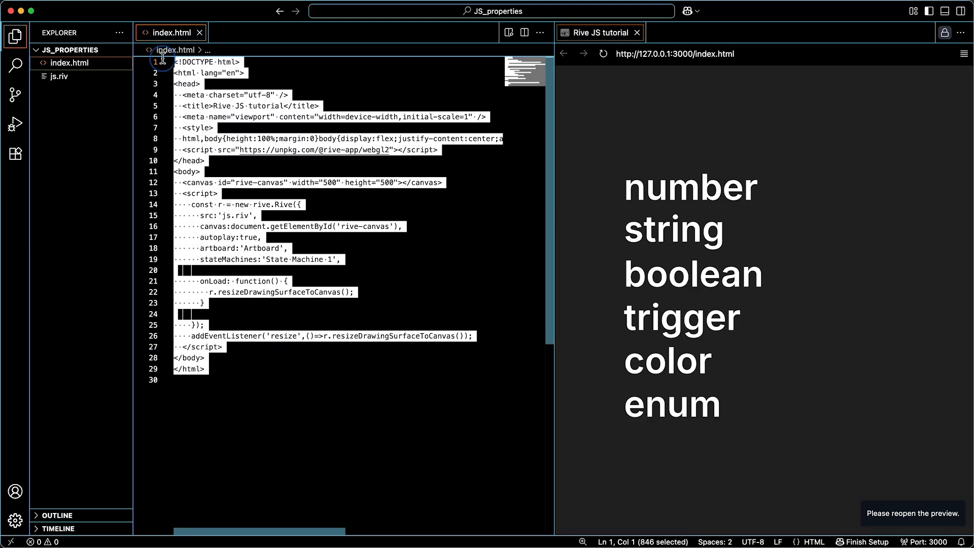
click(337, 194)
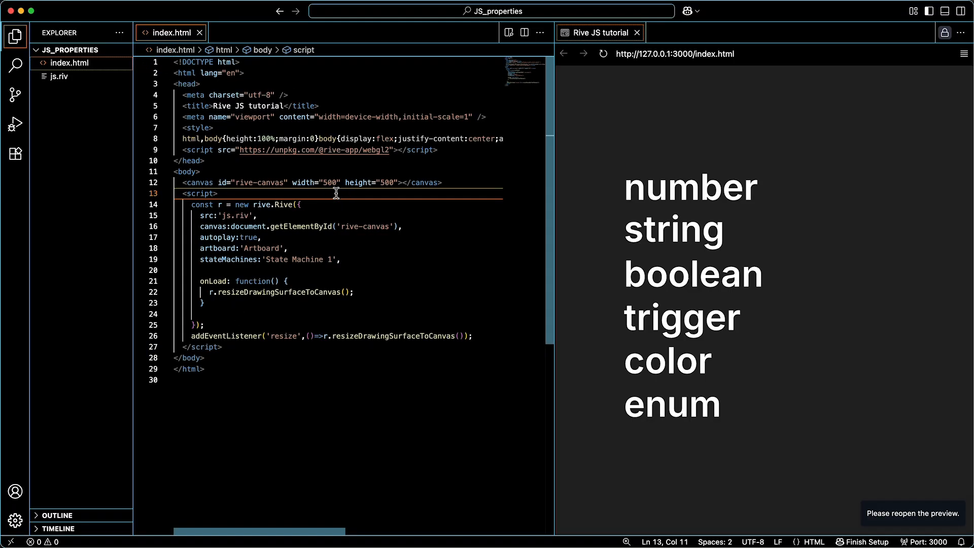
mouse_move(420, 434)
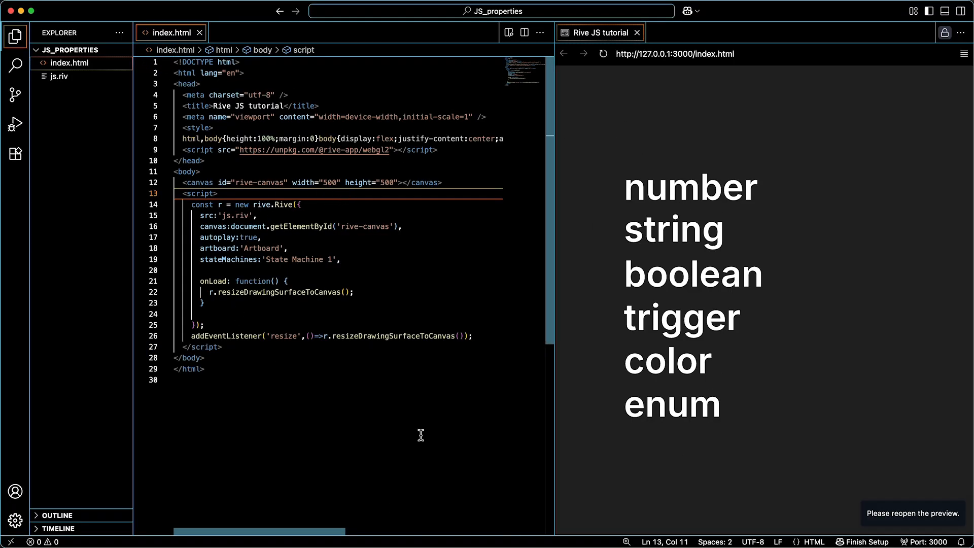
mouse_move(633, 365)
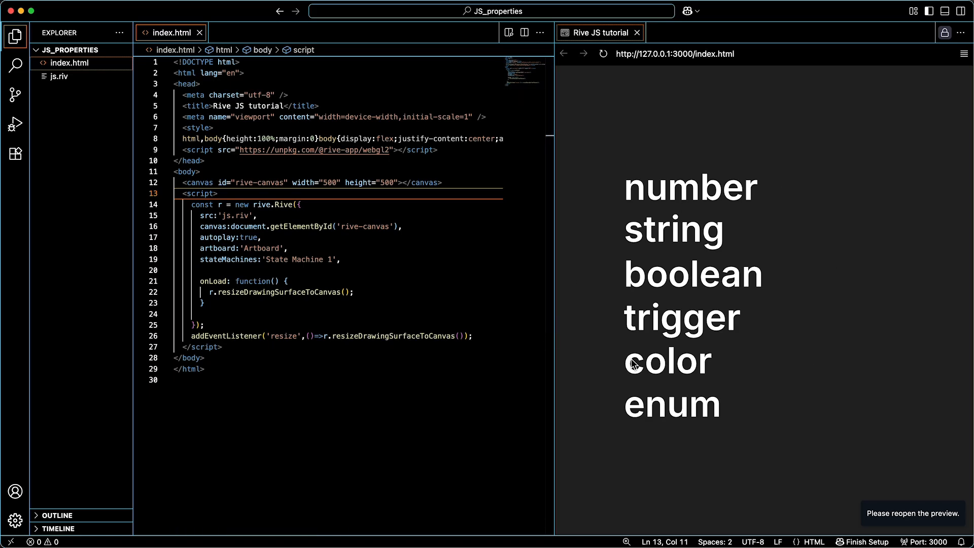
mouse_move(779, 292)
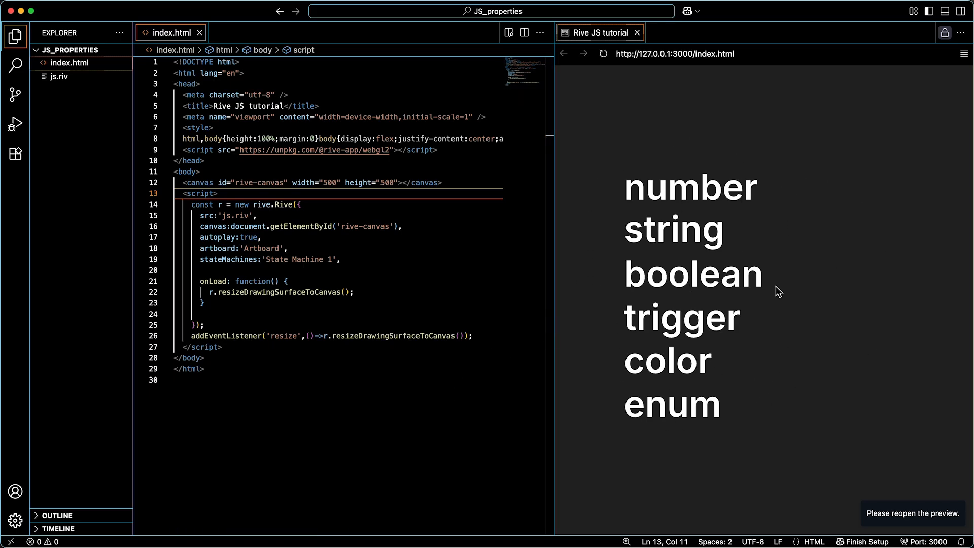
mouse_move(797, 318)
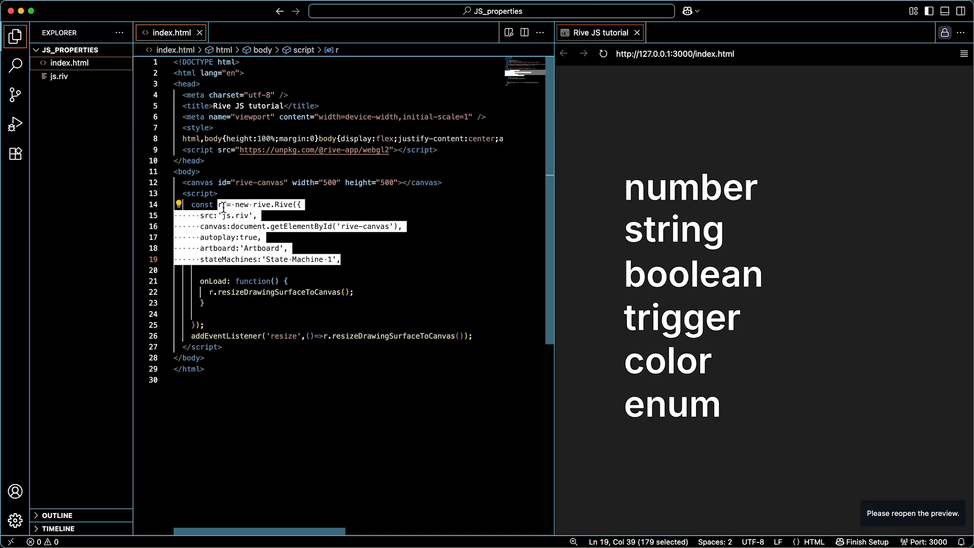
click(223, 204)
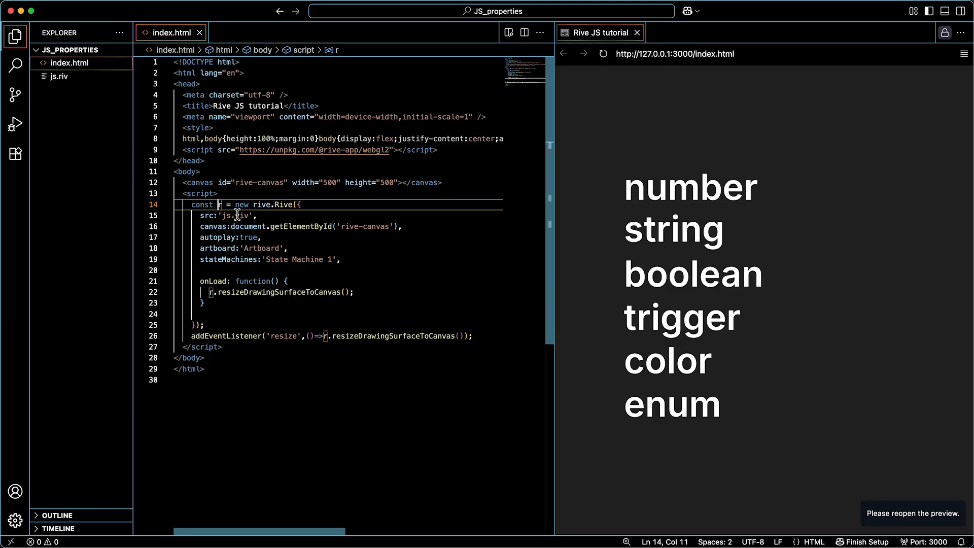
click(222, 204)
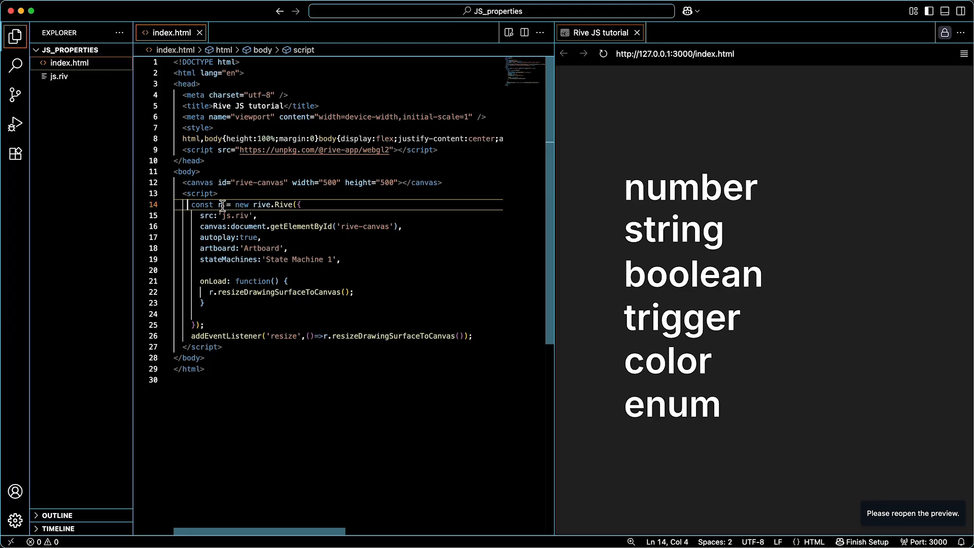
Highlight the js.riv src and the Artboard and State Machine 1 options.
double_click(233, 216)
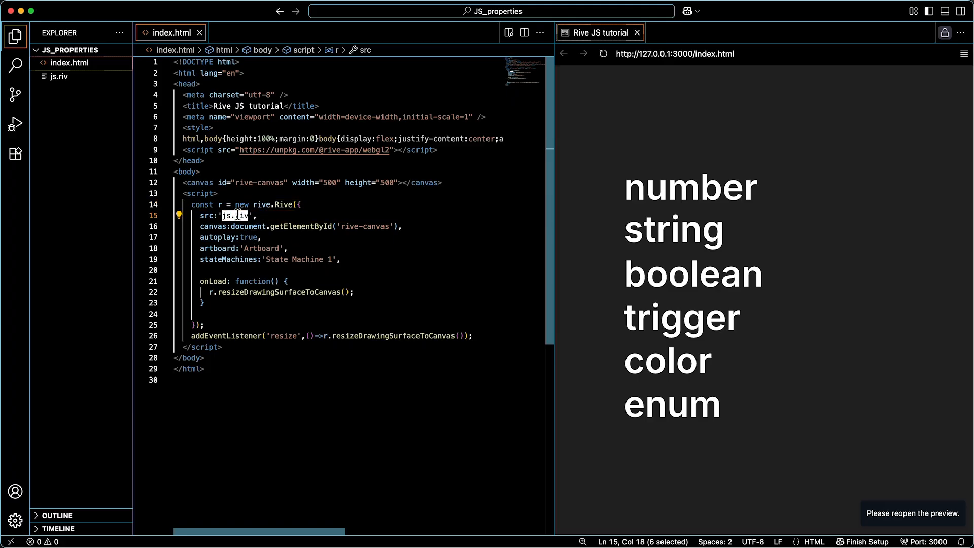
mouse_move(227, 226)
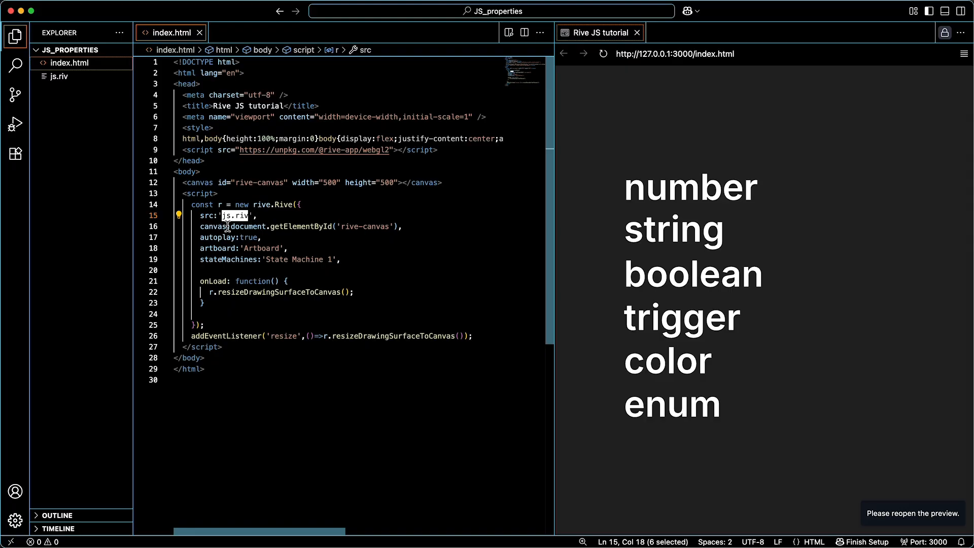
click(60, 76)
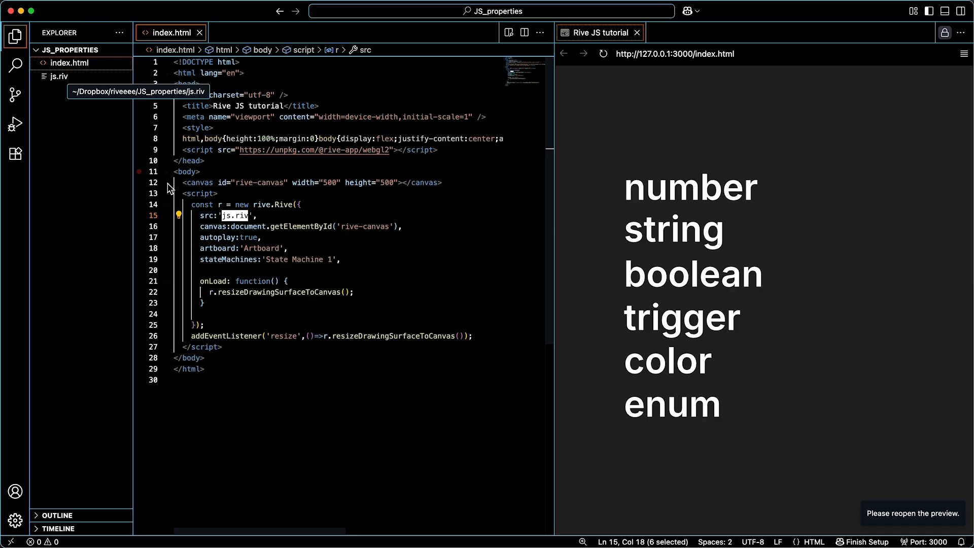
double_click(258, 248)
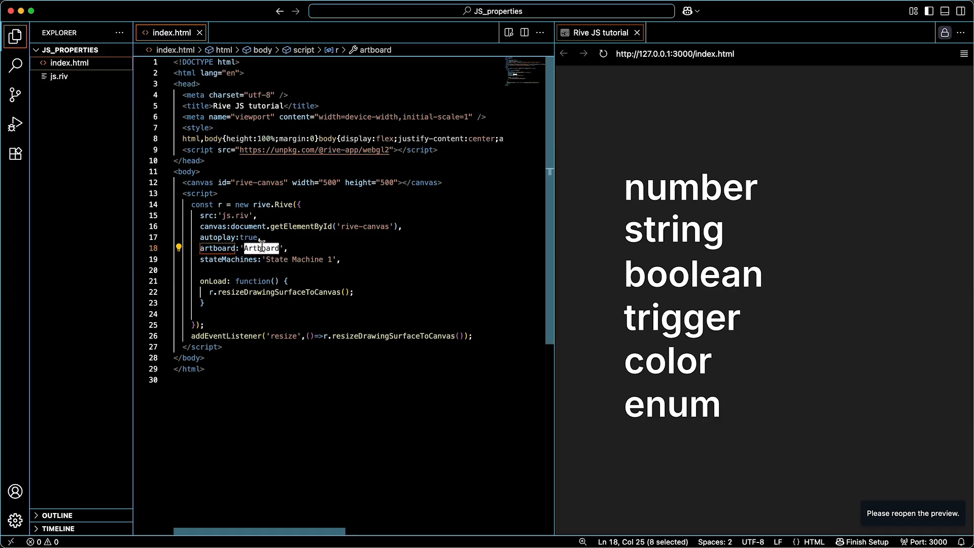
double_click(302, 259)
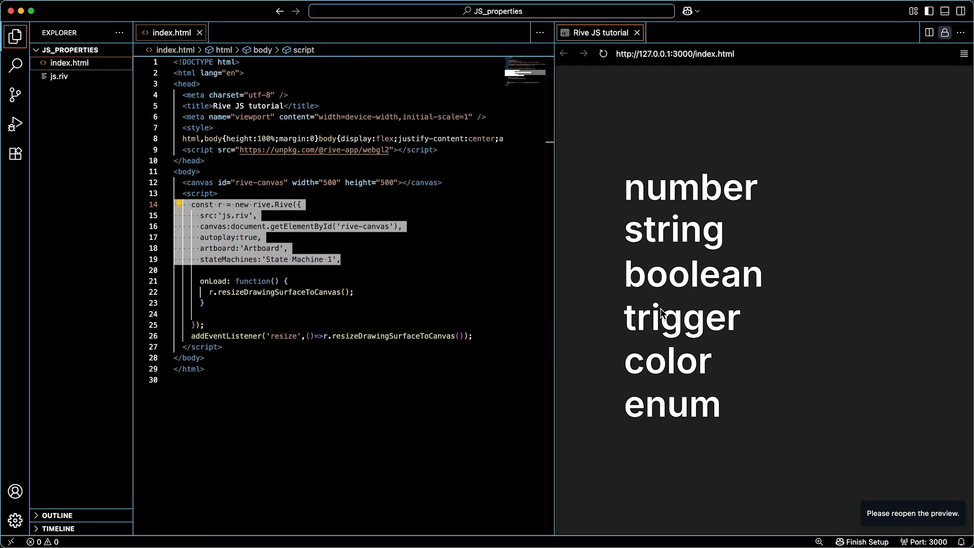
mouse_move(758, 304)
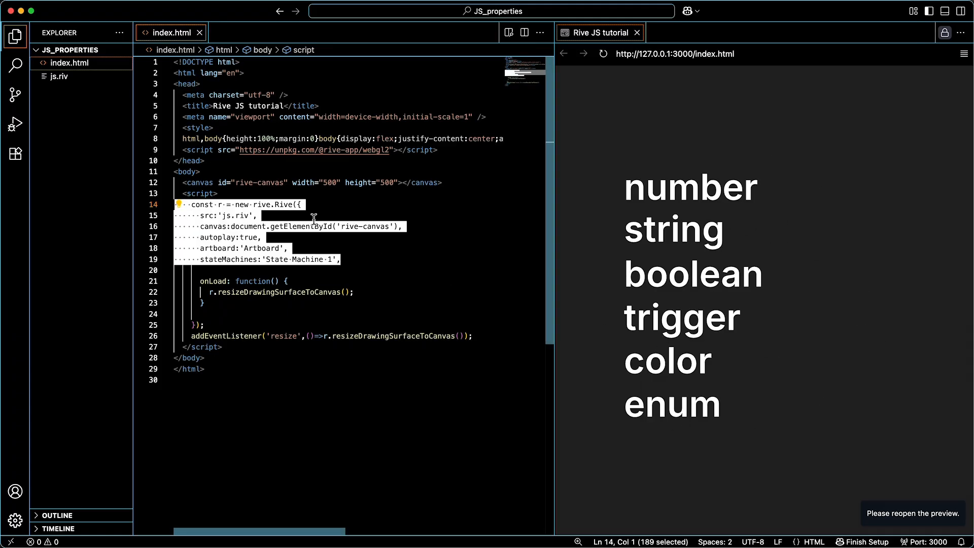
Add autoBind: true, after autoplay: true in the rive.Rive options.
click(273, 237)
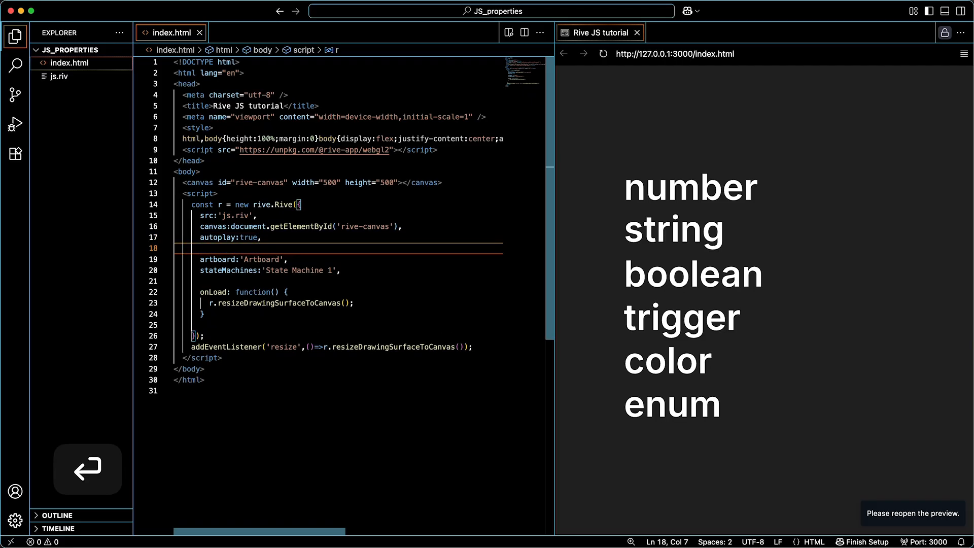
text(autoBind)
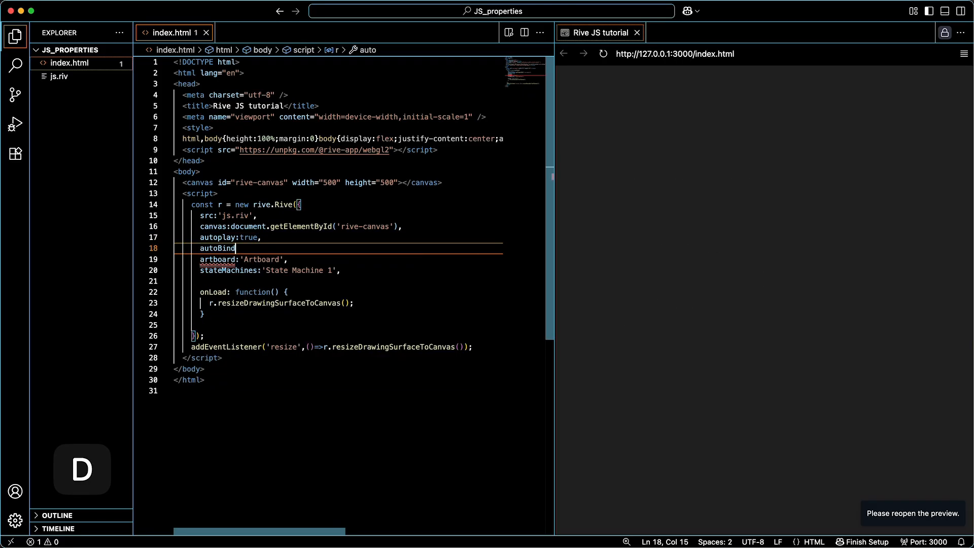
text(:)
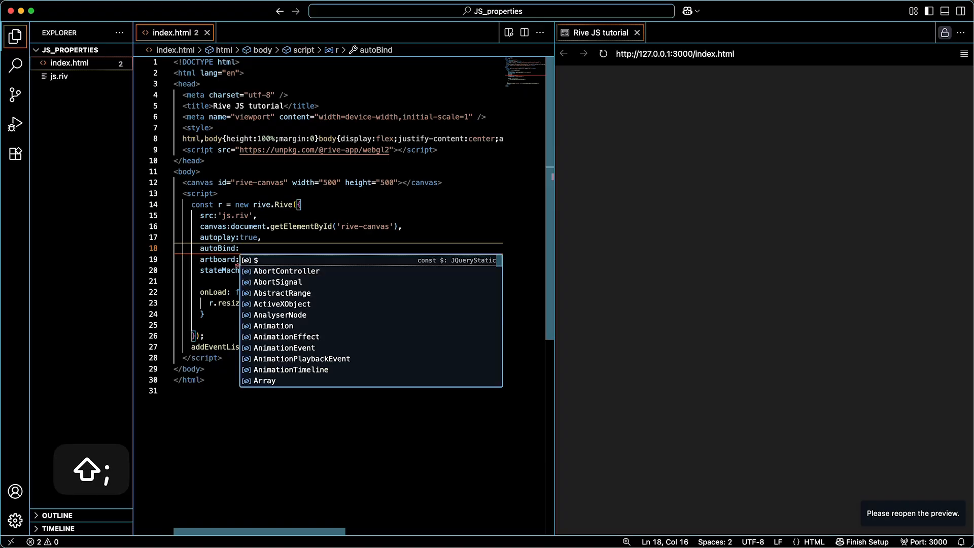
text(true,)
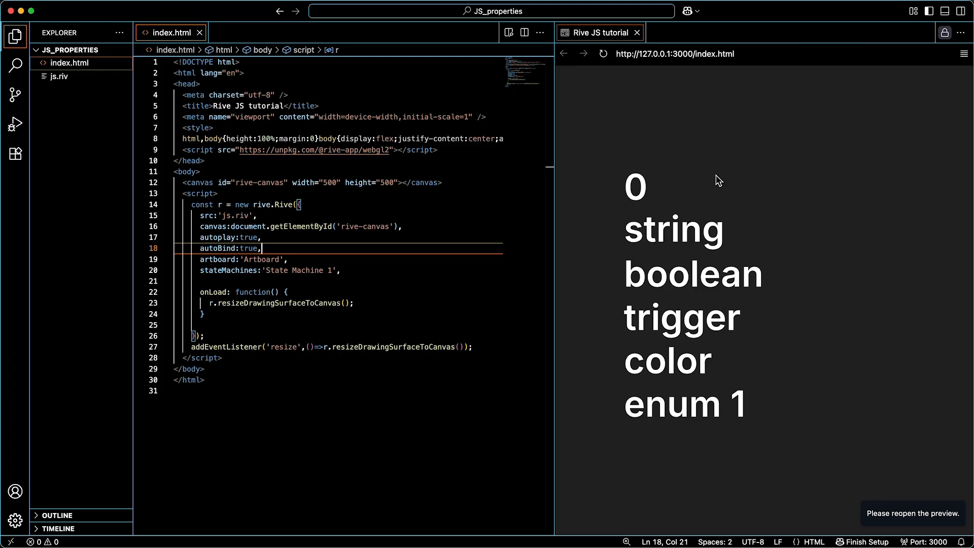
mouse_move(698, 299)
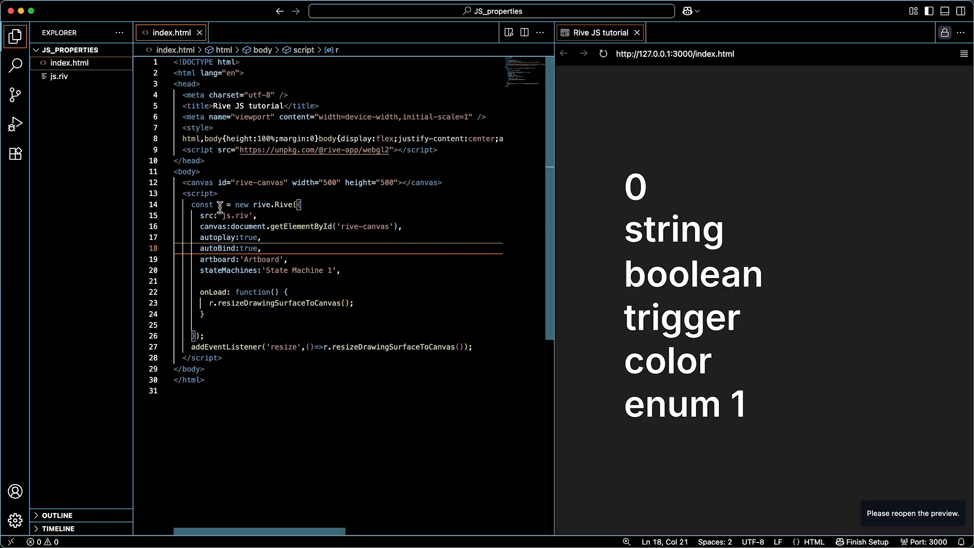
mouse_move(221, 204)
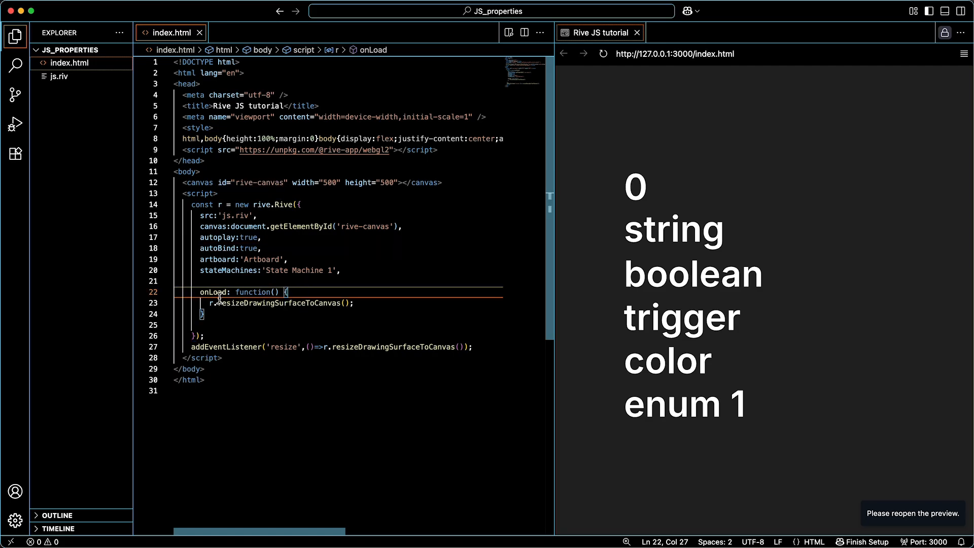
Open blank lines in onLoad and select the word let on line 24.
key(Return)
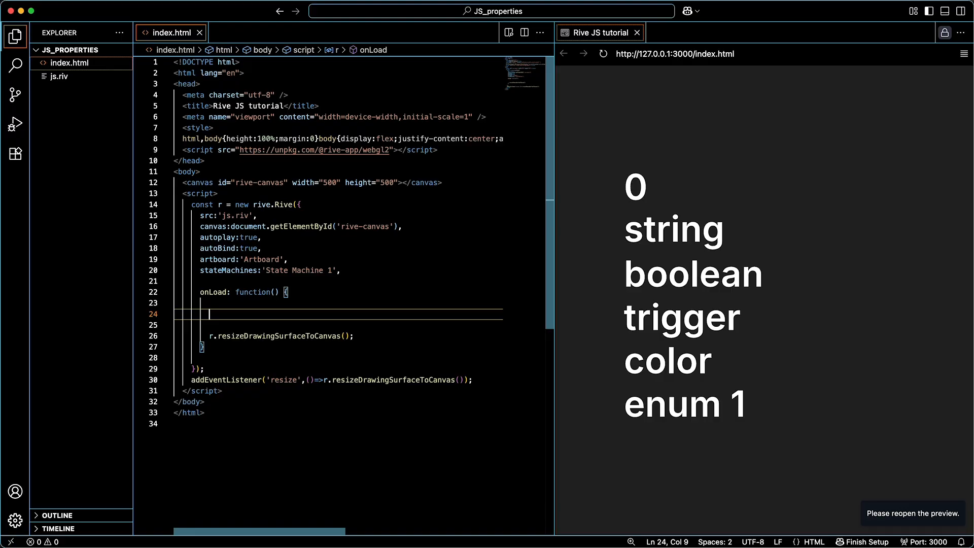
key(c)
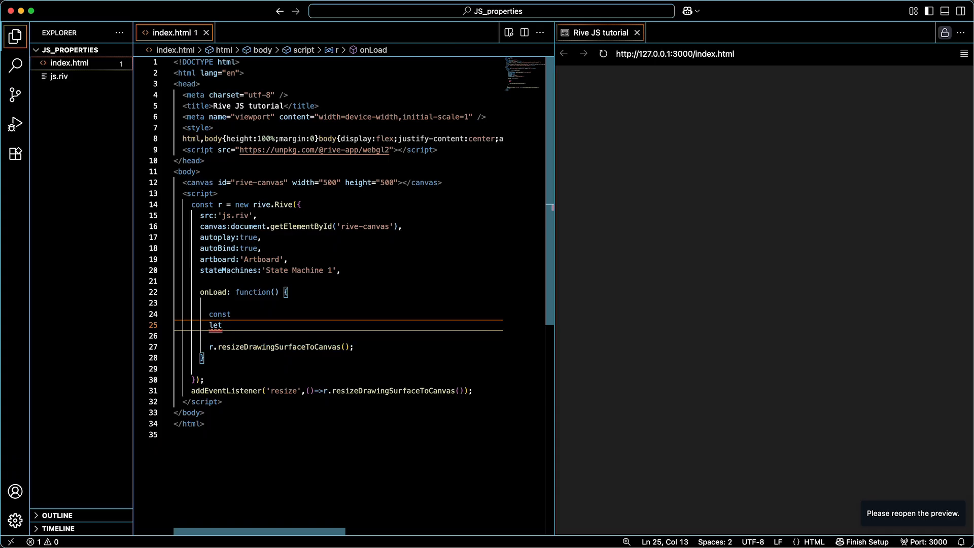
click(221, 314)
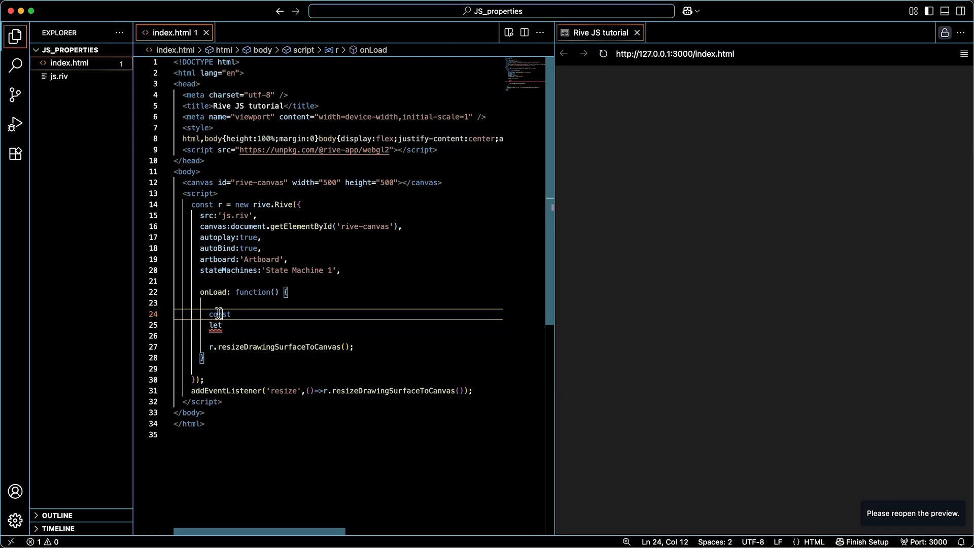
double_click(221, 313)
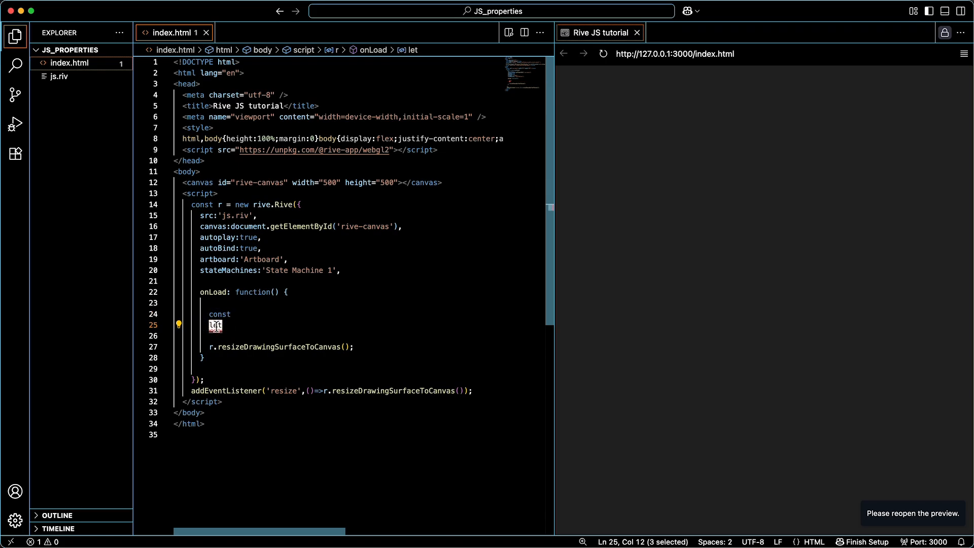
mouse_move(215, 325)
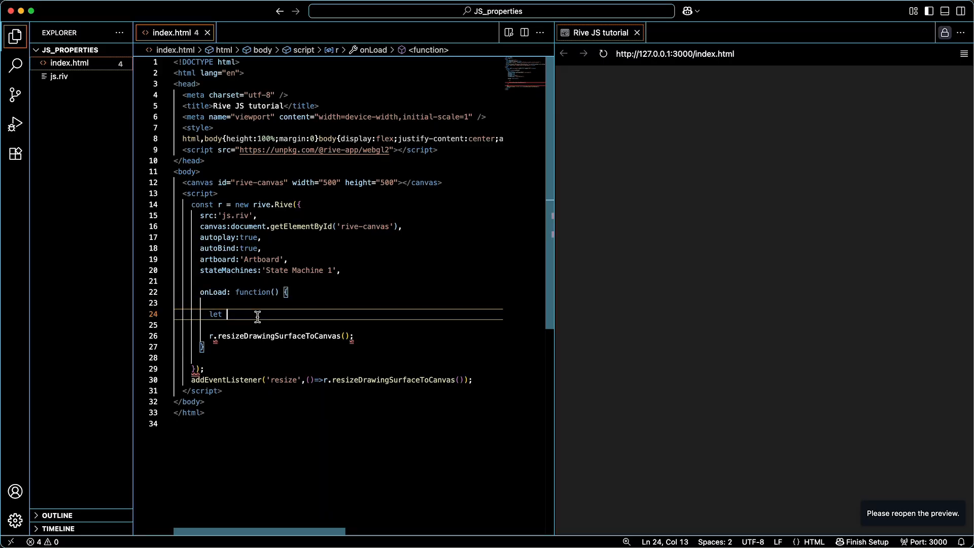
Write let vmi = r.viewModelInstance, replacing a garbled variable name.
text(vm)
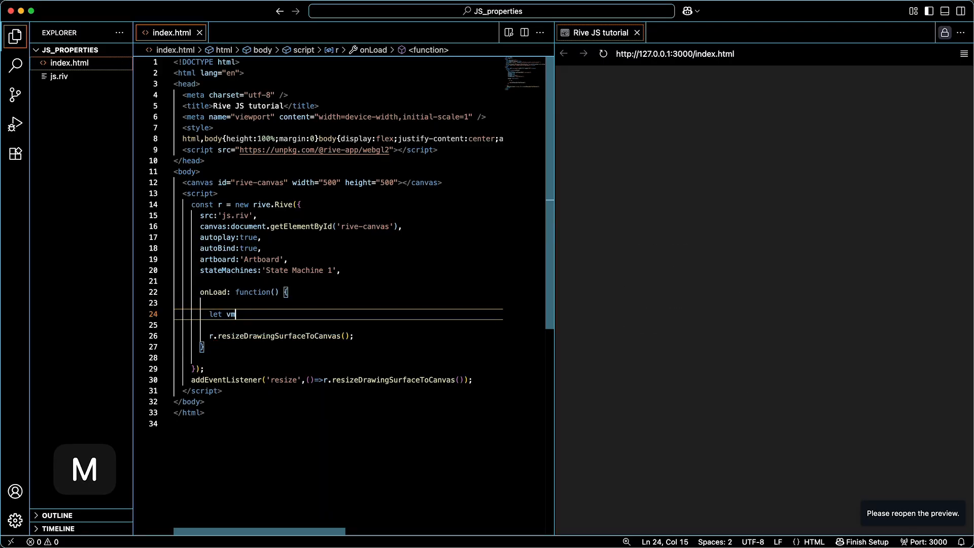
text(i)
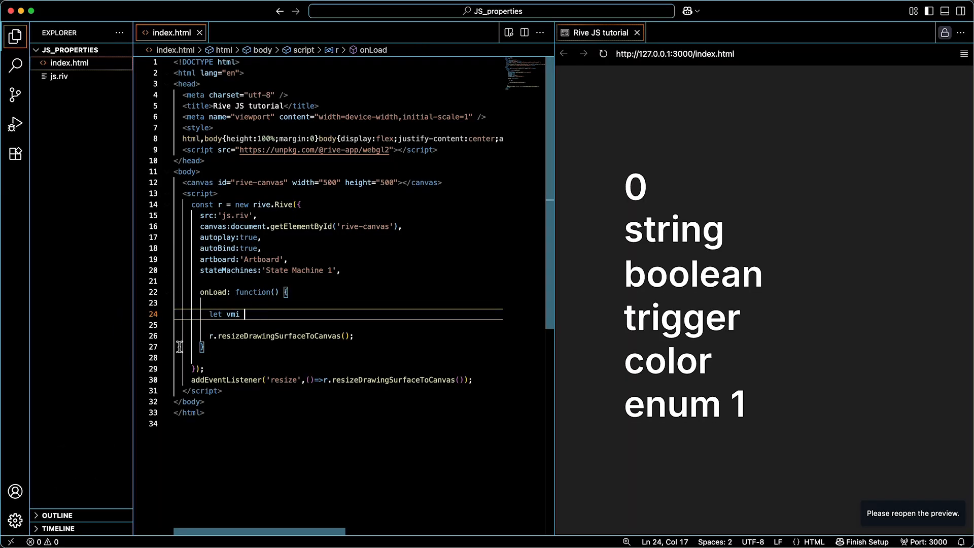
key(backspace)
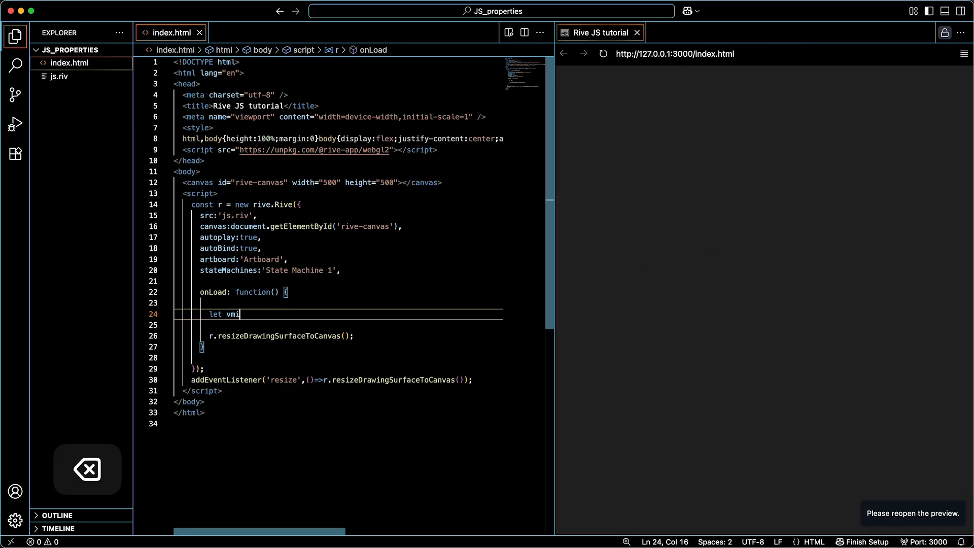
text(fkjnefkjerjnerknj =)
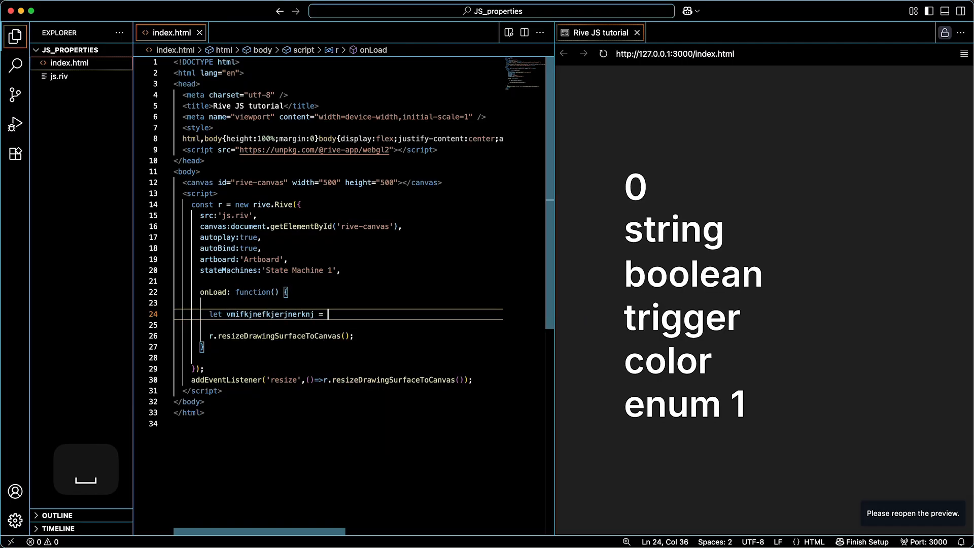
double_click(270, 314)
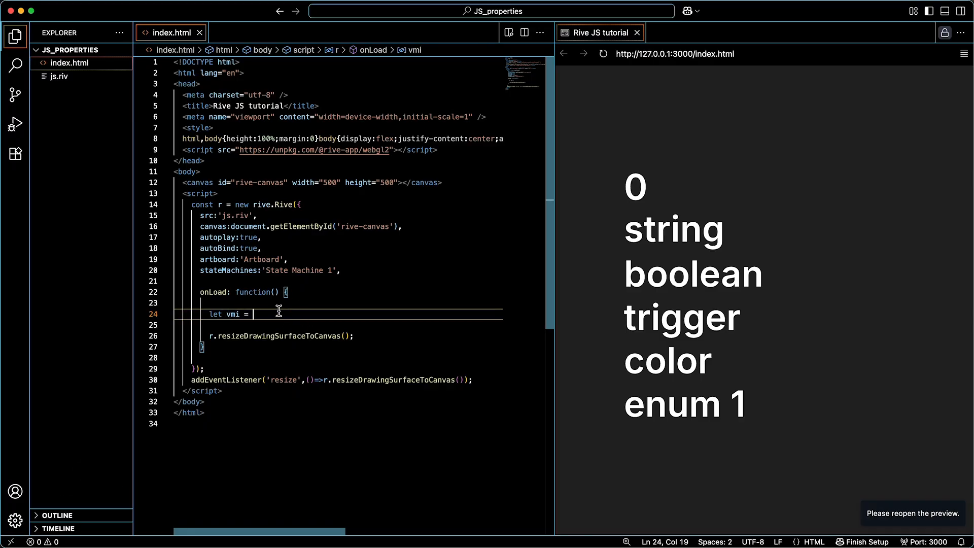
mouse_move(232, 314)
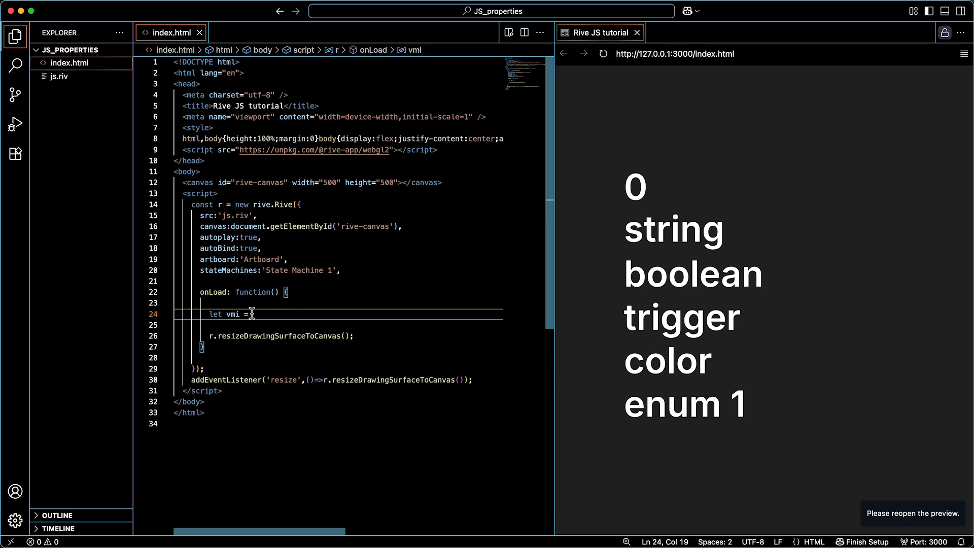
text(r)
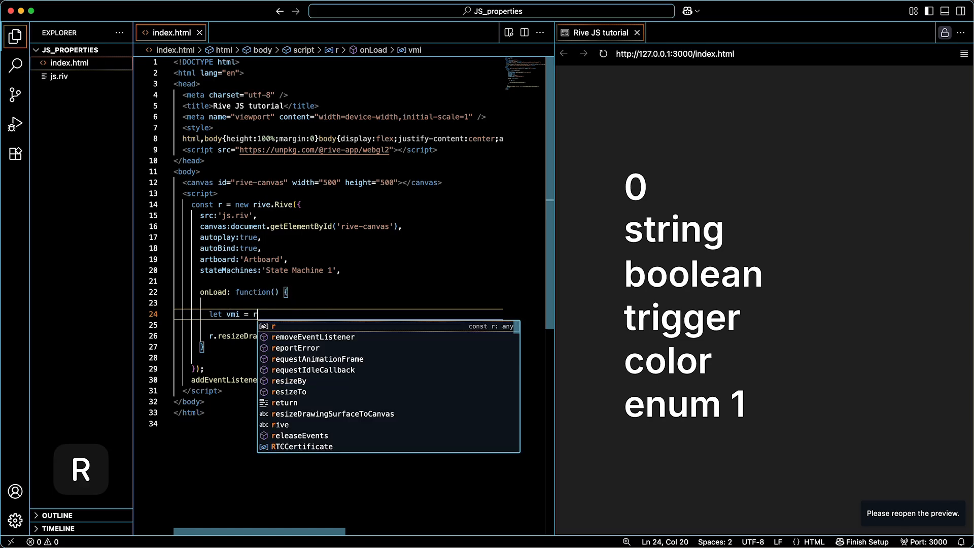
text(.viewModelIns)
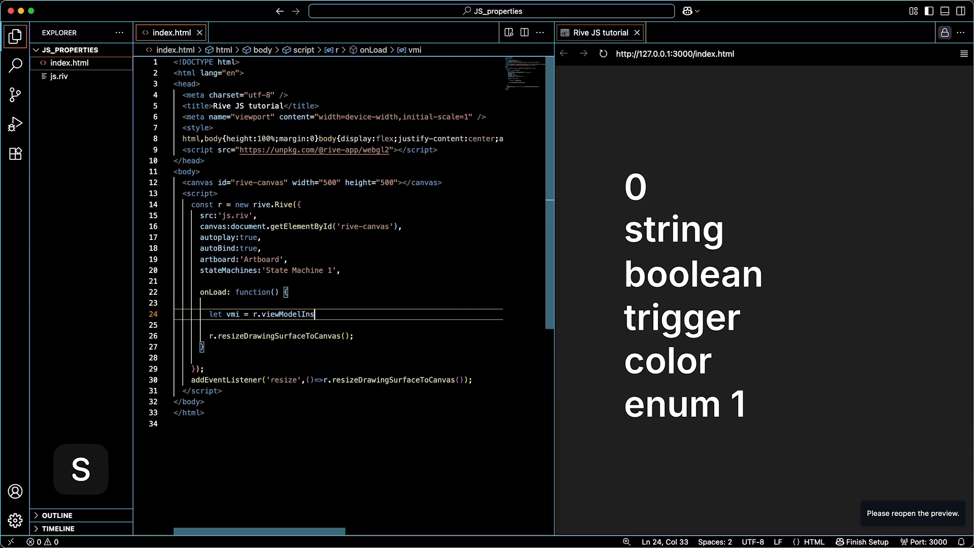
text(tance)
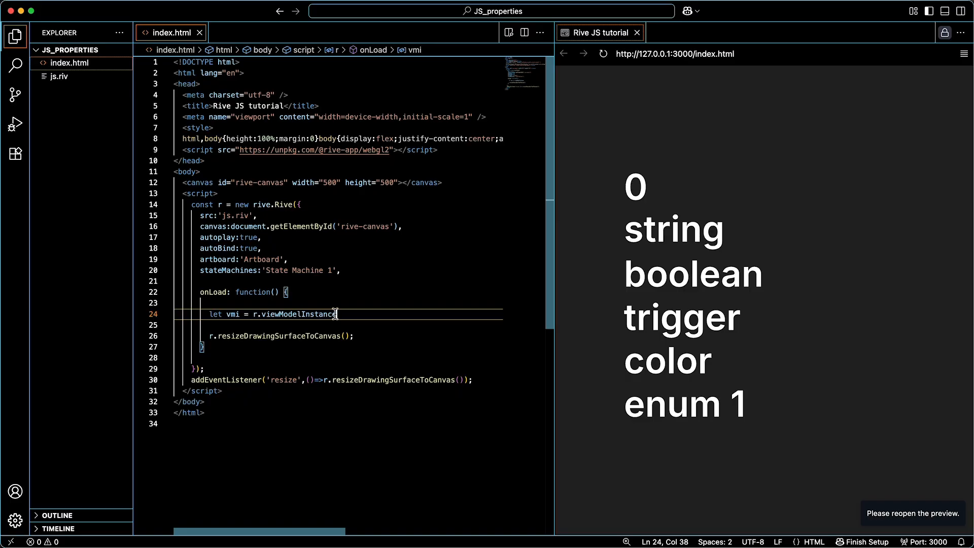
Trace where the Rive instance r is declared and used, then return to the vmi line.
double_click(292, 313)
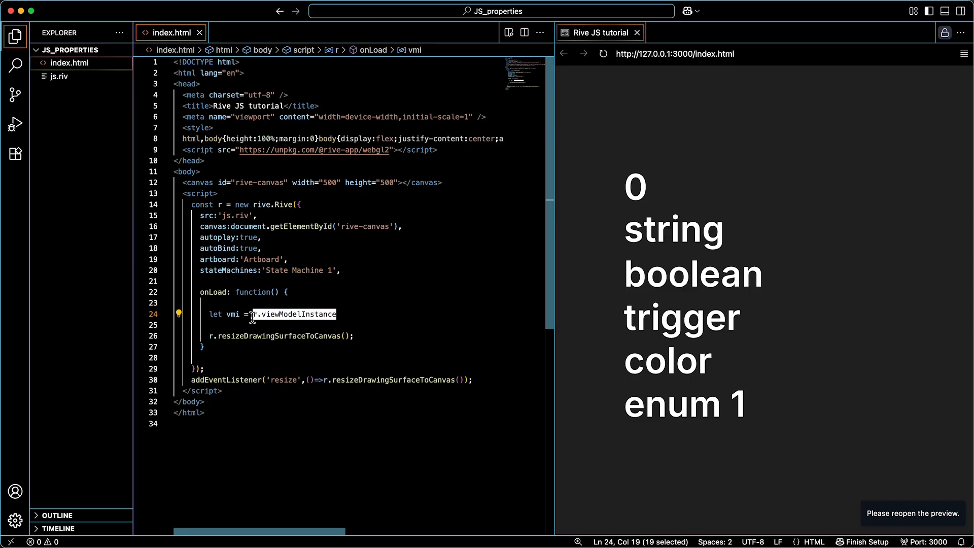
click(253, 314)
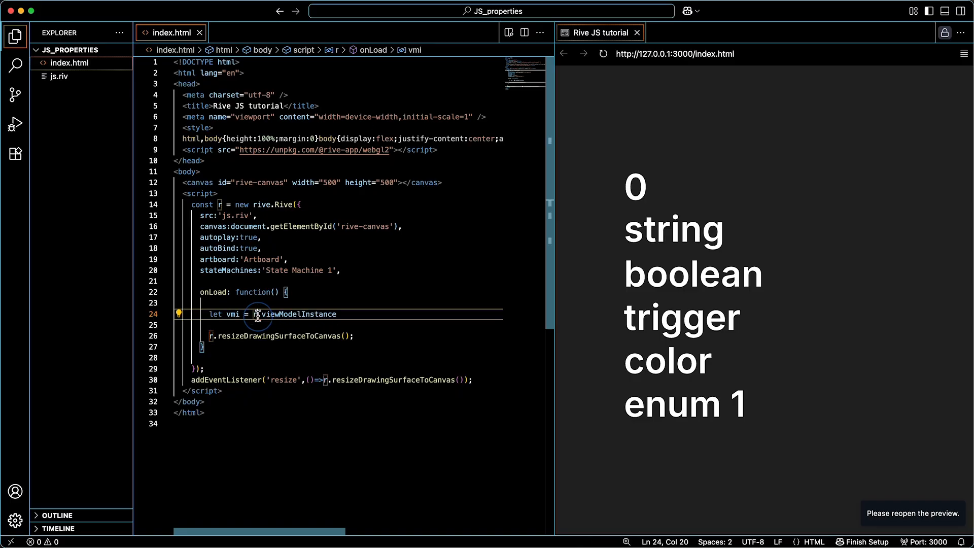
click(218, 205)
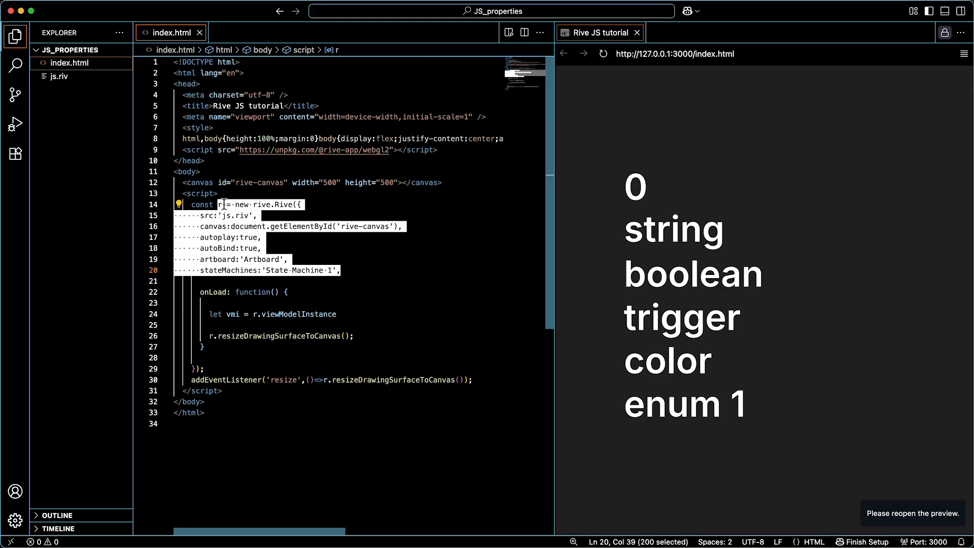
click(220, 204)
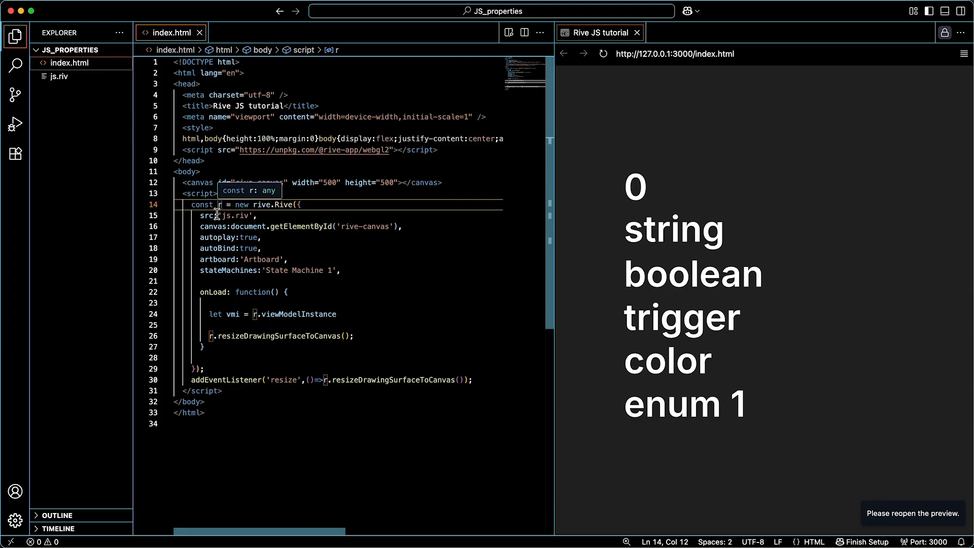
mouse_move(246, 238)
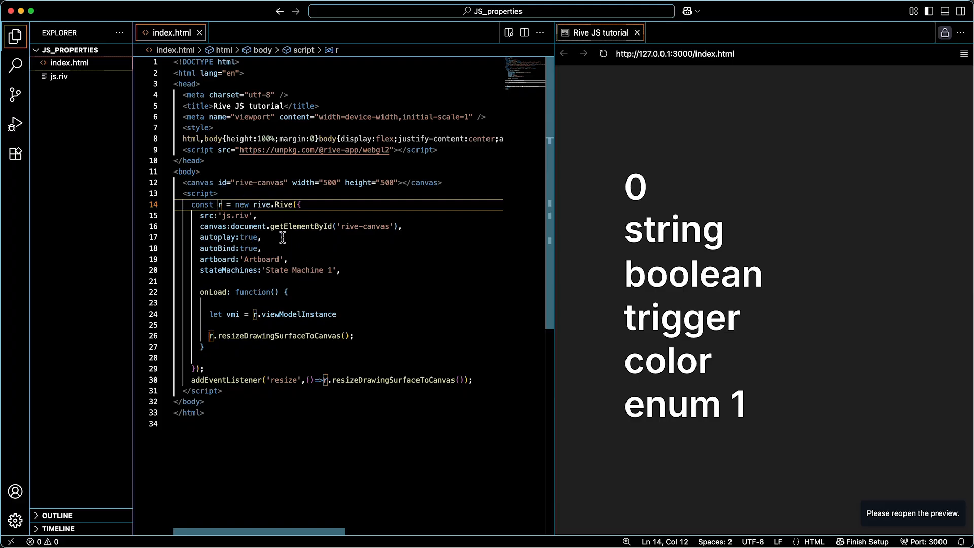
click(216, 236)
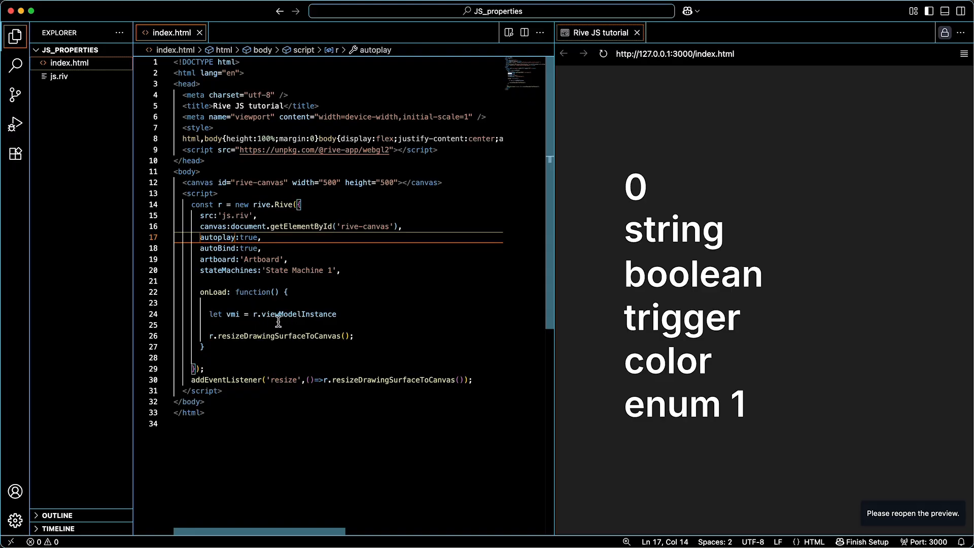
mouse_move(256, 313)
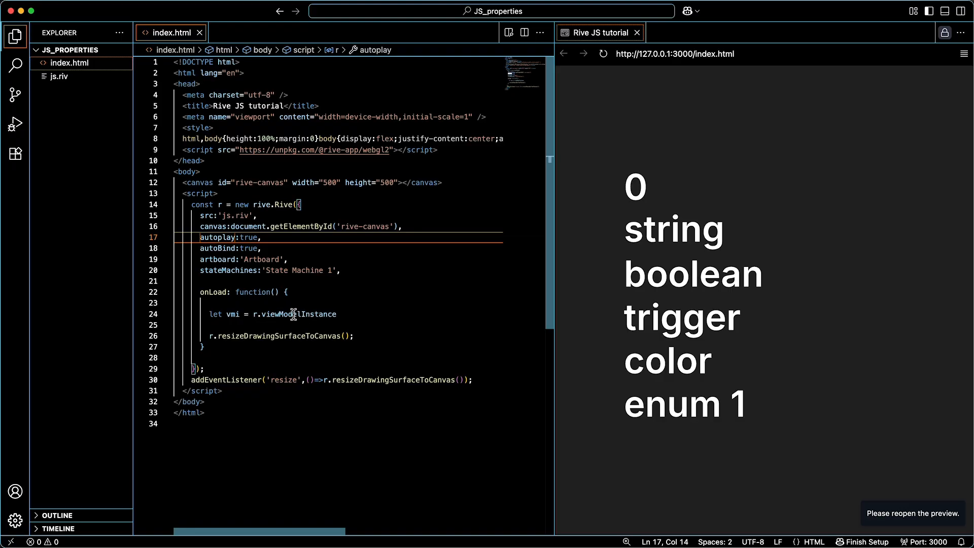
click(335, 314)
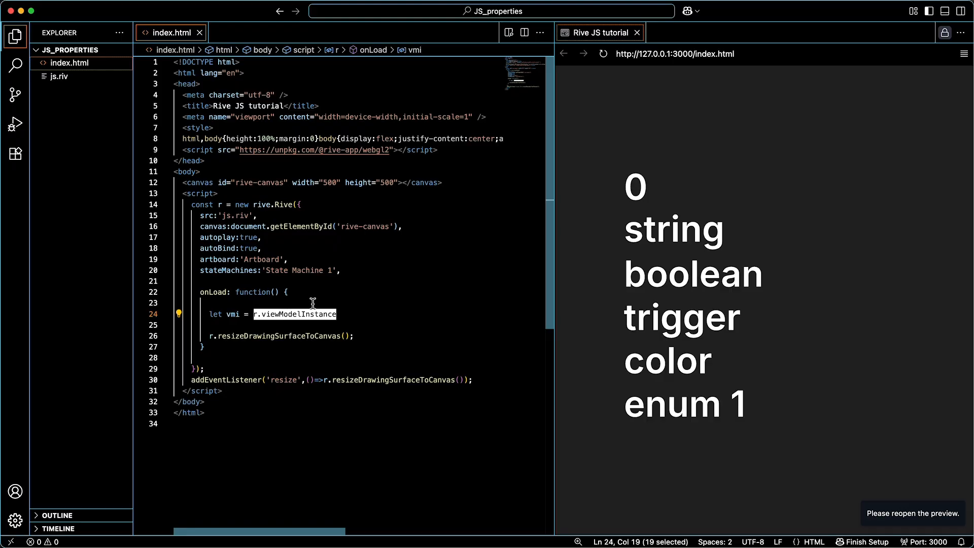
mouse_move(235, 313)
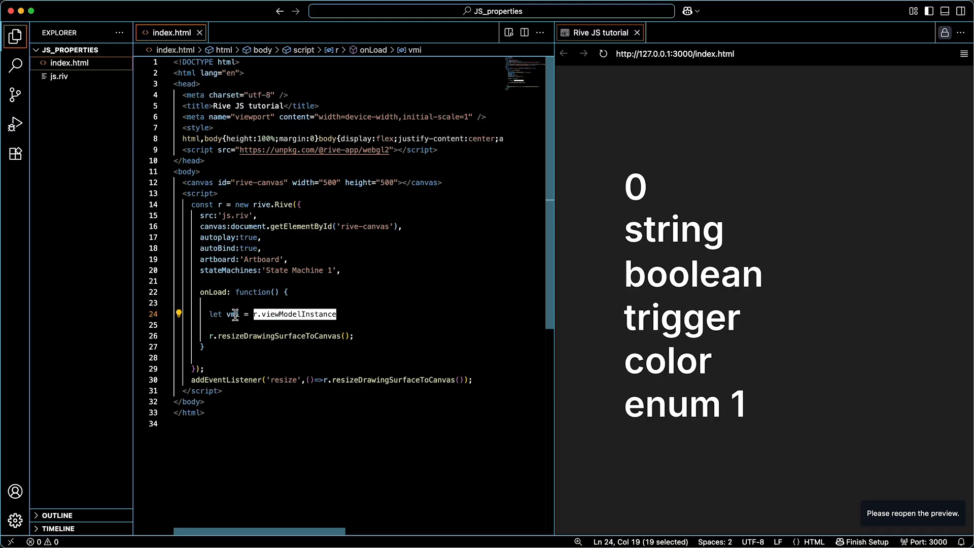
mouse_move(234, 313)
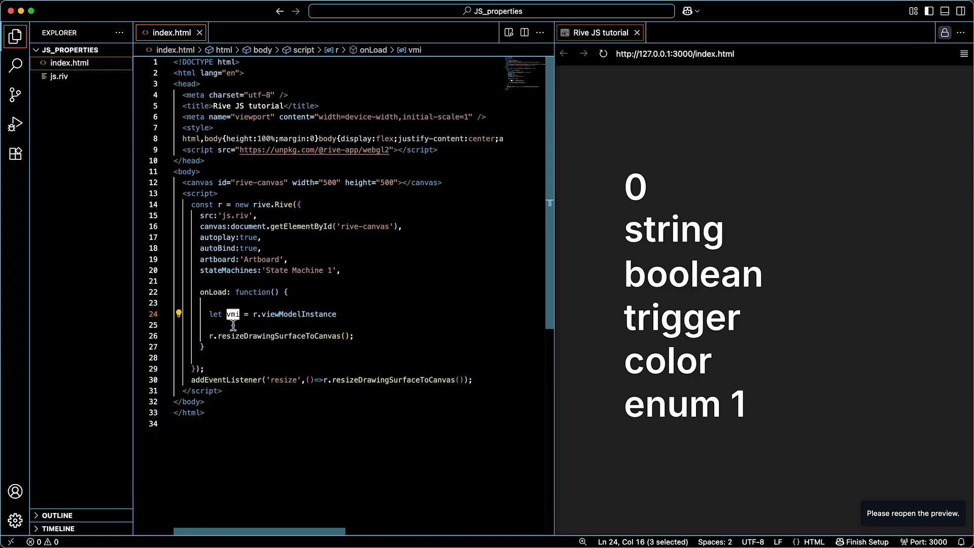
mouse_move(229, 306)
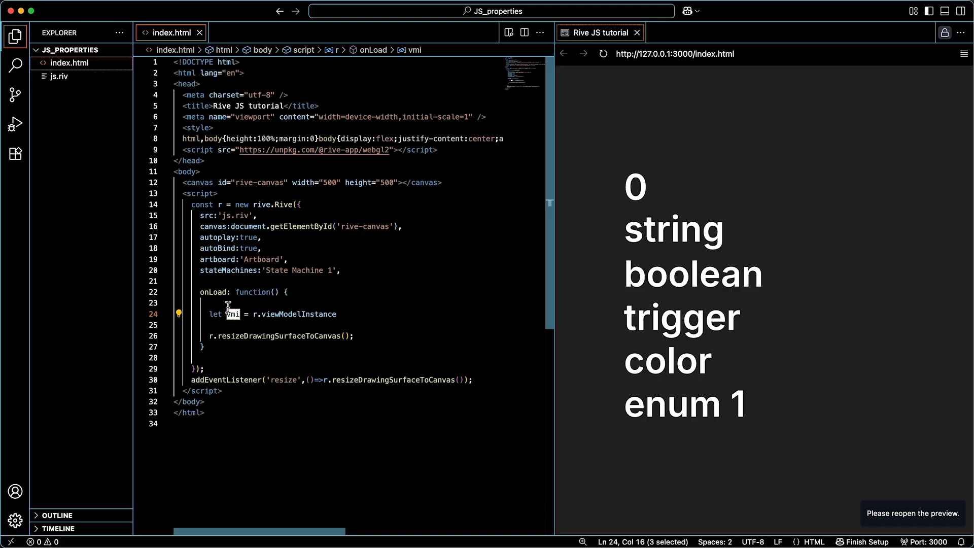
click(354, 314)
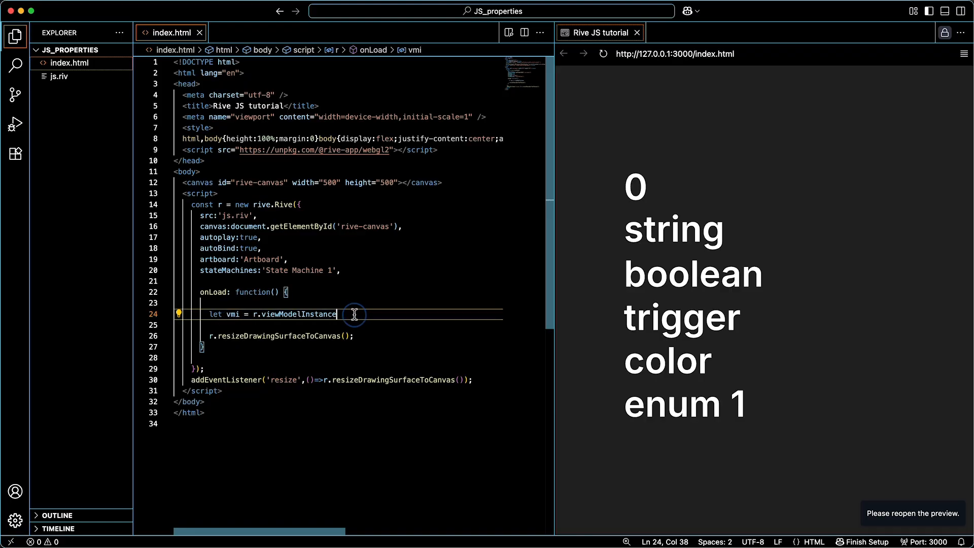
Below the vmi line, write vmi.number('num').value = 10000000.
key(Enter)
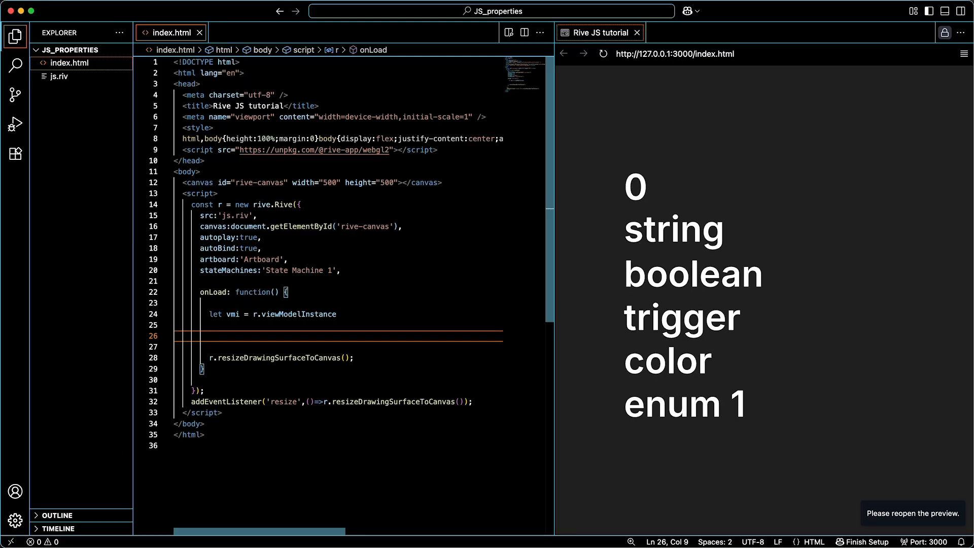
text(vmi.num)
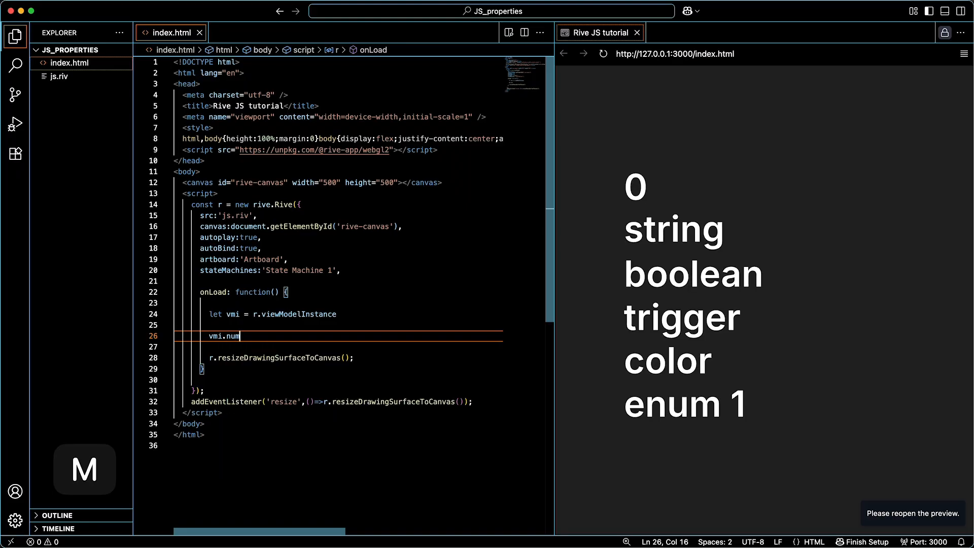
text(ber)
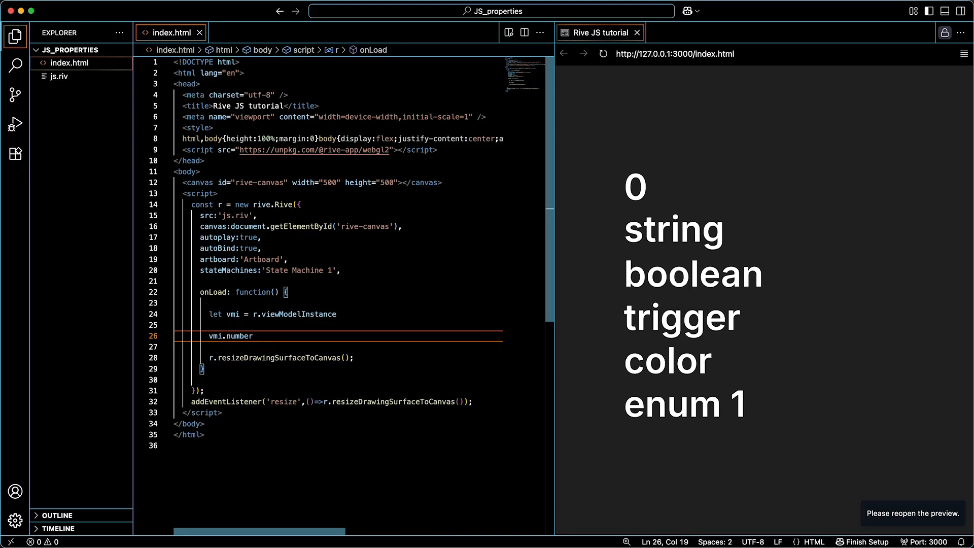
text((''))
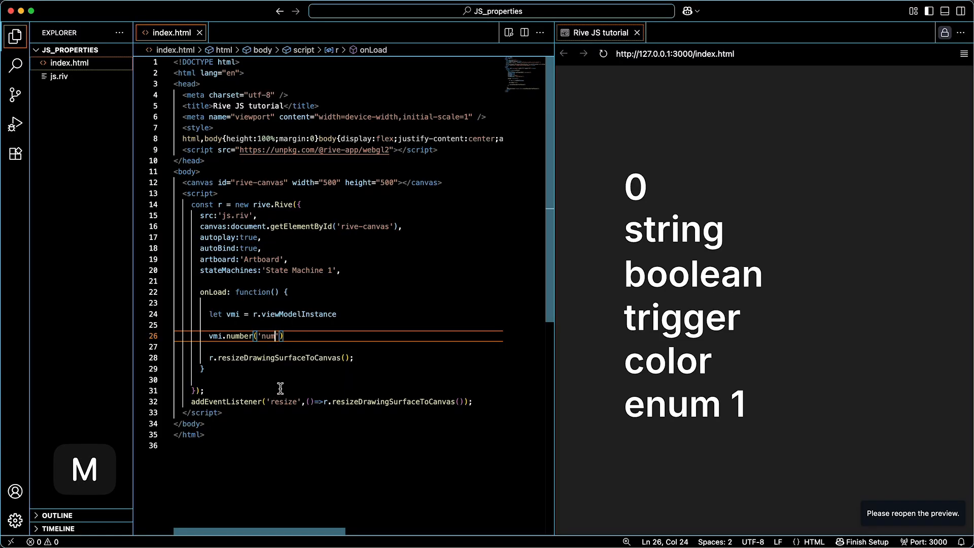
text(.value)
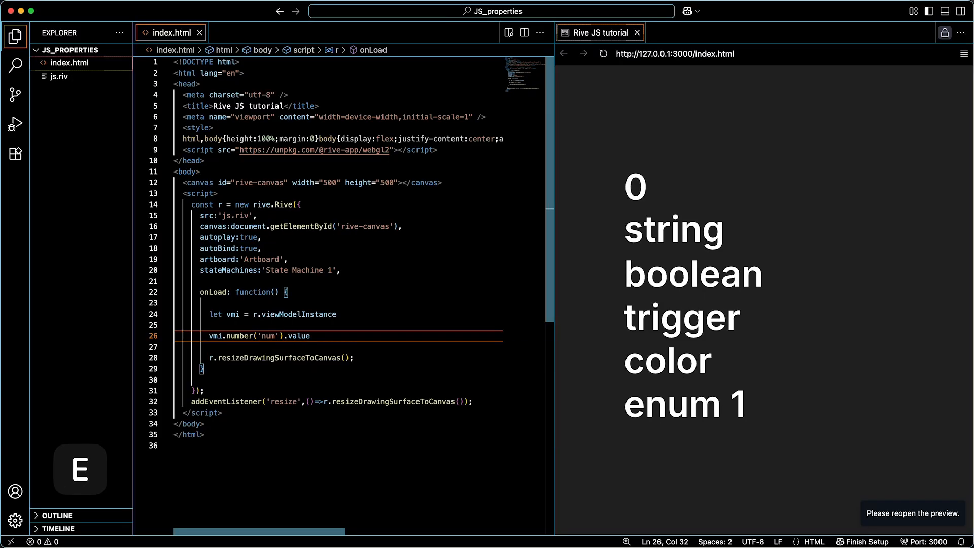
text(= 10000000)
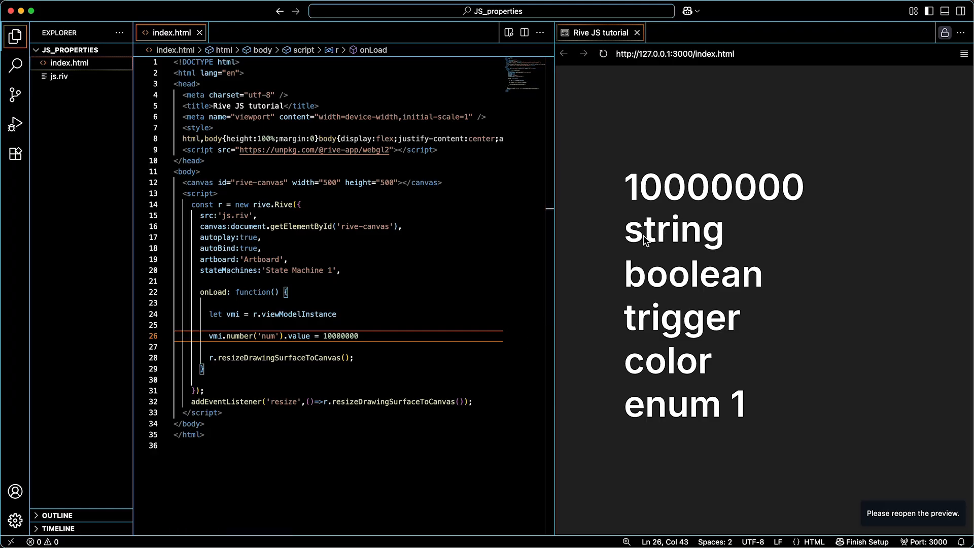
Write vmi.string('str').value = 'whatever i want' on line 27.
text(vmi.)
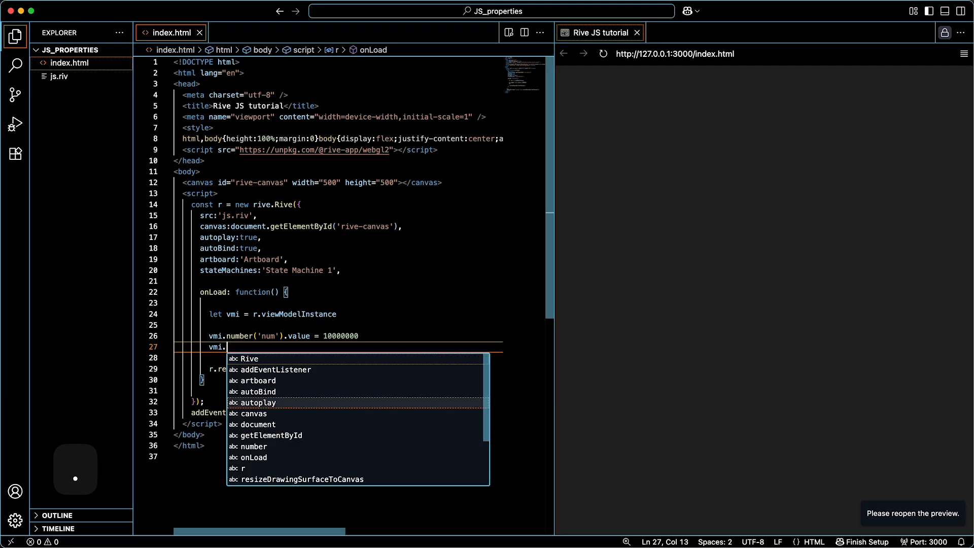
text(string(''))
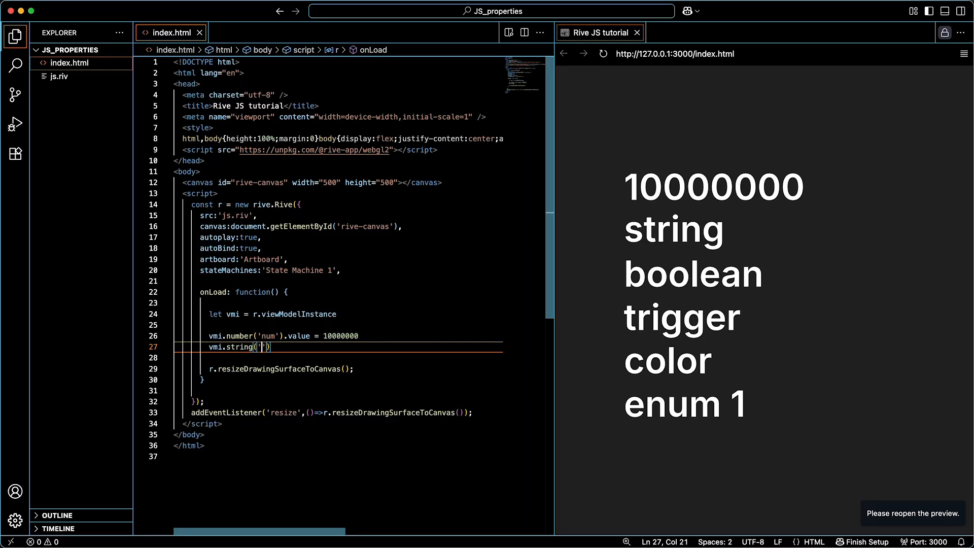
text(str').)
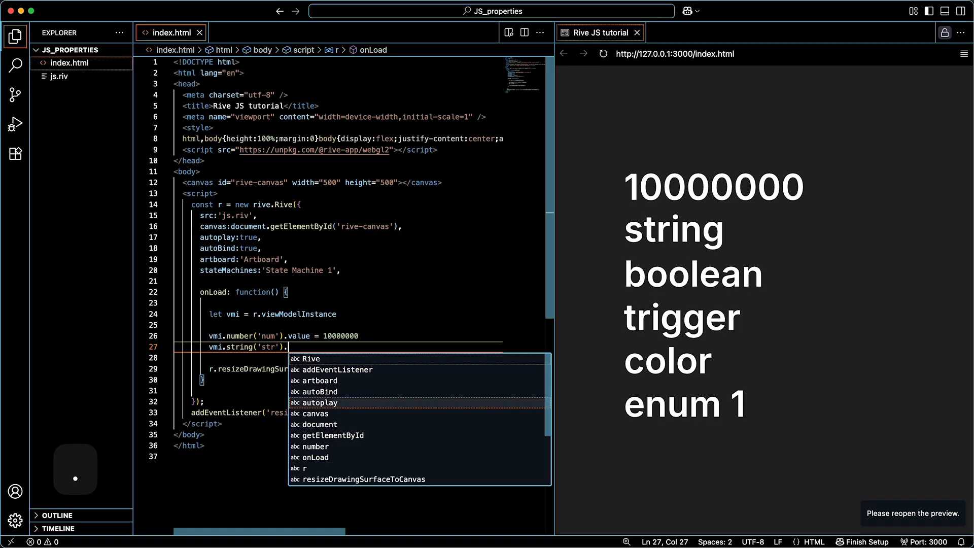
text(value =)
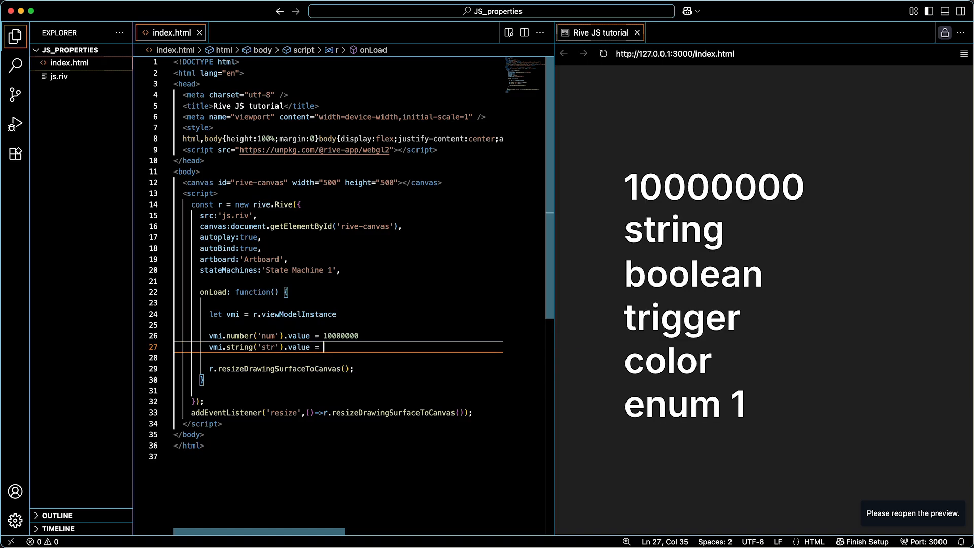
text('')
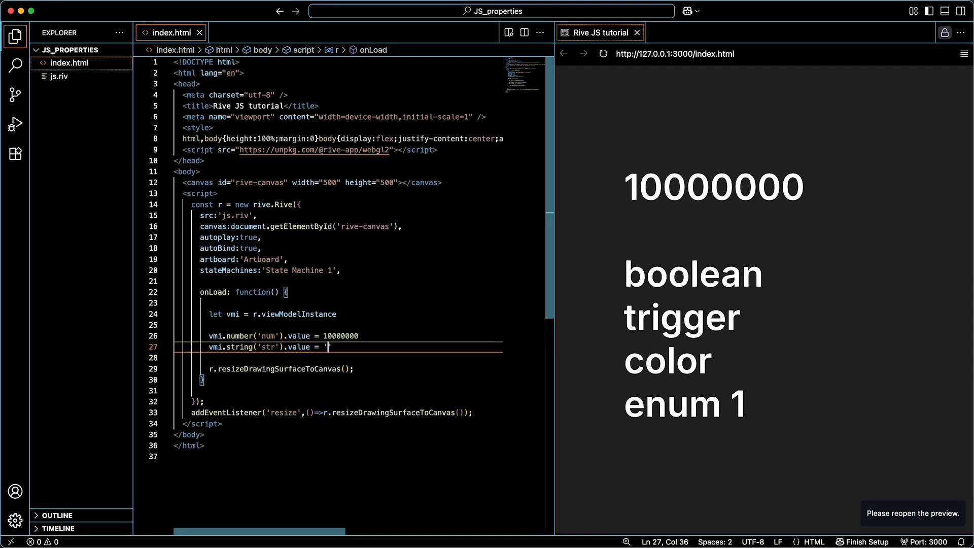
text(whatever i want)
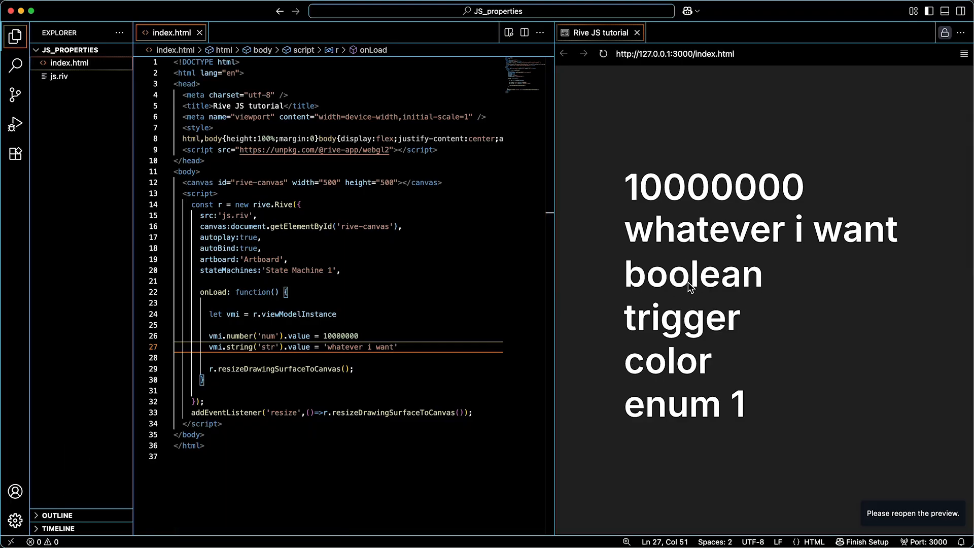
mouse_move(679, 260)
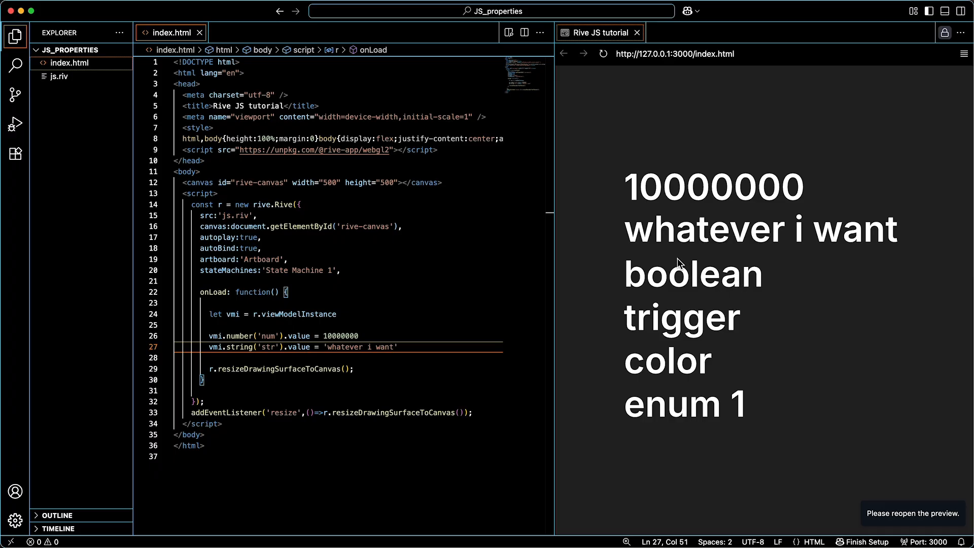
mouse_move(699, 286)
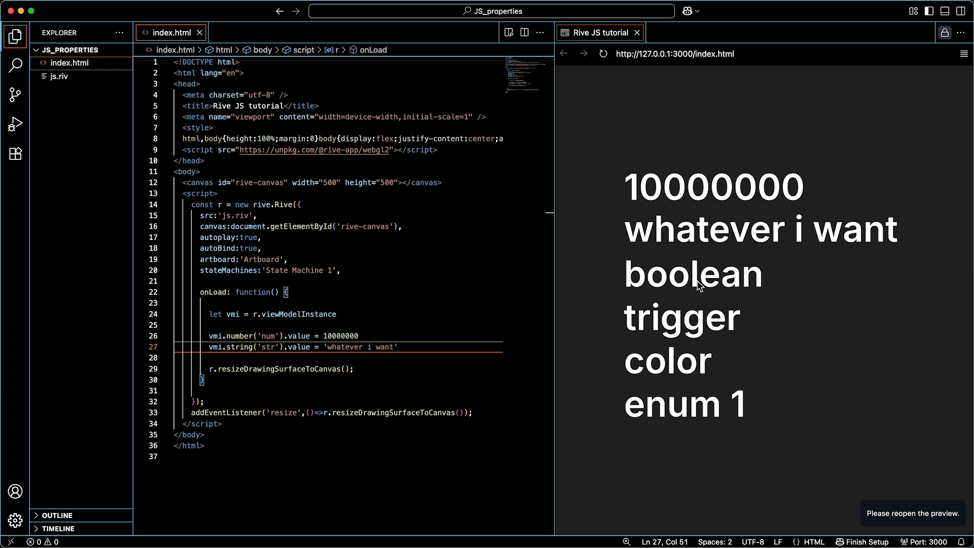
mouse_move(696, 284)
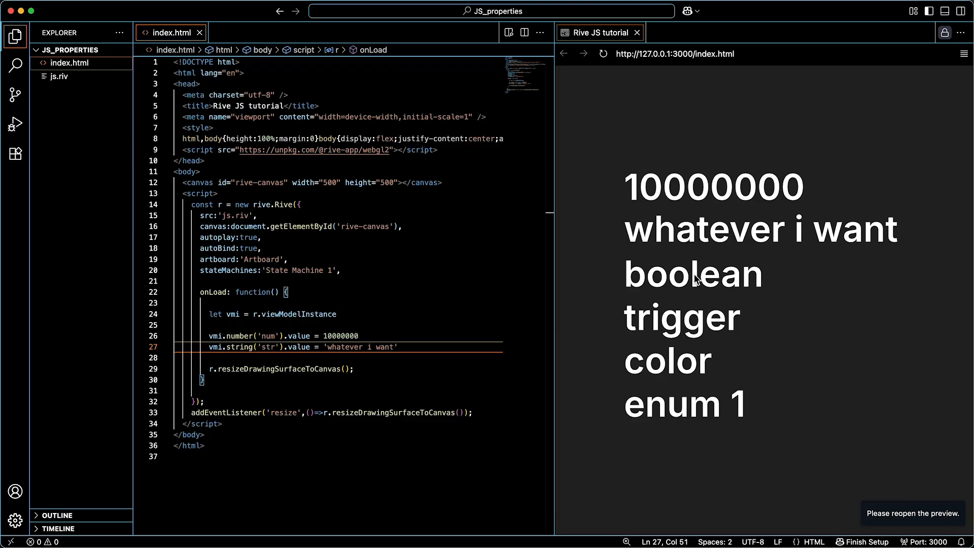
Declare an empty function toggleBool() {} on a new line.
key(Return)
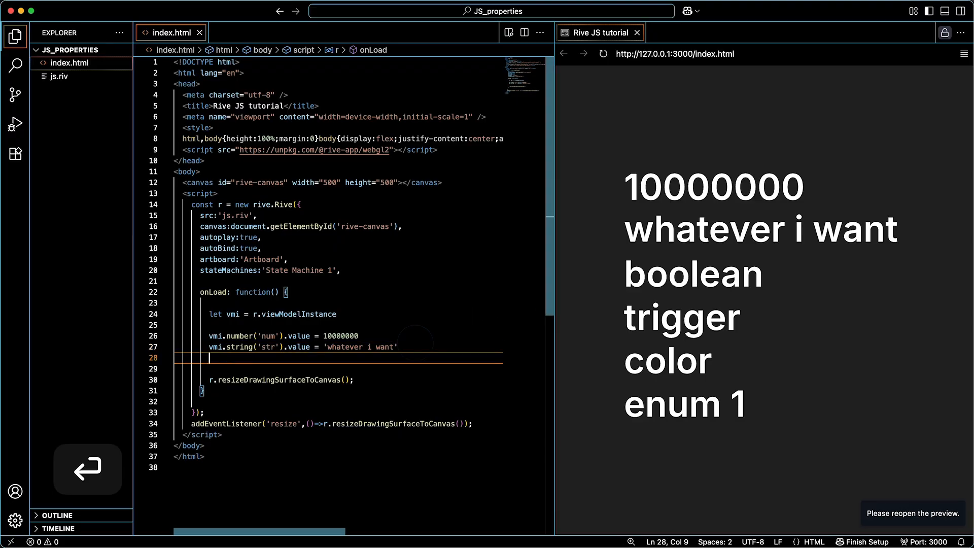
text(function)
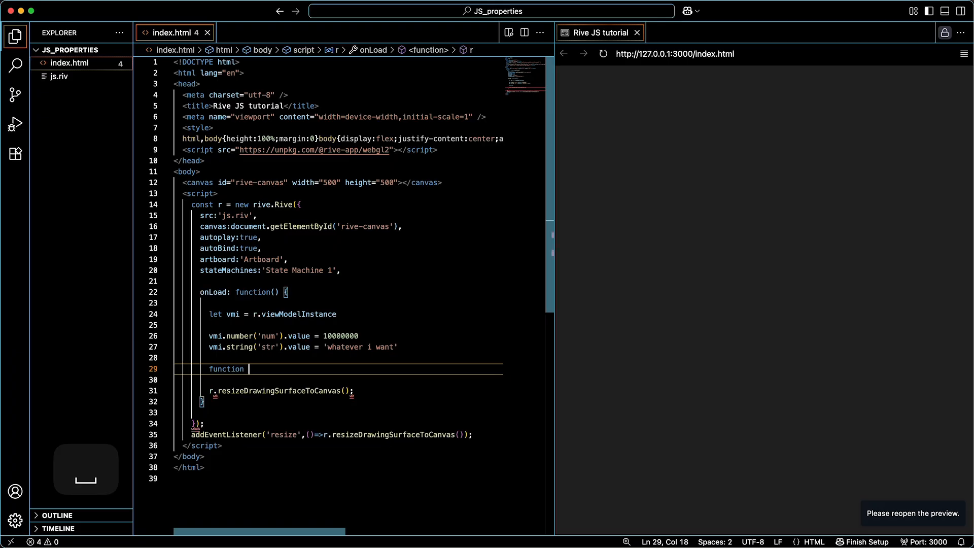
text(togg)
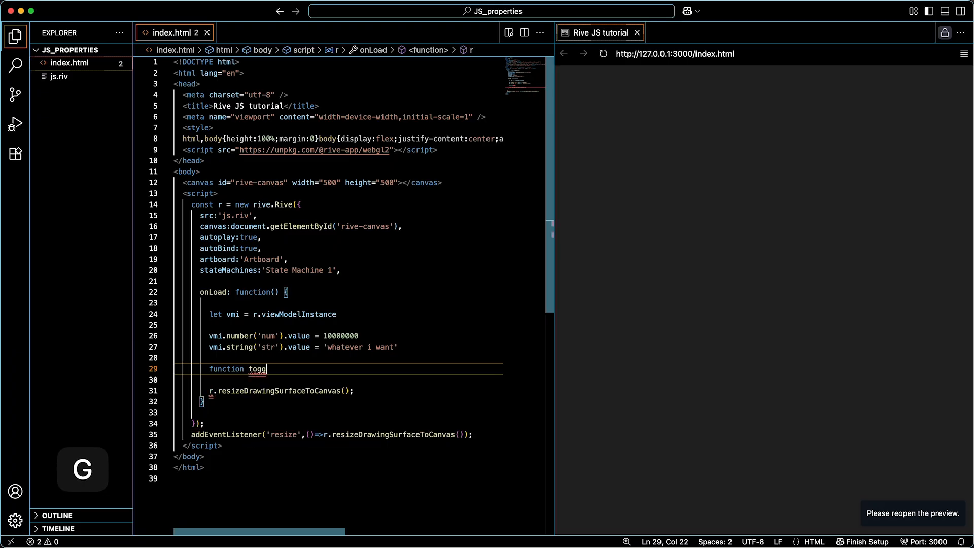
text(leBool())
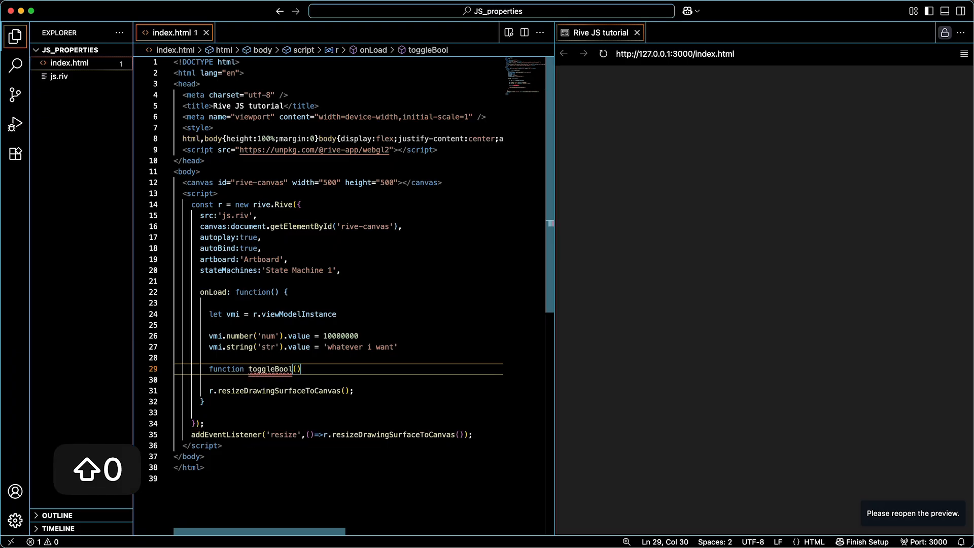
text({})
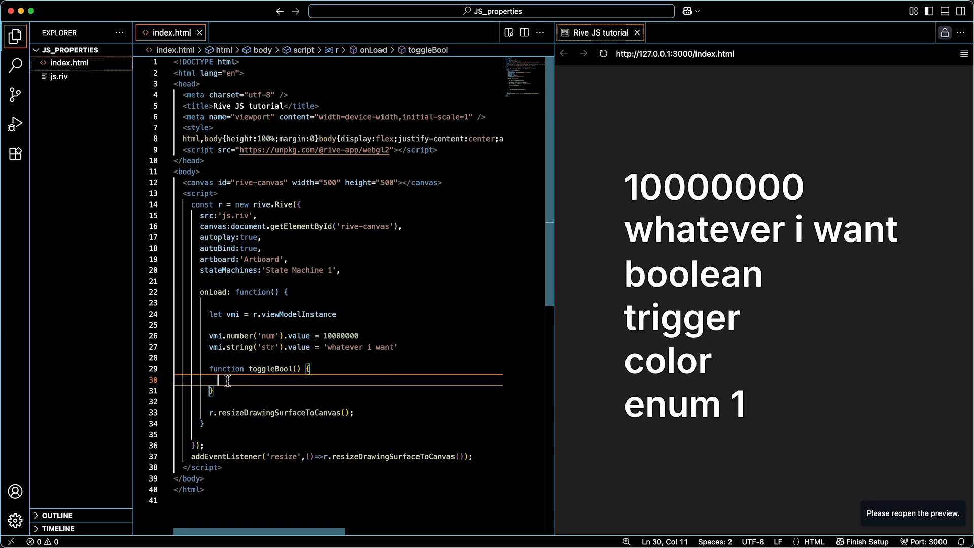
Inside toggleBool, store vmi.boolean('bool').value in let currentValue.
text(let curren)
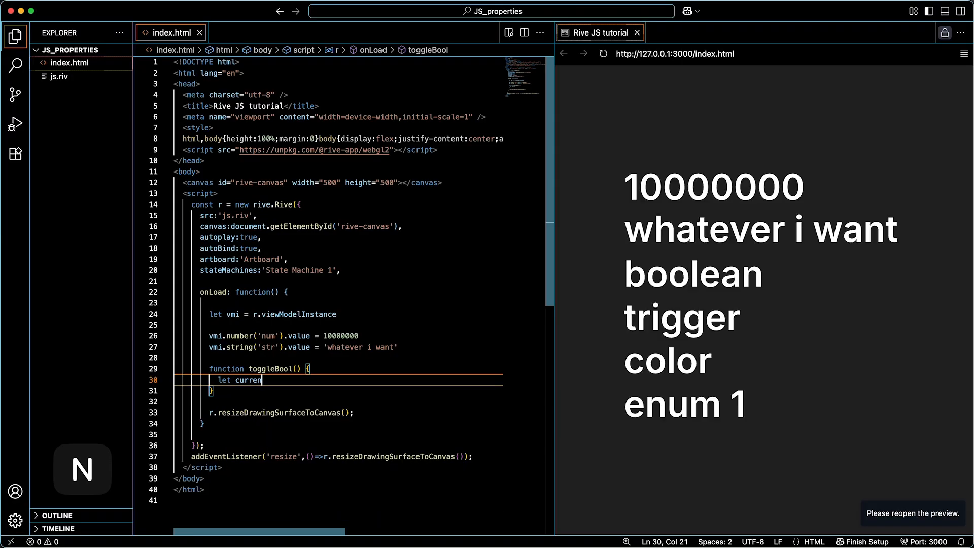
text(tValue =)
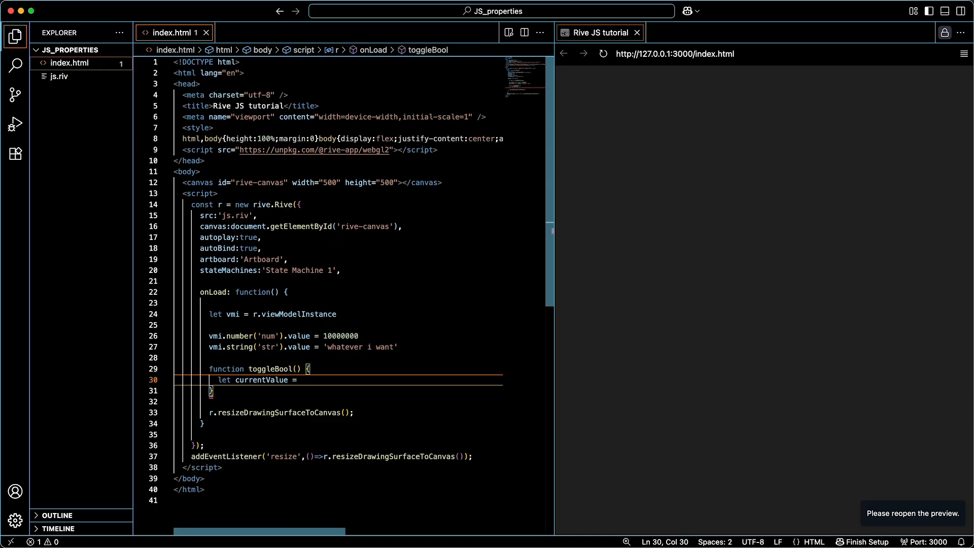
text(vmi.)
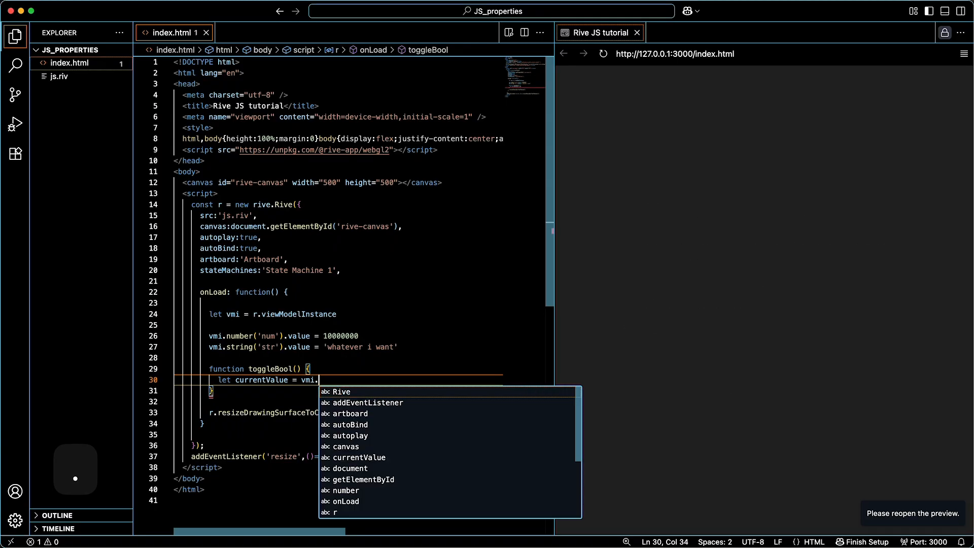
text(boolean()
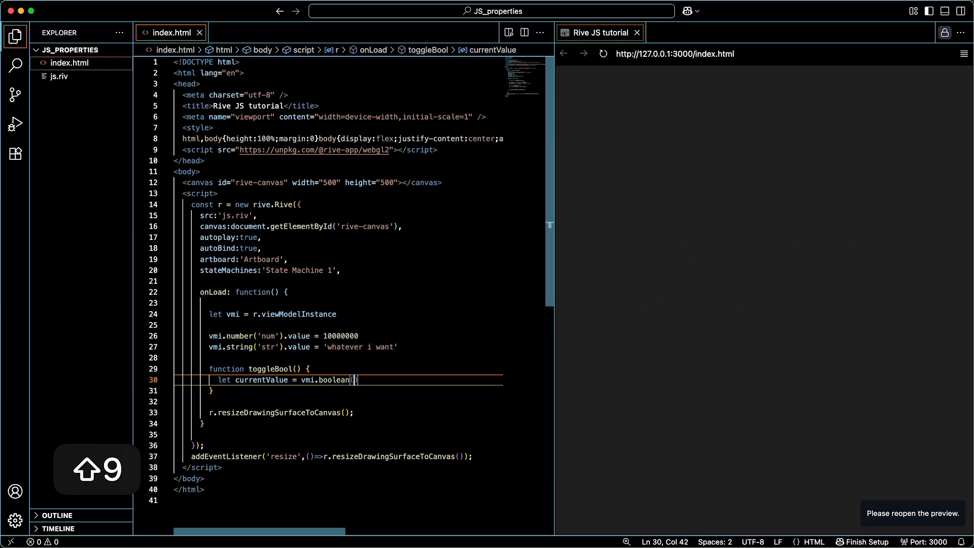
text('bool')
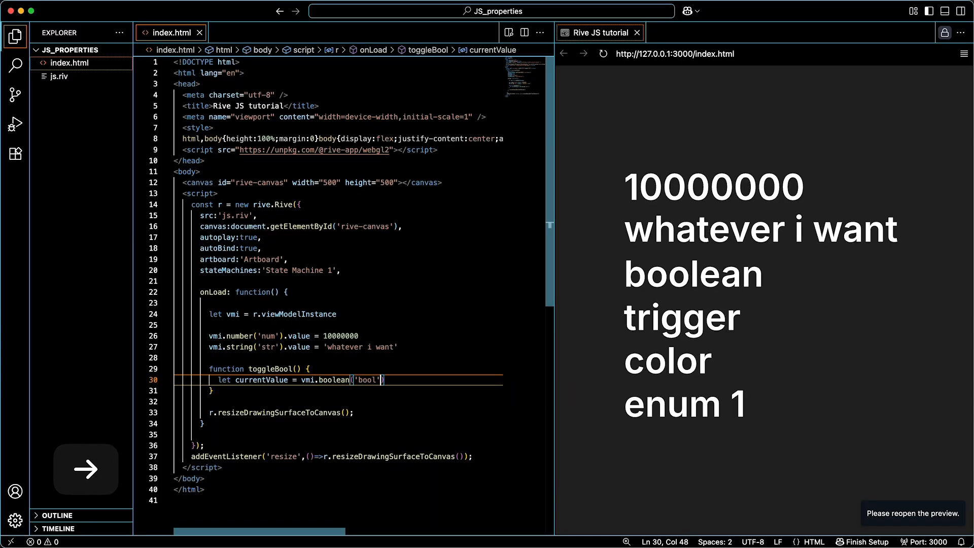
text(.value)
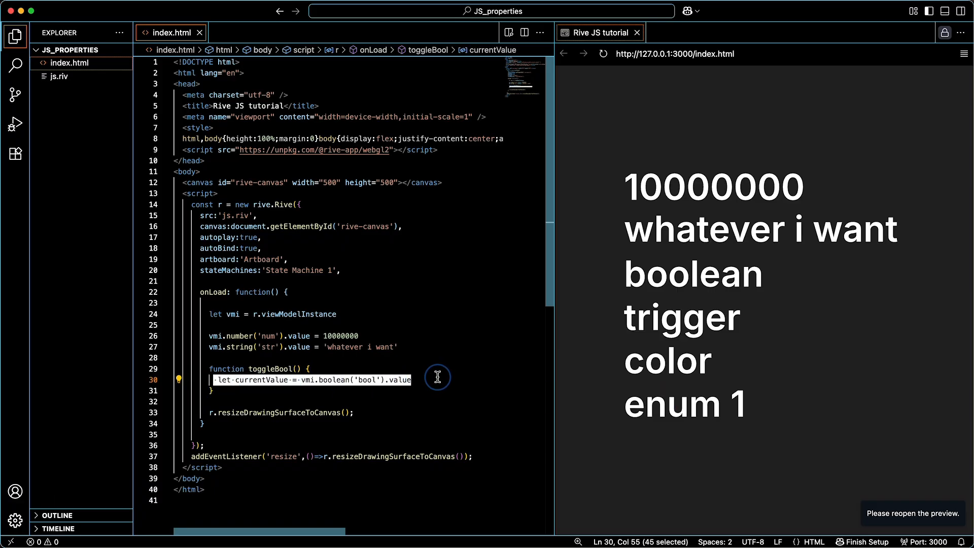
click(303, 379)
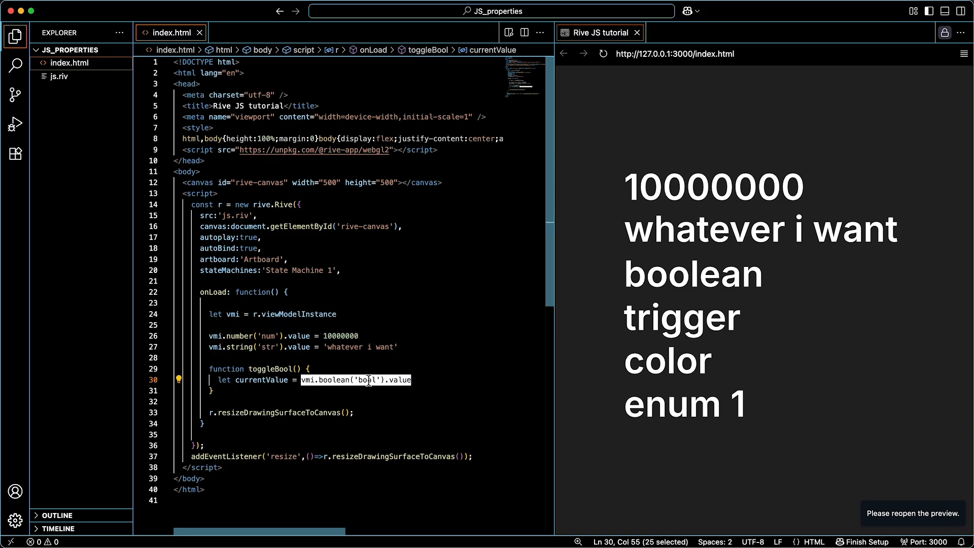
mouse_move(259, 380)
text(vmi)
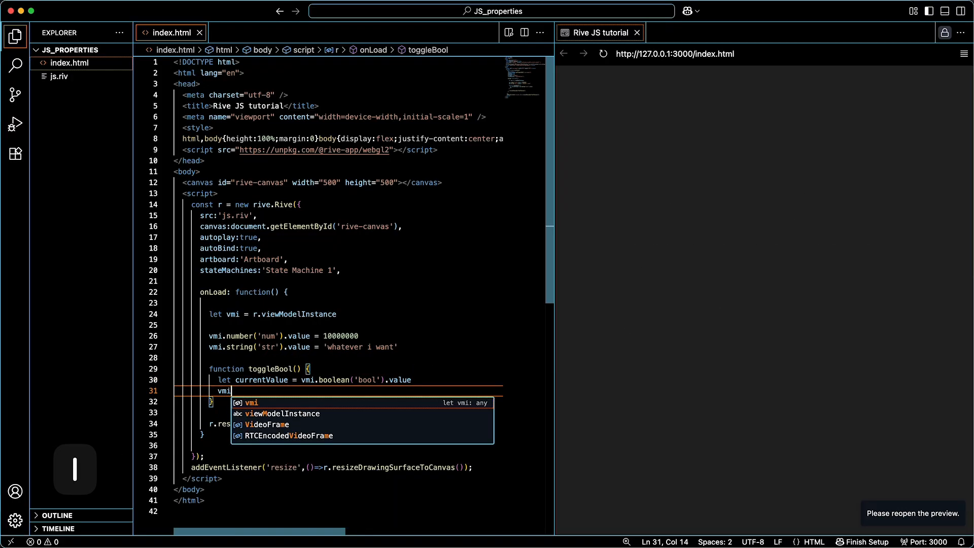
Assign !currentValue back to vmi.boolean('bool').value.
text(.boolean('bool)
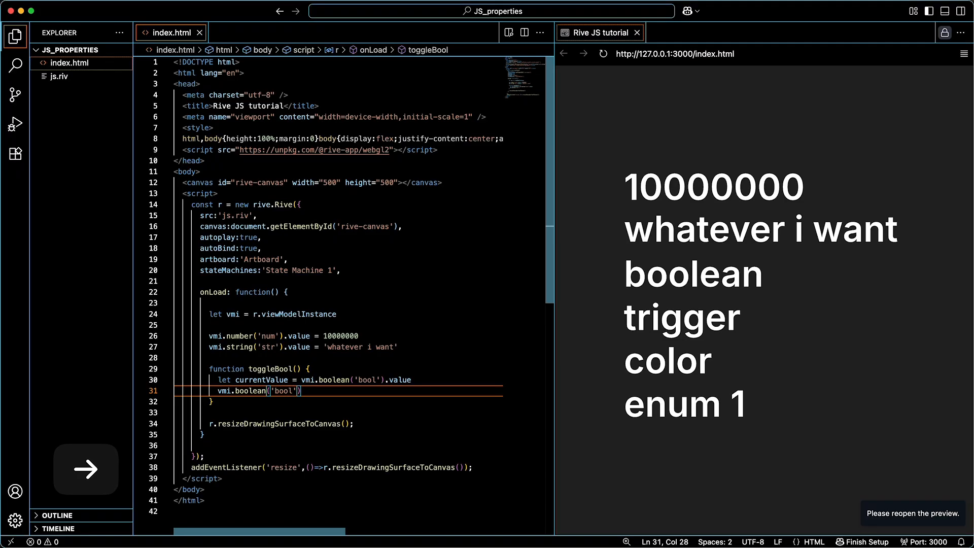
text(.value =)
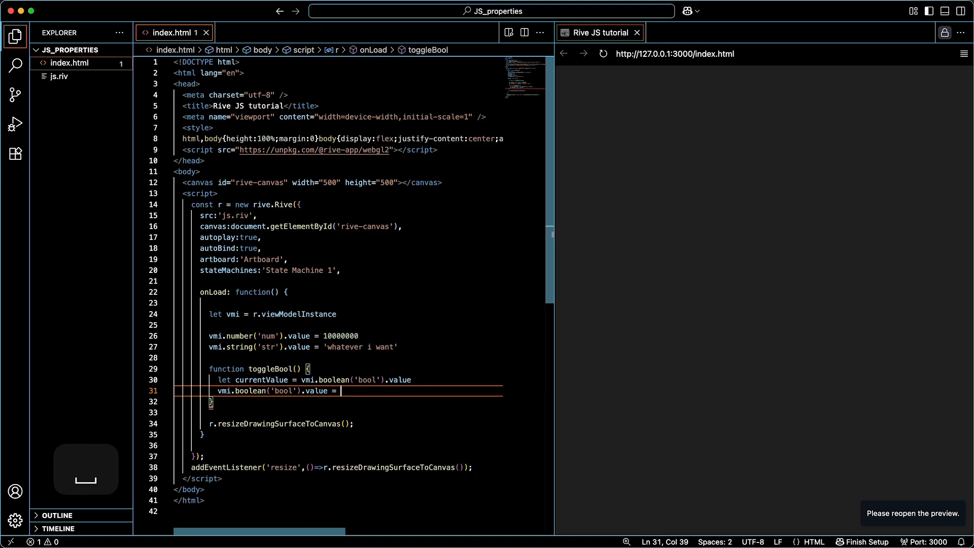
text(!currentValue)
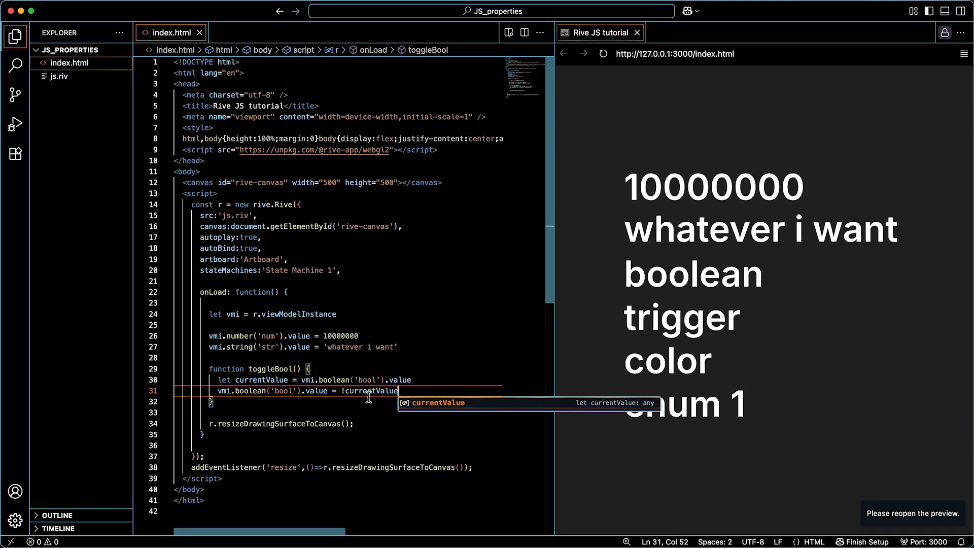
mouse_move(258, 379)
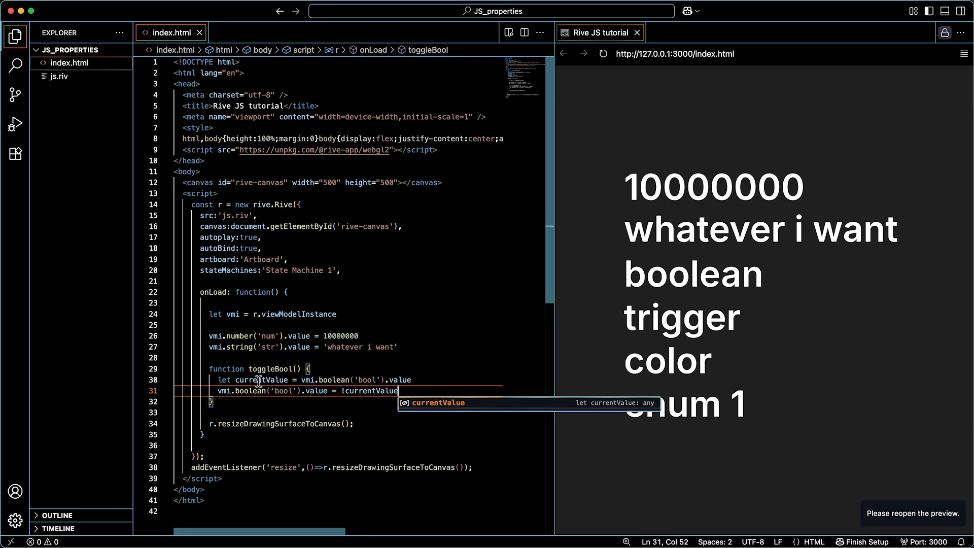
mouse_move(276, 404)
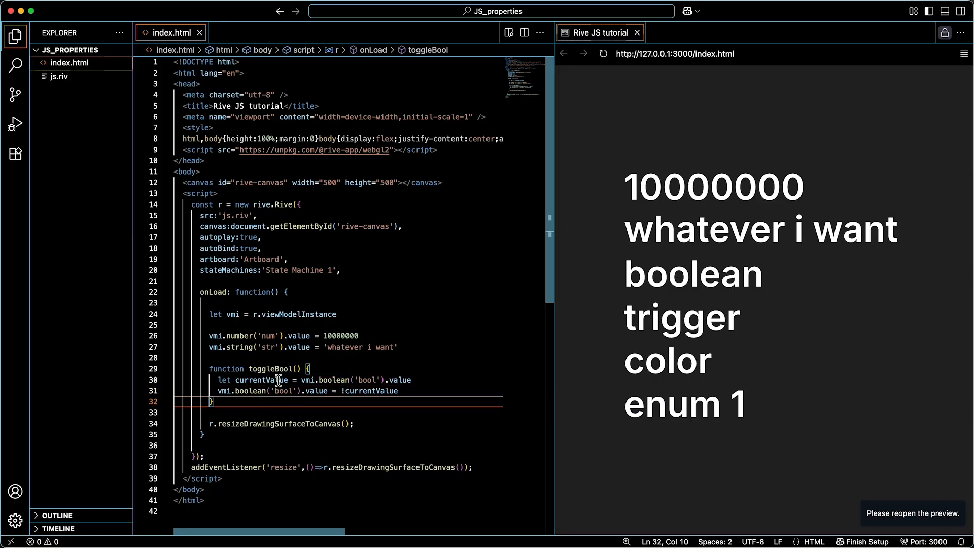
mouse_move(340, 370)
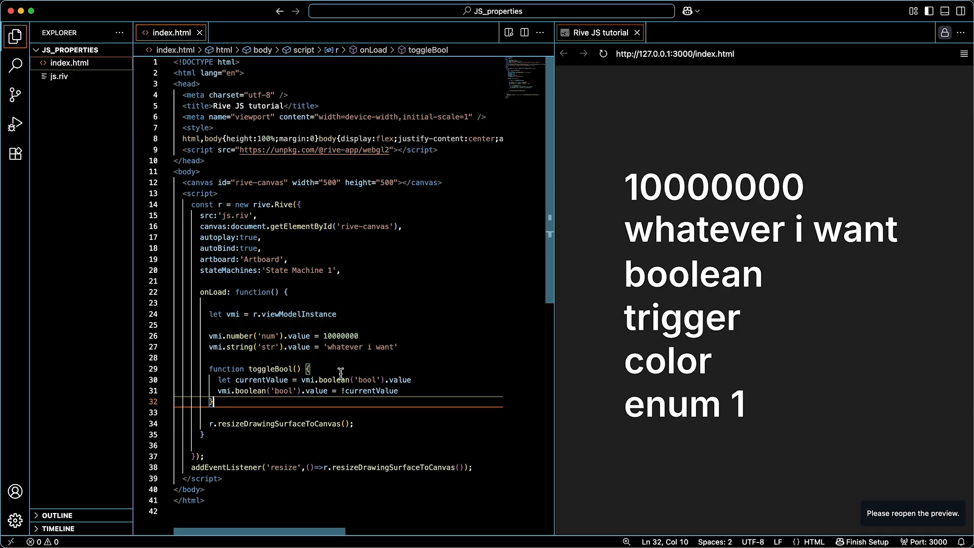
mouse_move(332, 380)
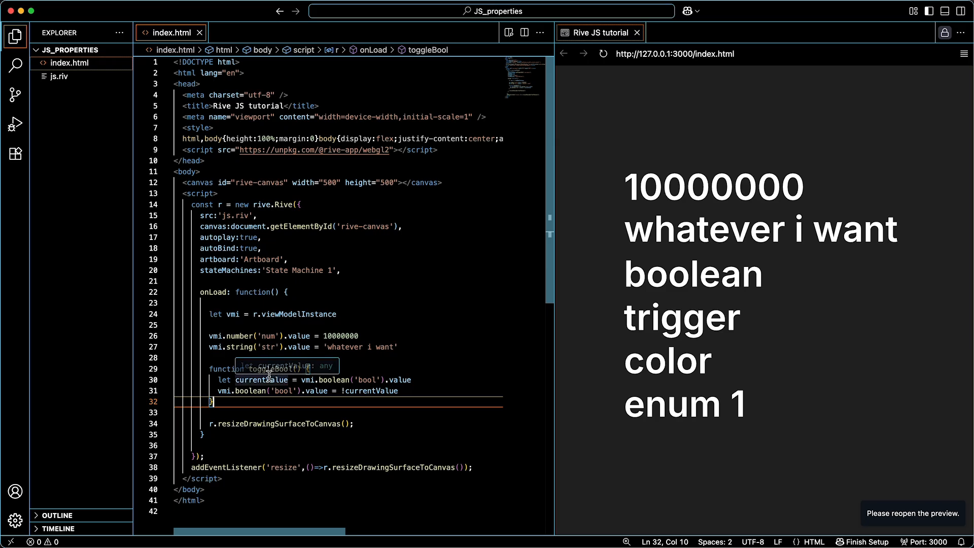
mouse_move(240, 393)
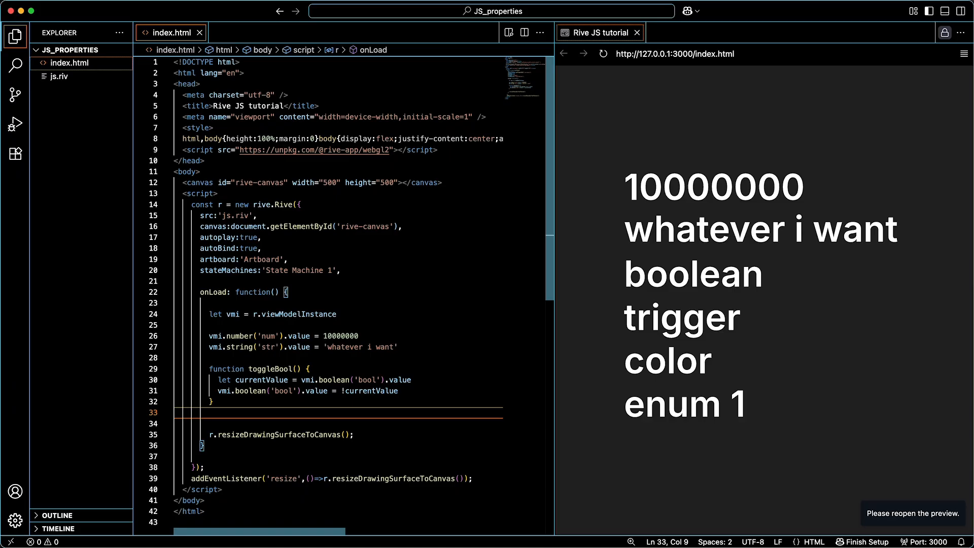
Add setInterval(toggleBool, 1000) inside onLoad so the boolean toggles every second.
text(setInterval()
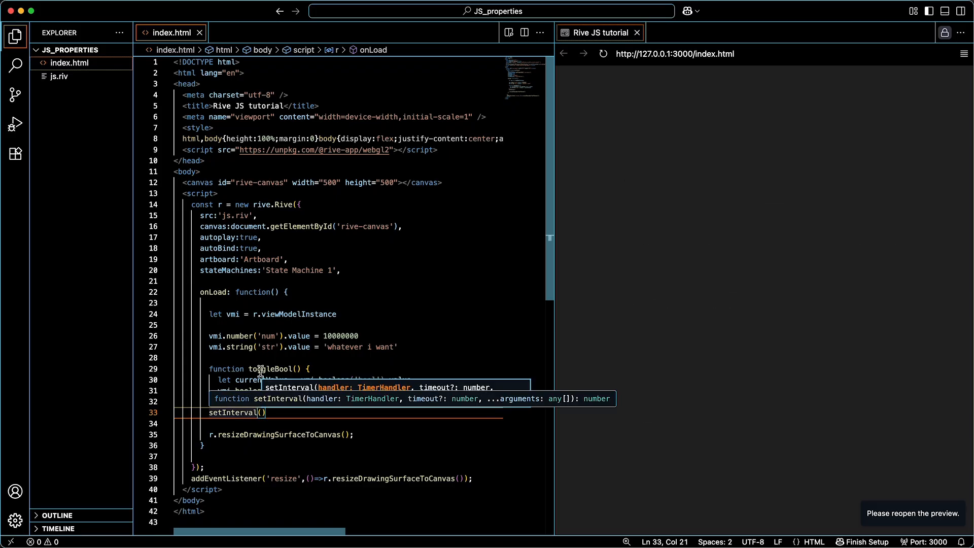
mouse_move(262, 368)
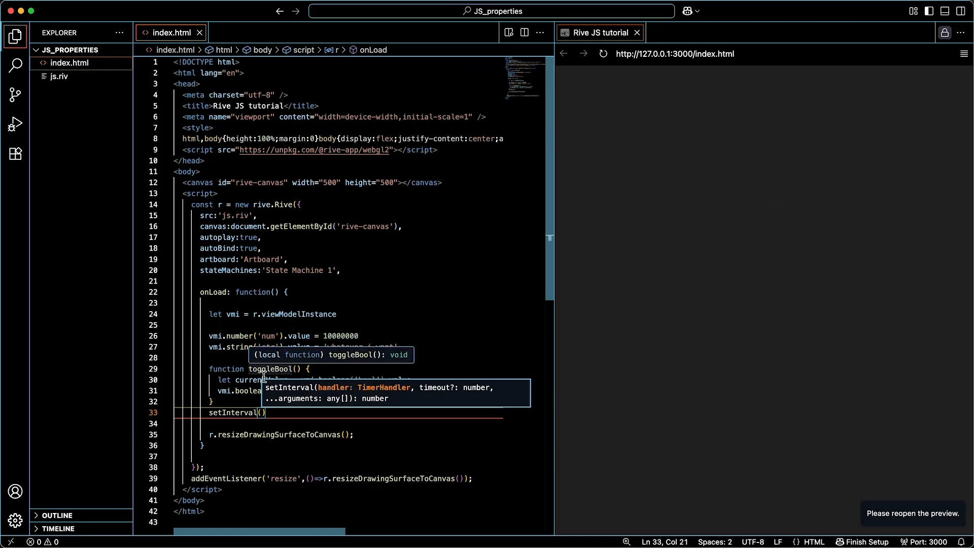
text(toggleBool)
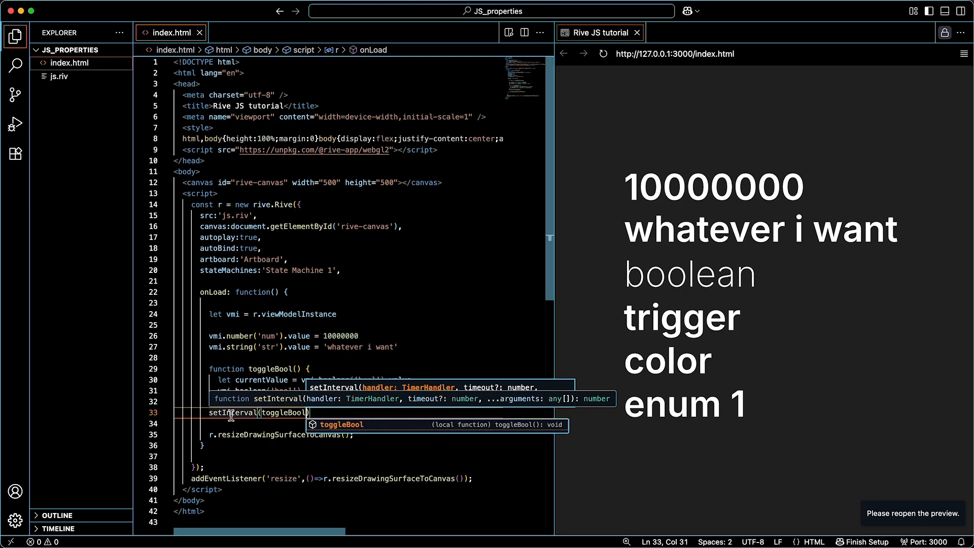
text(,)
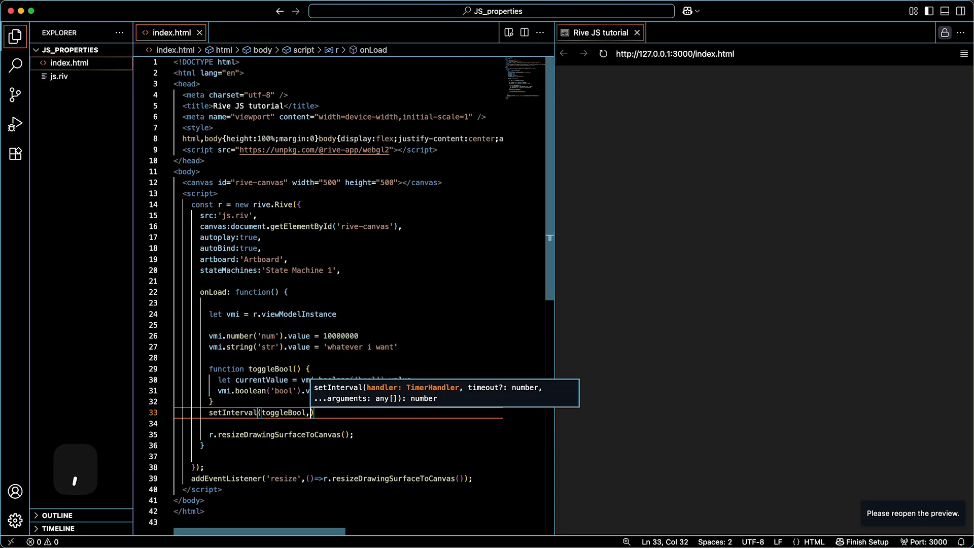
text(1000)
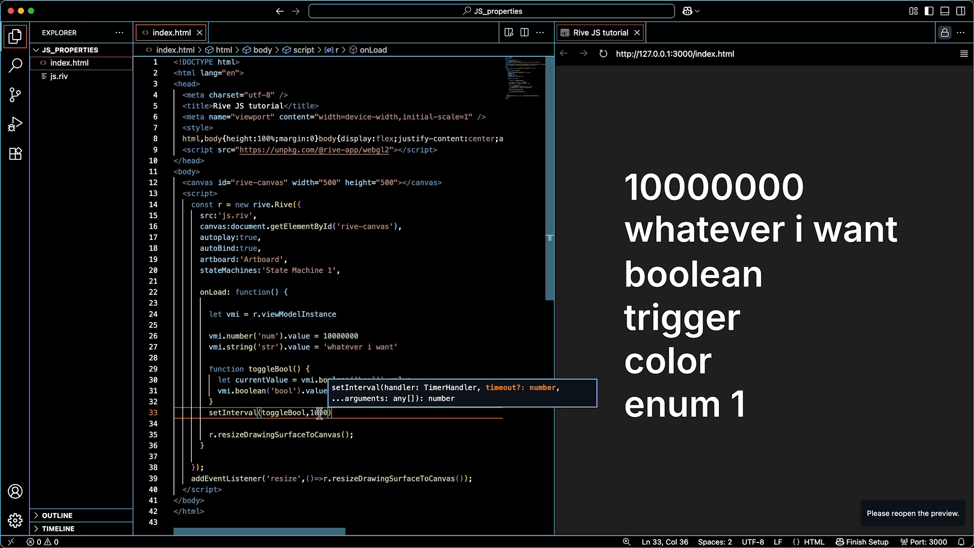
mouse_move(682, 286)
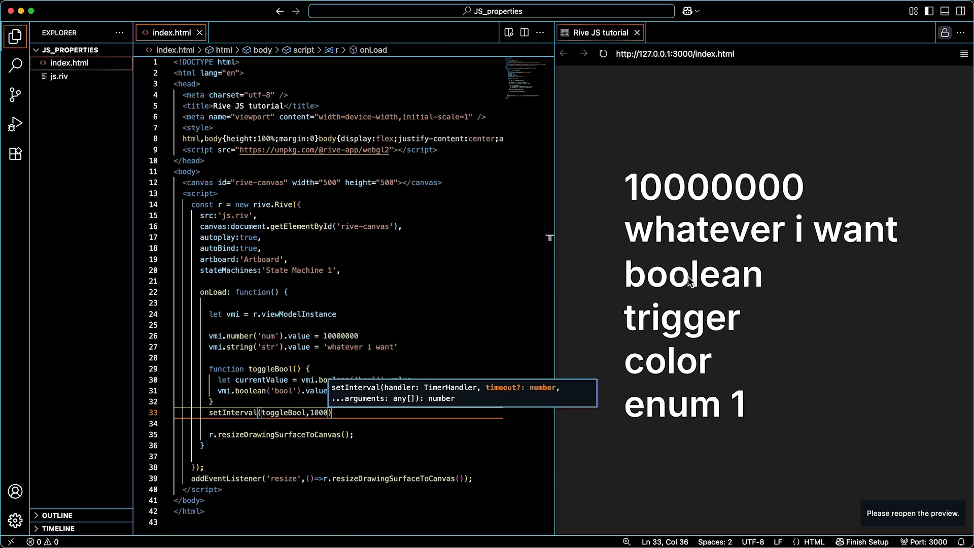
mouse_move(694, 287)
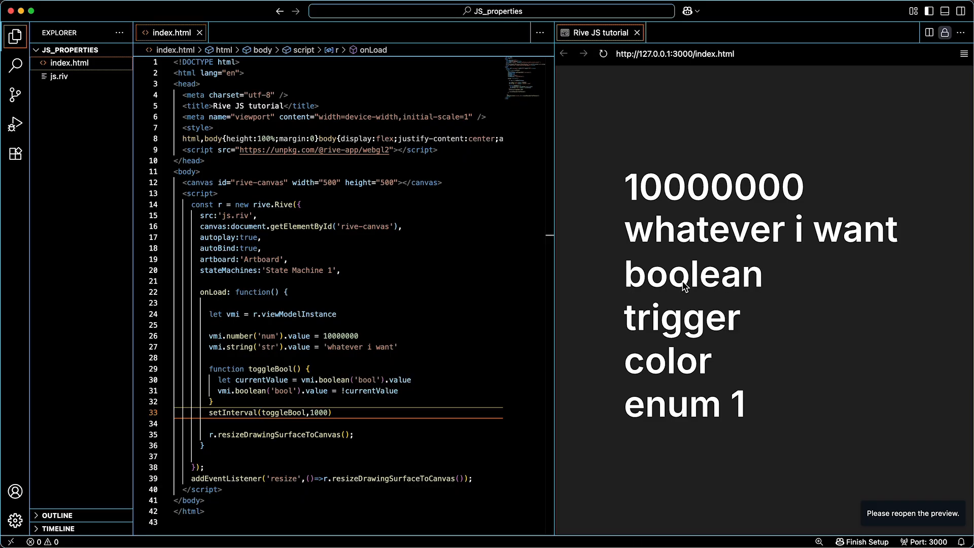
mouse_move(681, 332)
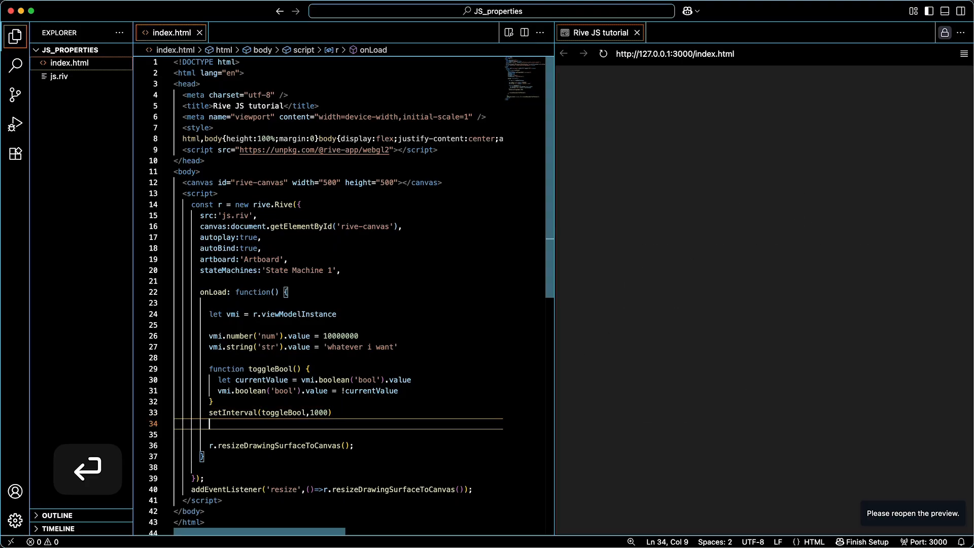
Write a trig() function whose body calls vmi.trigger('trig').trigger().
text(function)
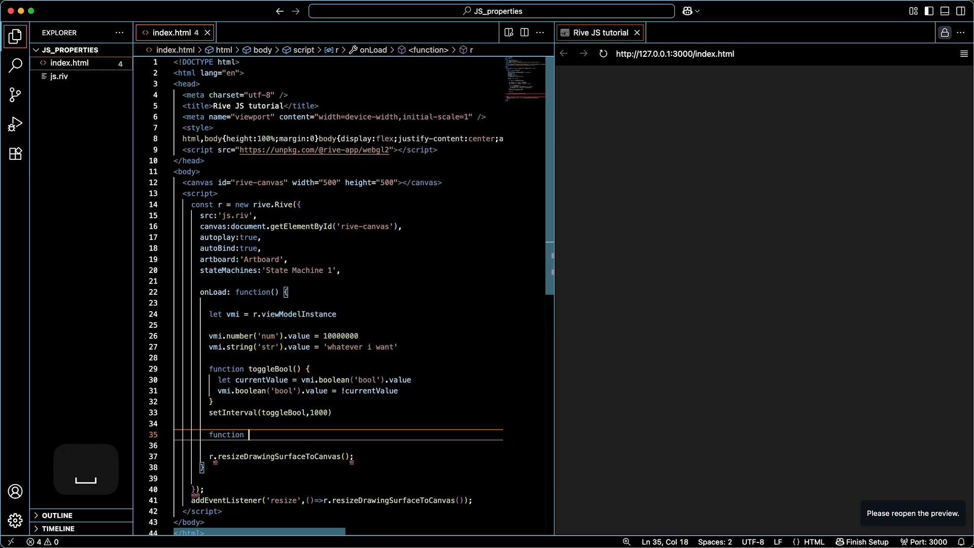
text(trig())
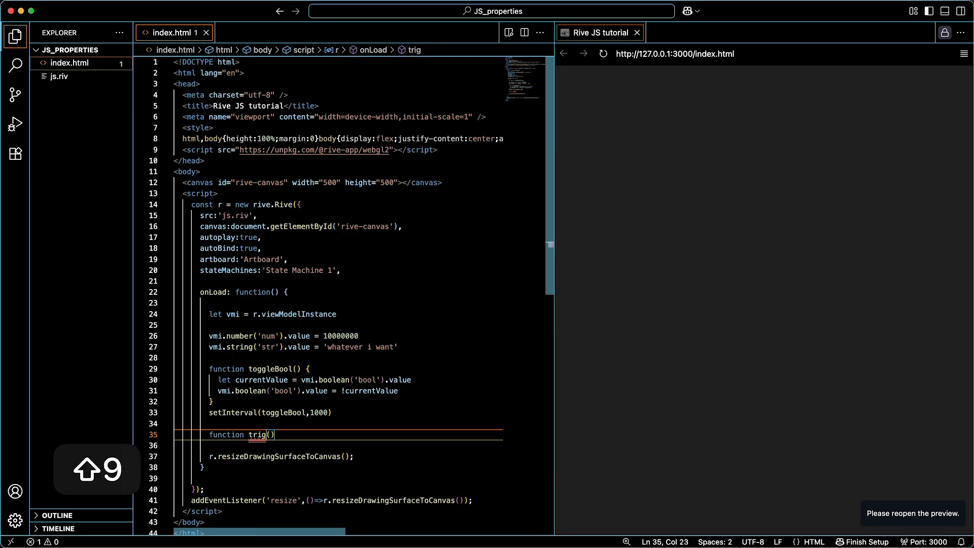
key(Return)
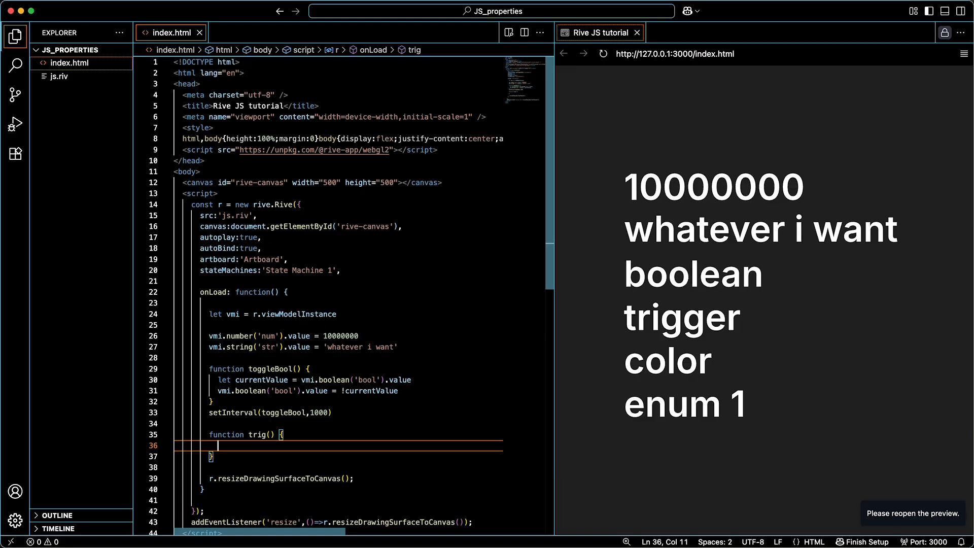
text(vmi.trigger('trig)
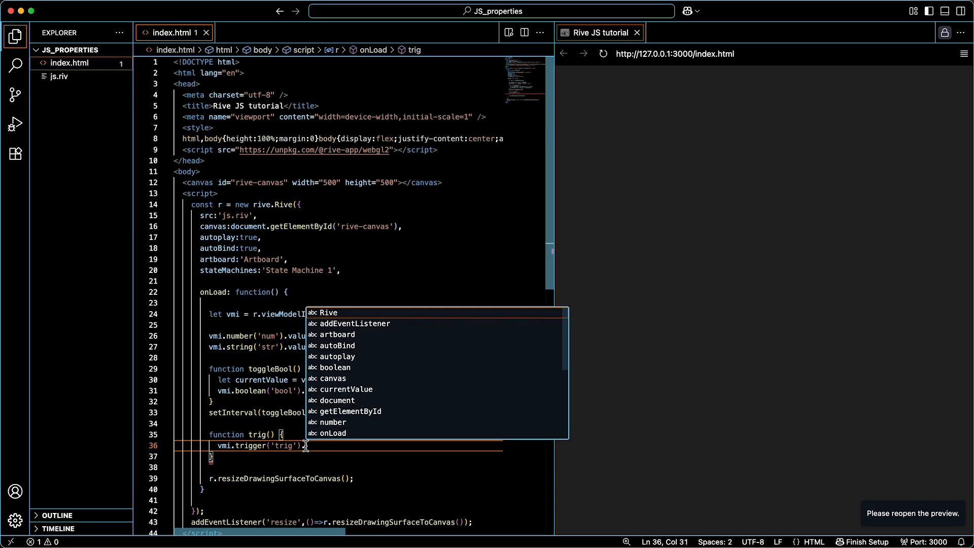
text(.trigger()
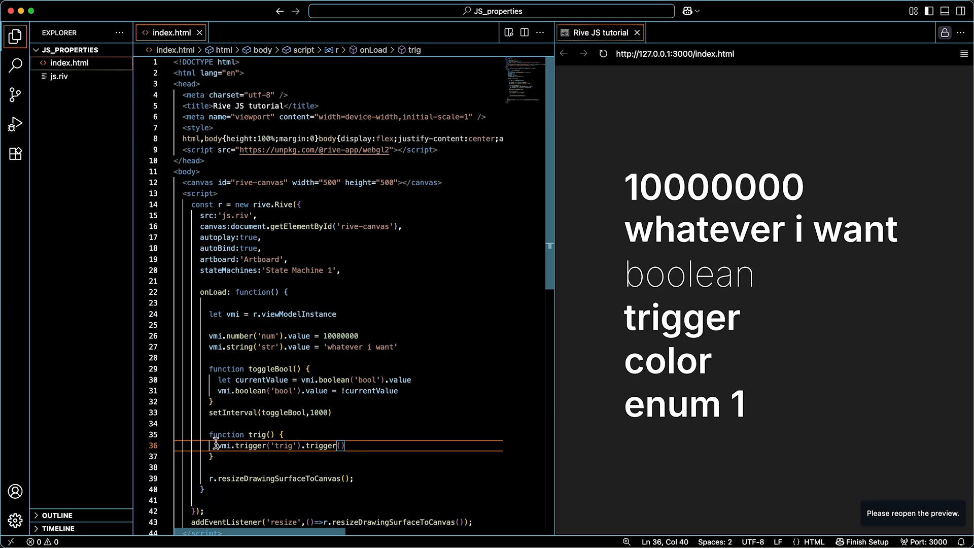
Add setInterval(trig, 1000) below the trig function.
key(Return)
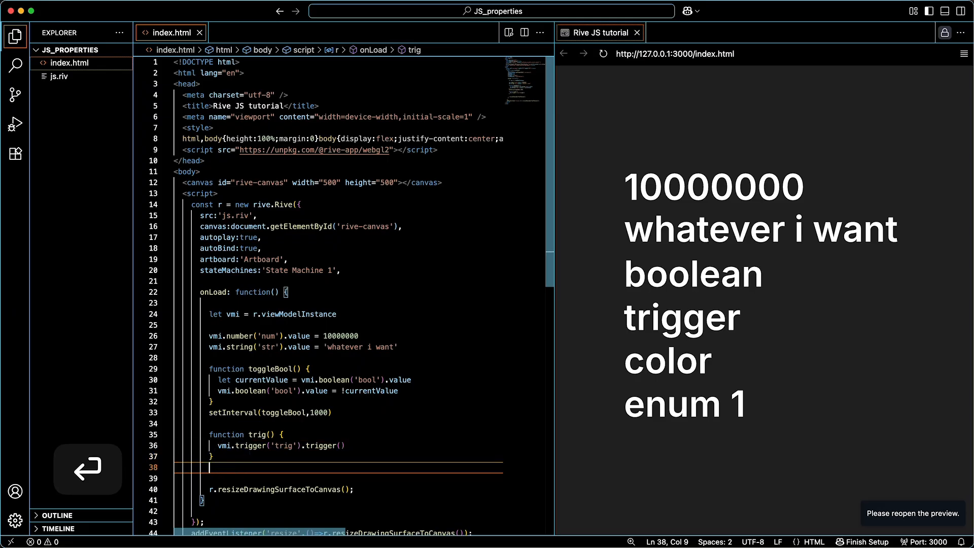
text(setInte)
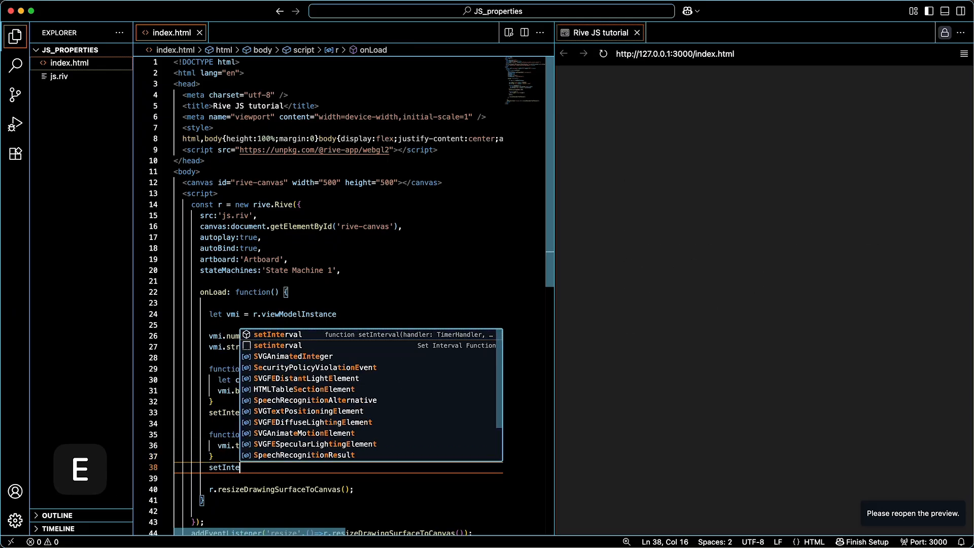
text(trig,1000))
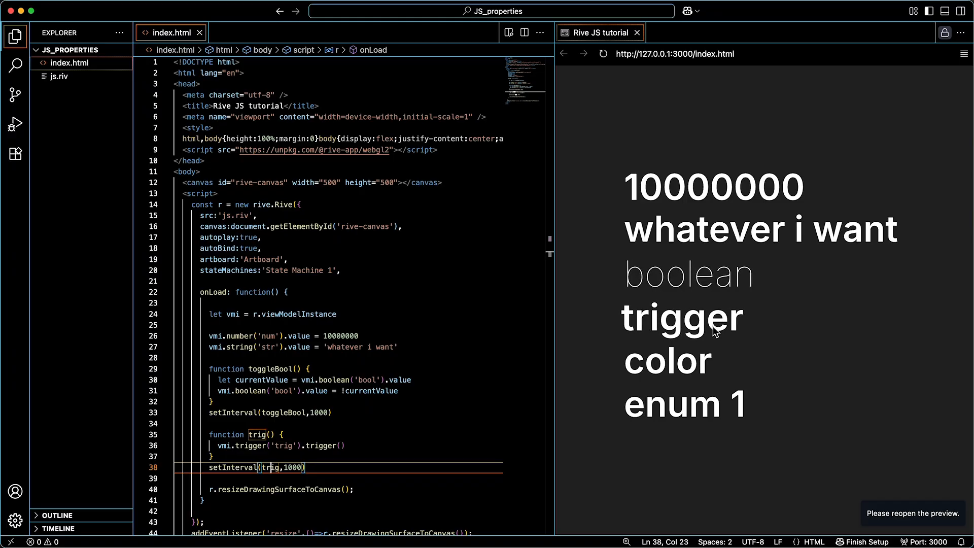
mouse_move(681, 330)
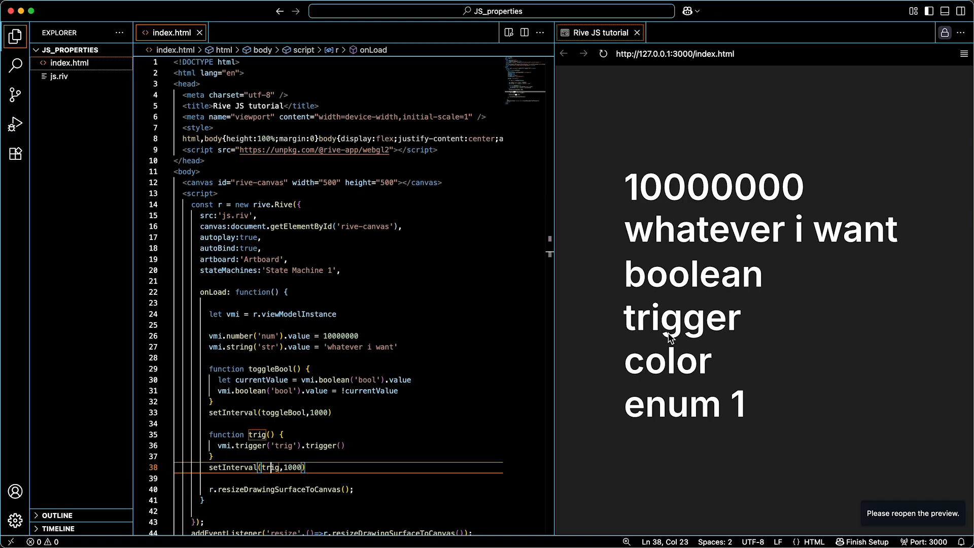
mouse_move(314, 467)
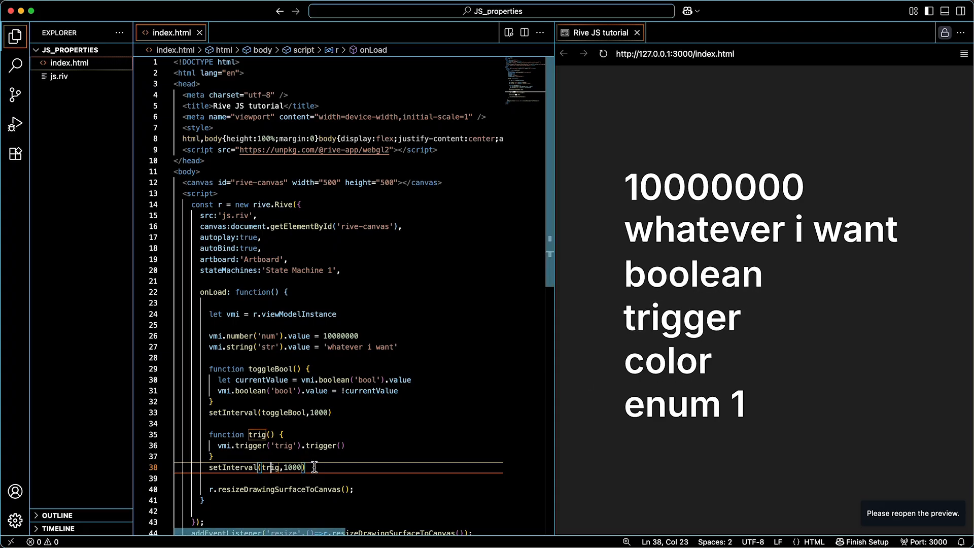
Add vmi.color('col').rgb(255,0,0) after the trigger interval, turning the color label red.
text(vmi.color('col').)
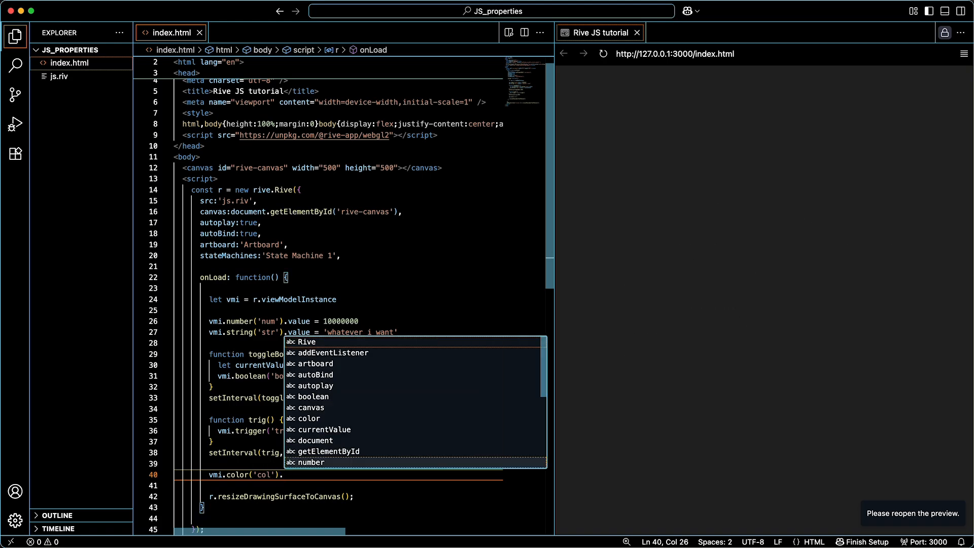
text(rgb)
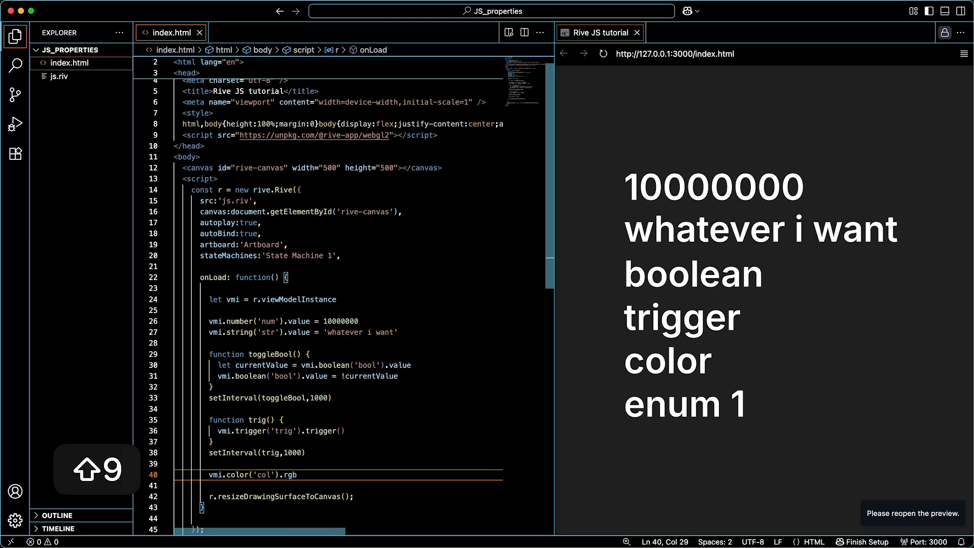
text(())
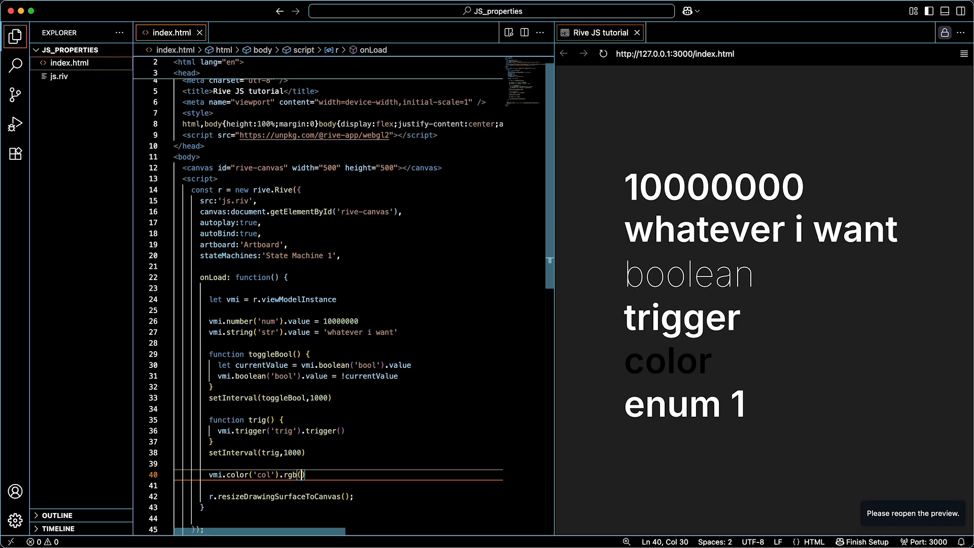
text(255)
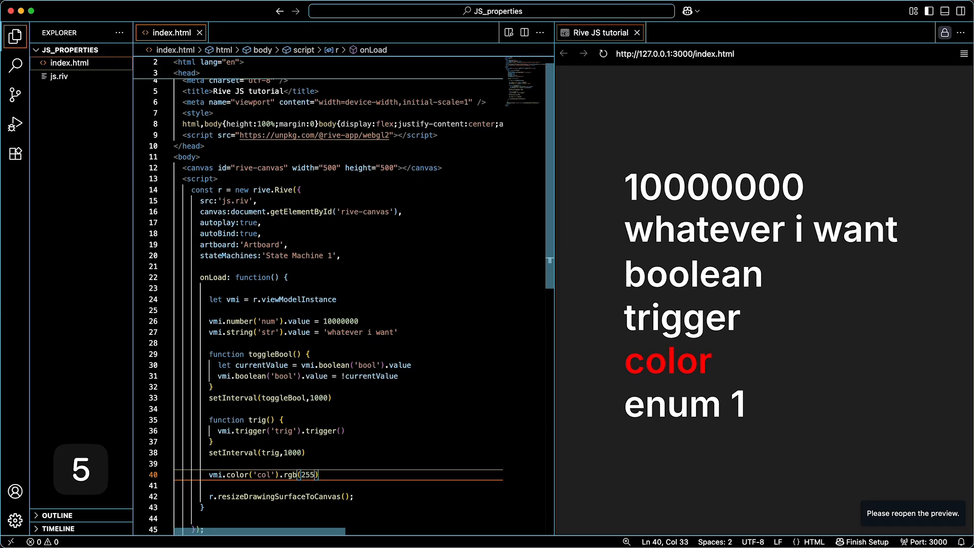
text(,0,0)
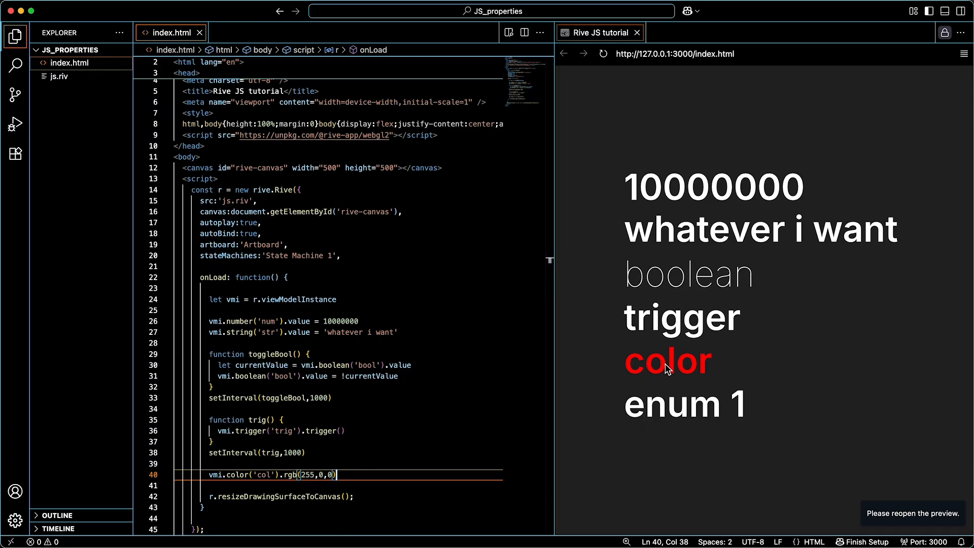
mouse_move(634, 412)
text(vmi.enum('enum)
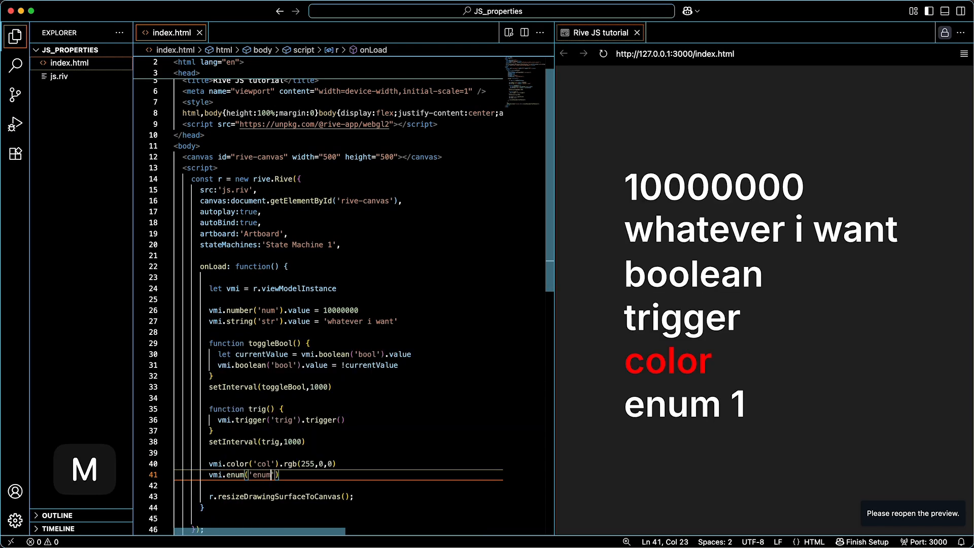
Begin a new line reading vmi.enum('enum').value = '.
text(.value =)
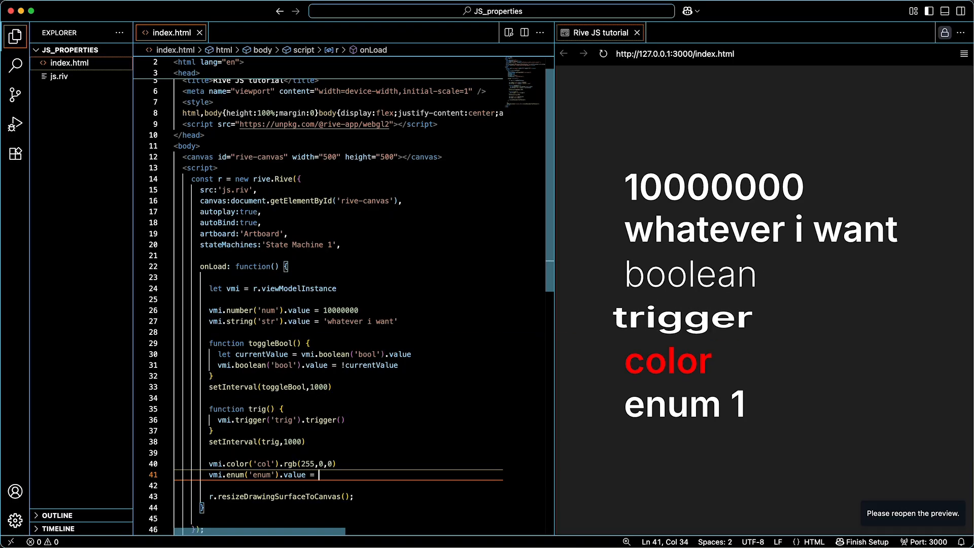
text(')
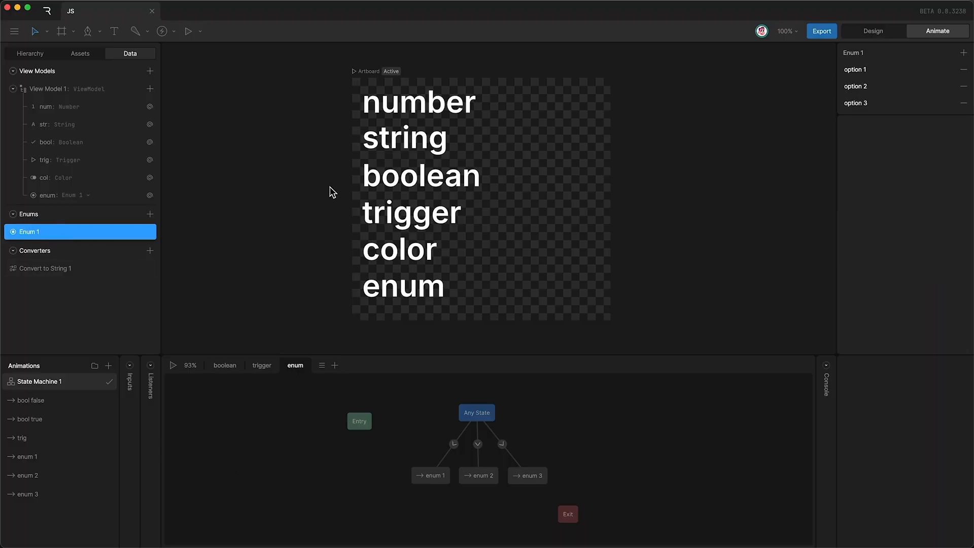
In Rive's Data tab, double-click the first Enum 1 option name to copy it.
double_click(855, 86)
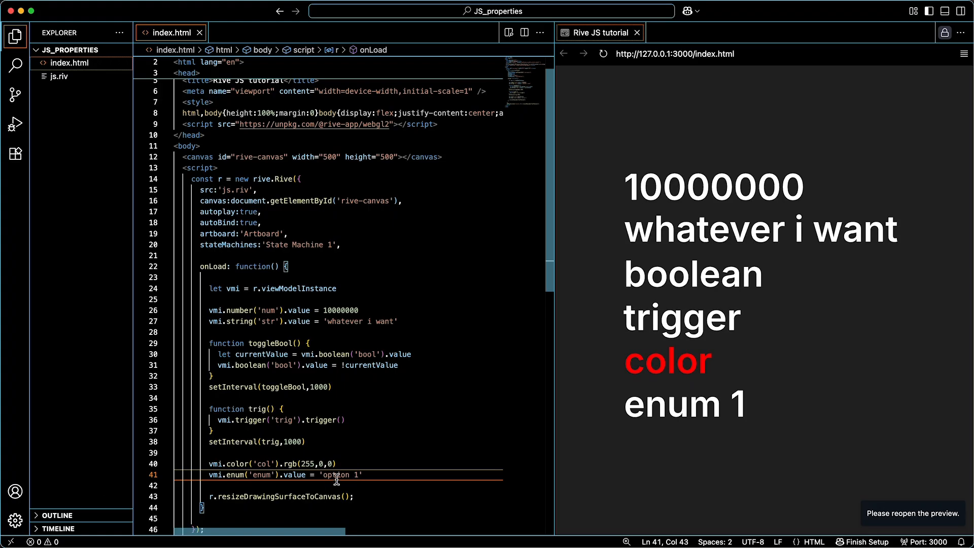
mouse_move(720, 413)
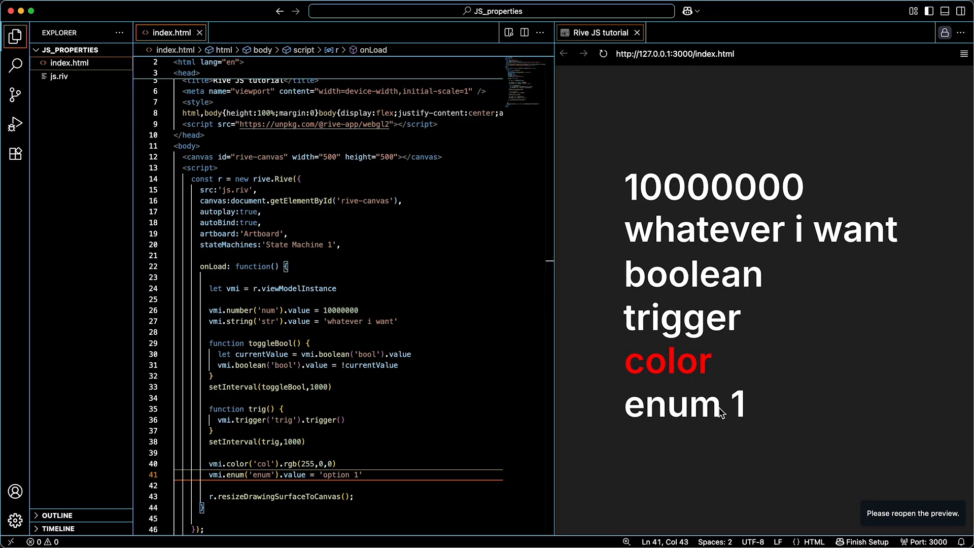
Change the enum value to 'option 3' and confirm the preview shows enum 3.
text(2)
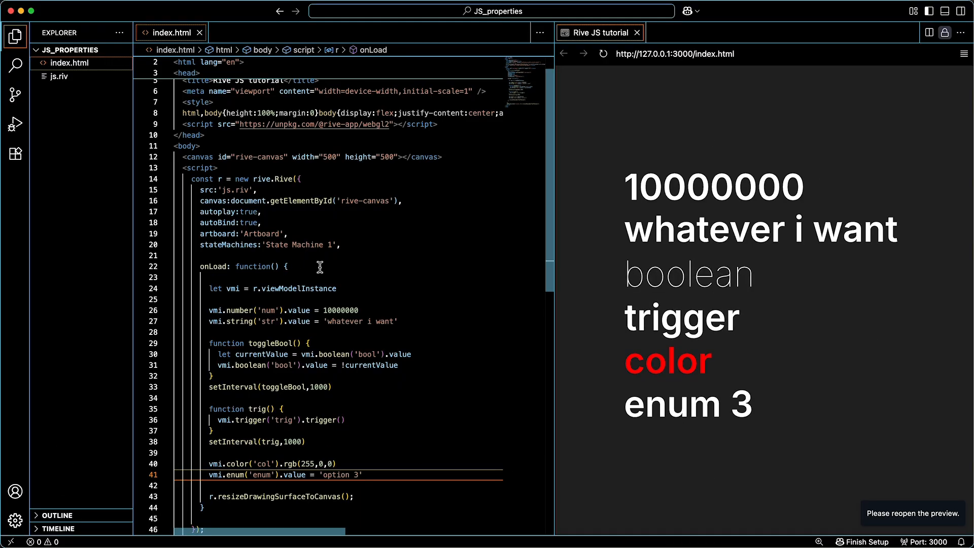
scroll(down, 3)
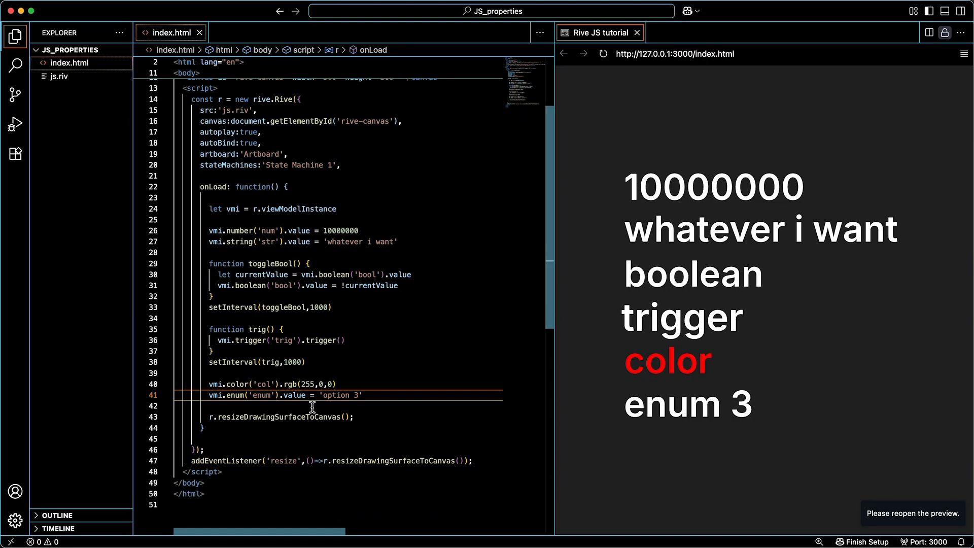